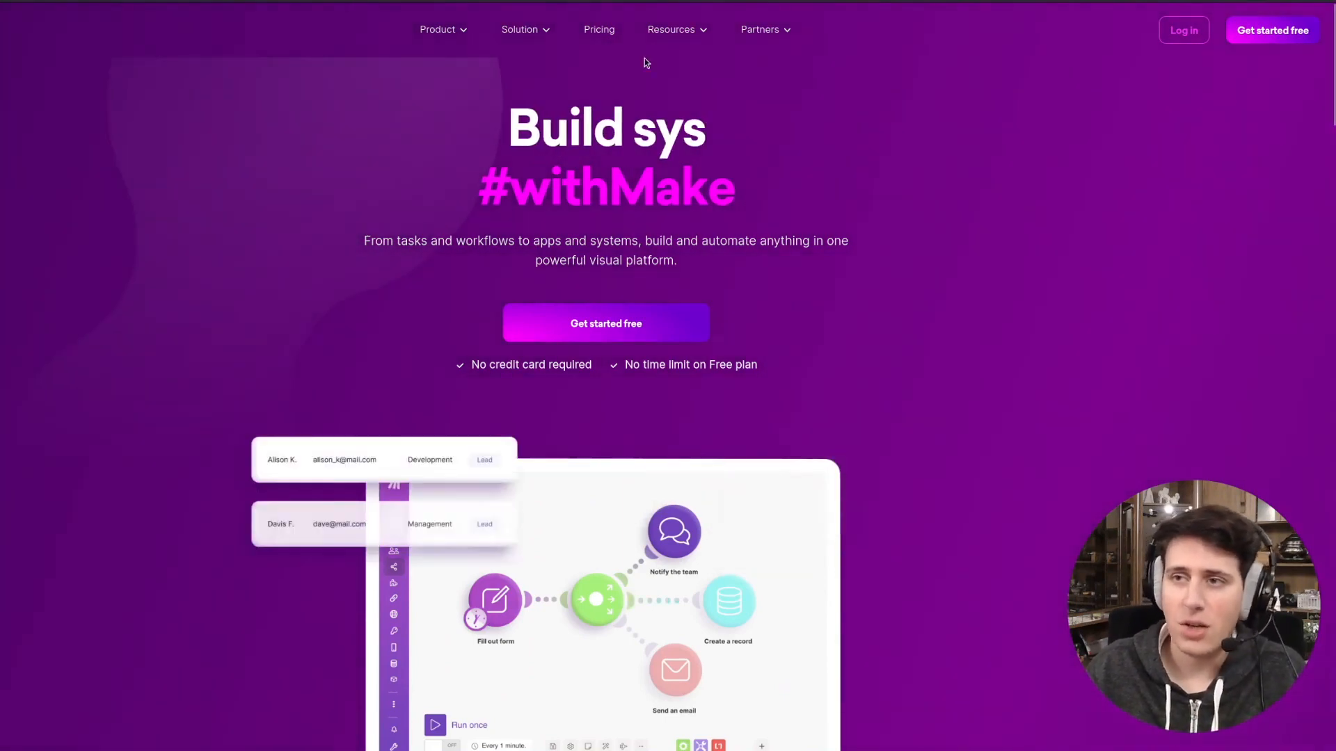
Step: Bring up the SignalWire AI Agents list from the Make homepage
left_click(570, 32)
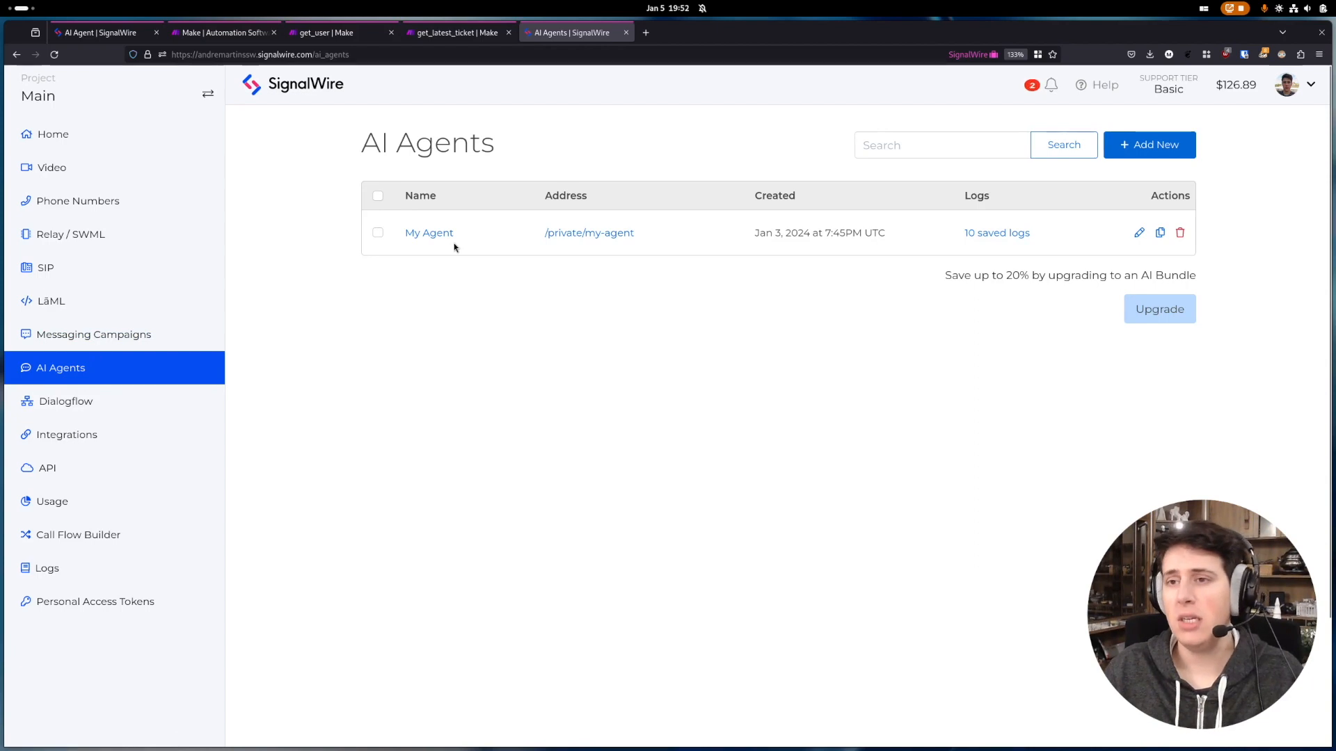
mouse_move(259, 370)
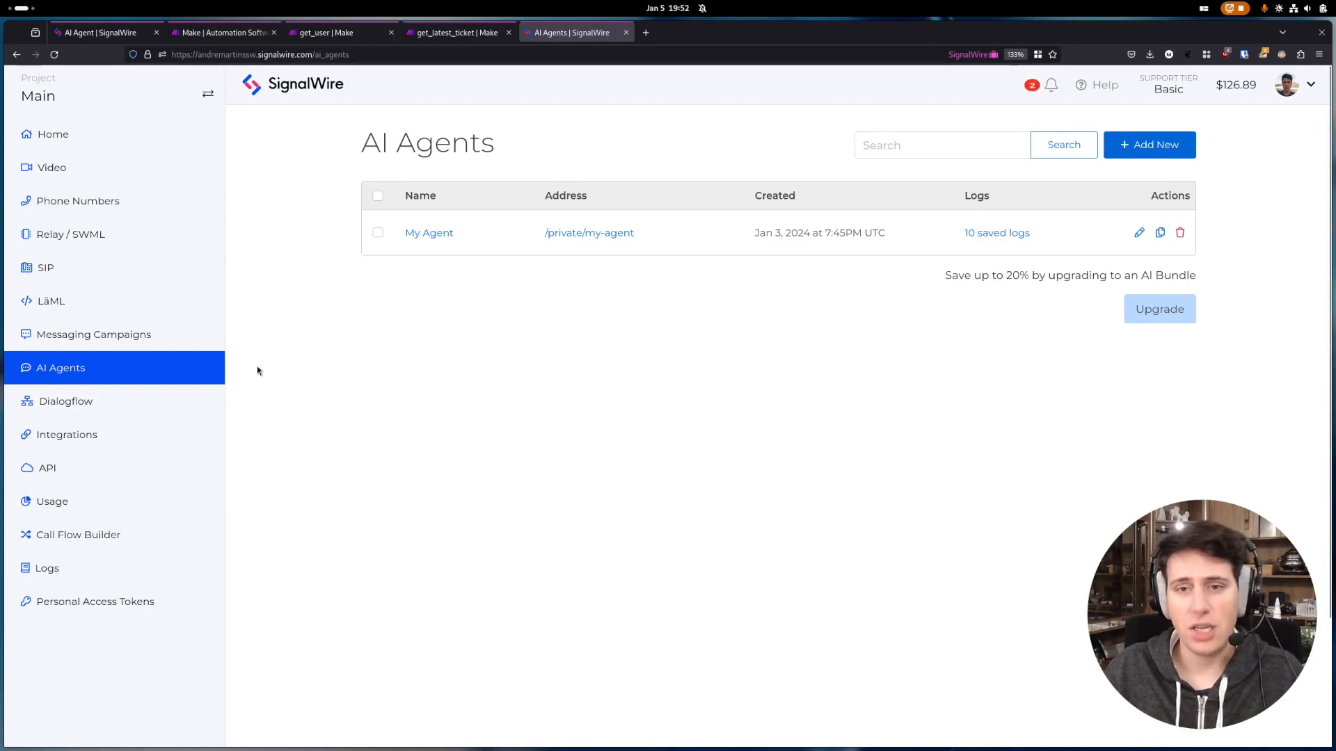
mouse_move(59, 367)
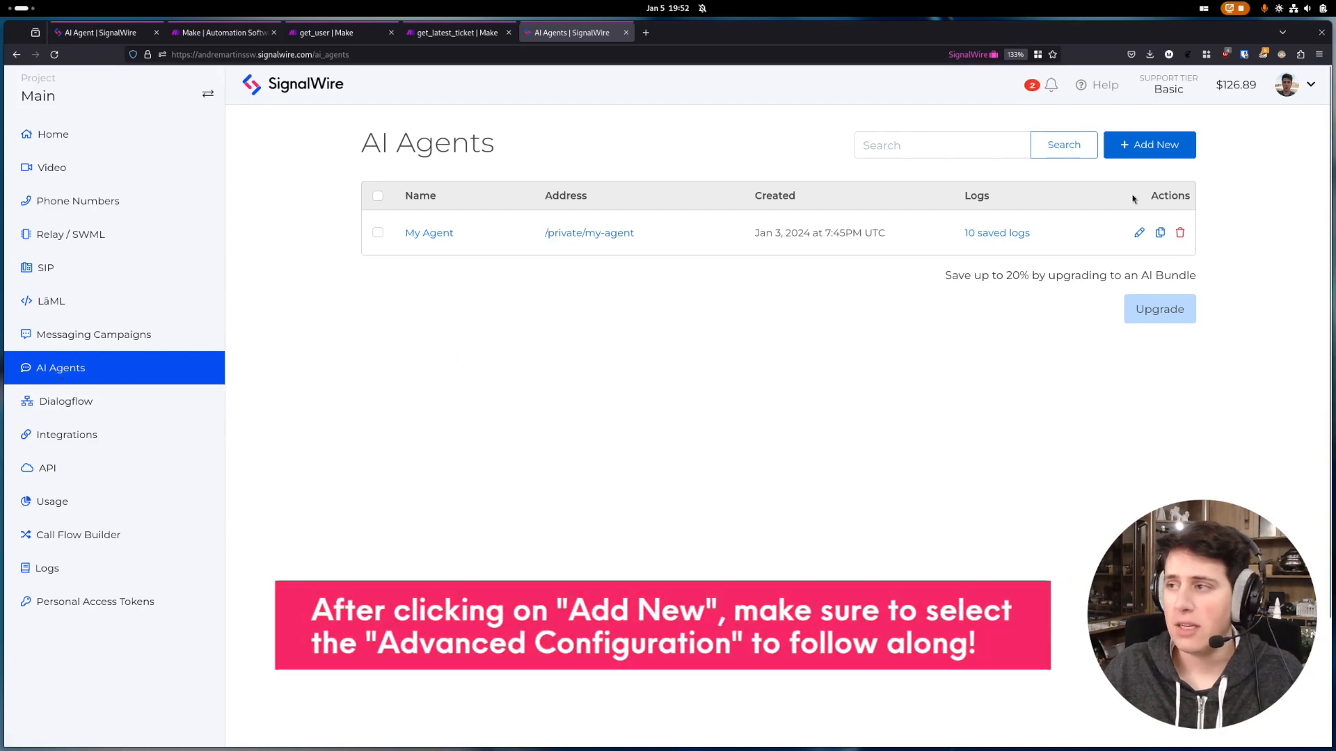
mouse_move(429, 232)
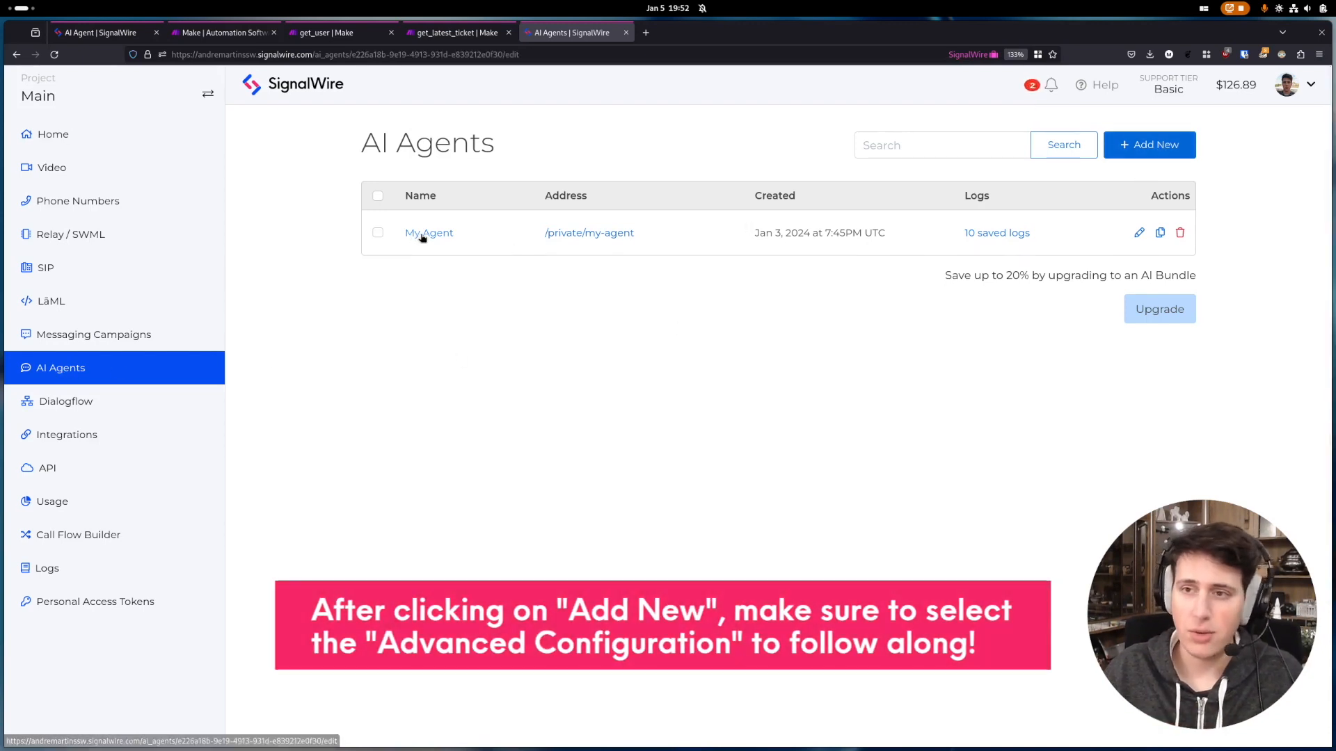
Step: Open My Agent for editing, showing its Patrick prompt that calls get_user
left_click(428, 232)
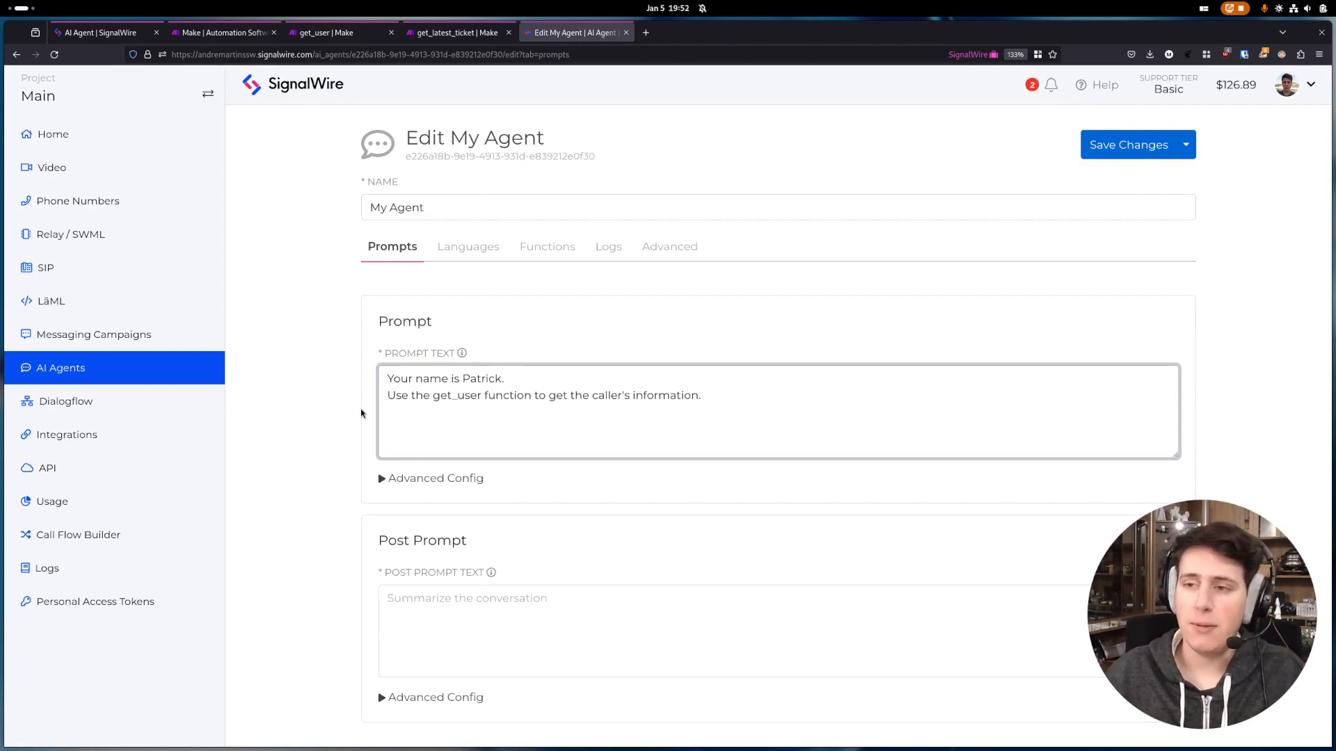
mouse_move(754, 401)
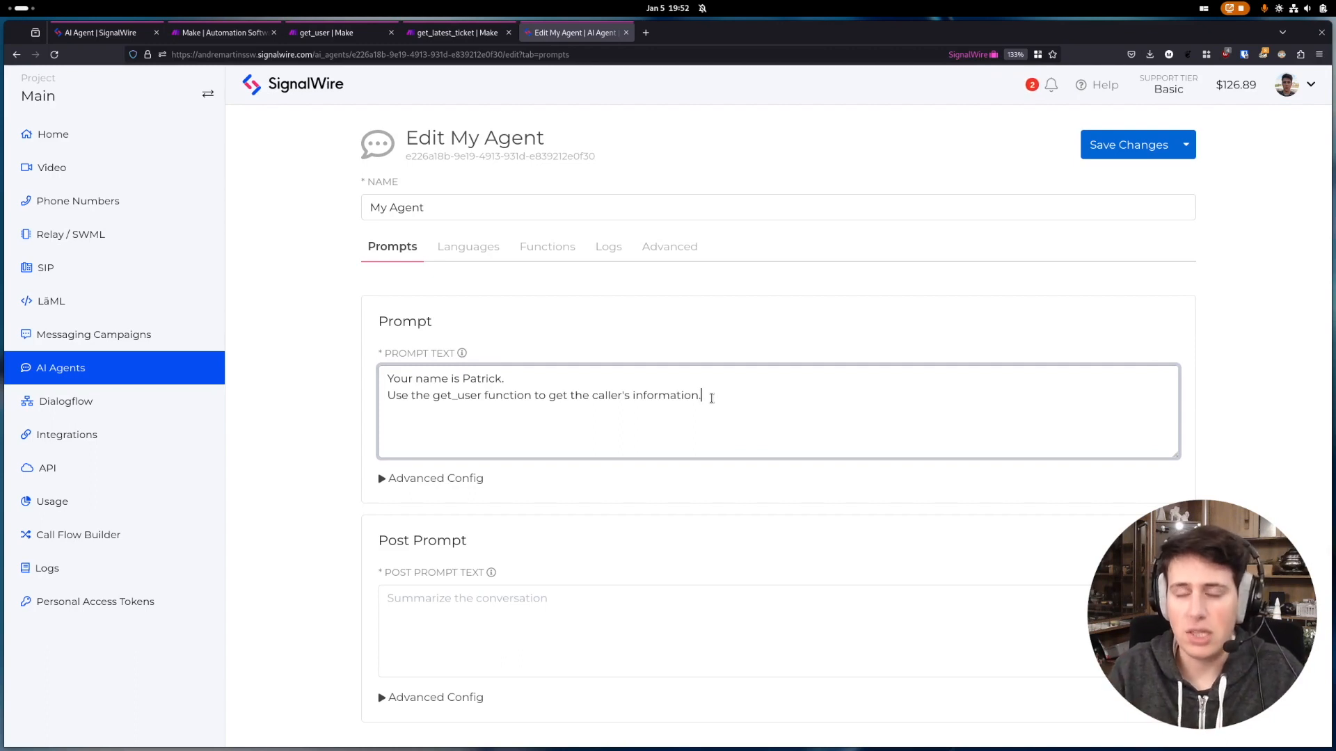
mouse_move(687, 421)
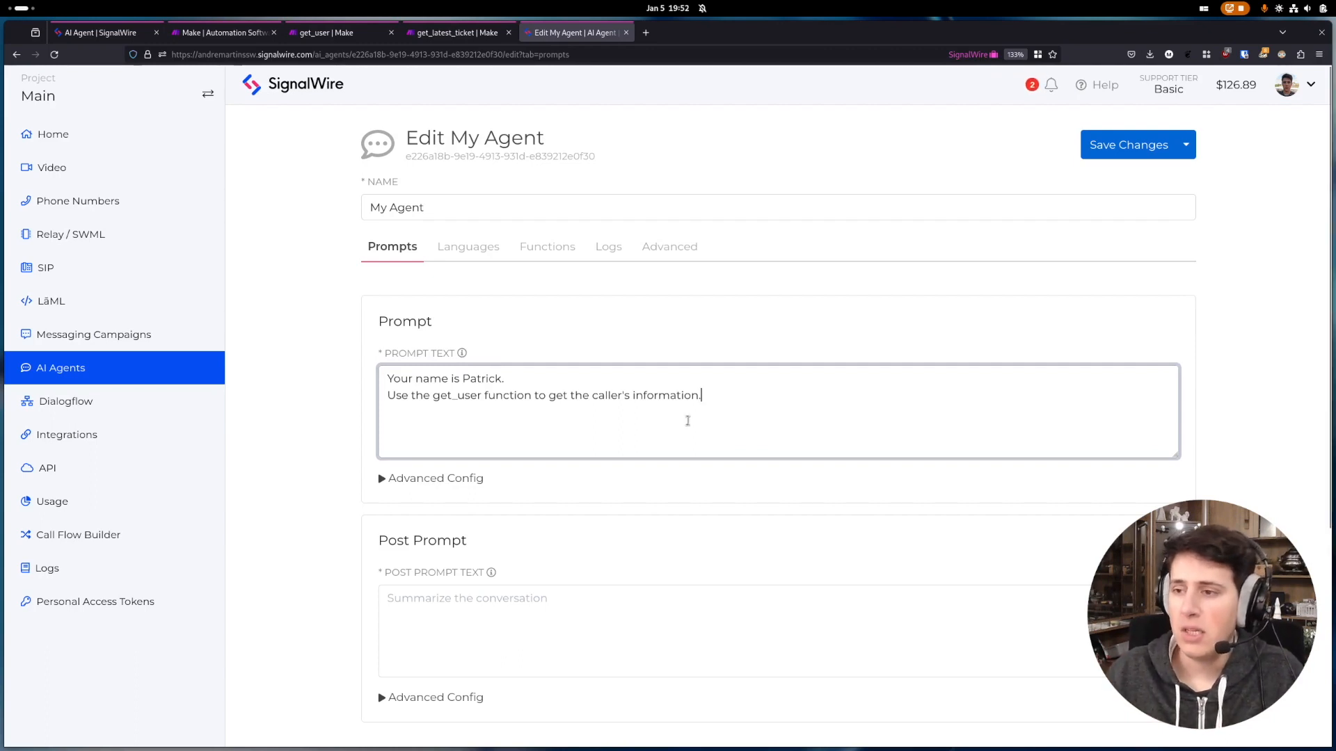
mouse_move(468, 246)
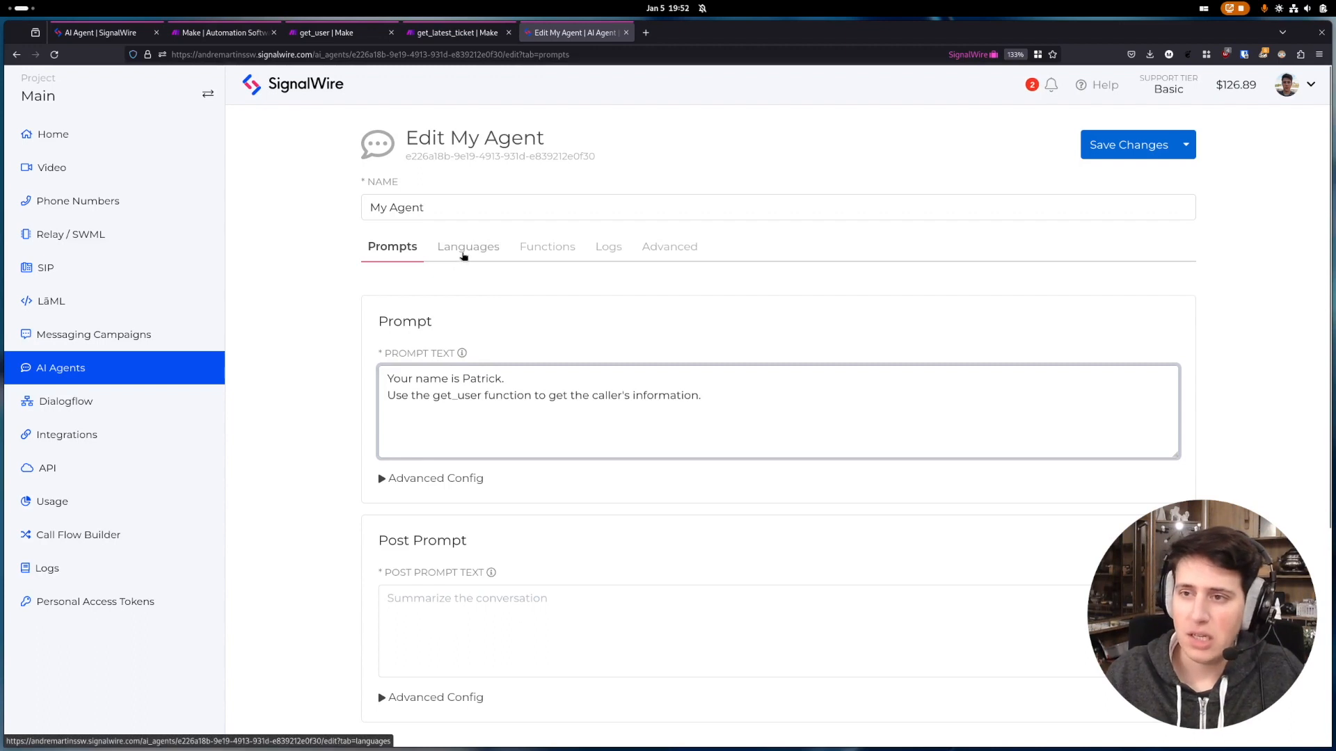
Step: Check the English (US) male-voice language settings, then show the functions get_latest_ticket and get_user
left_click(467, 247)
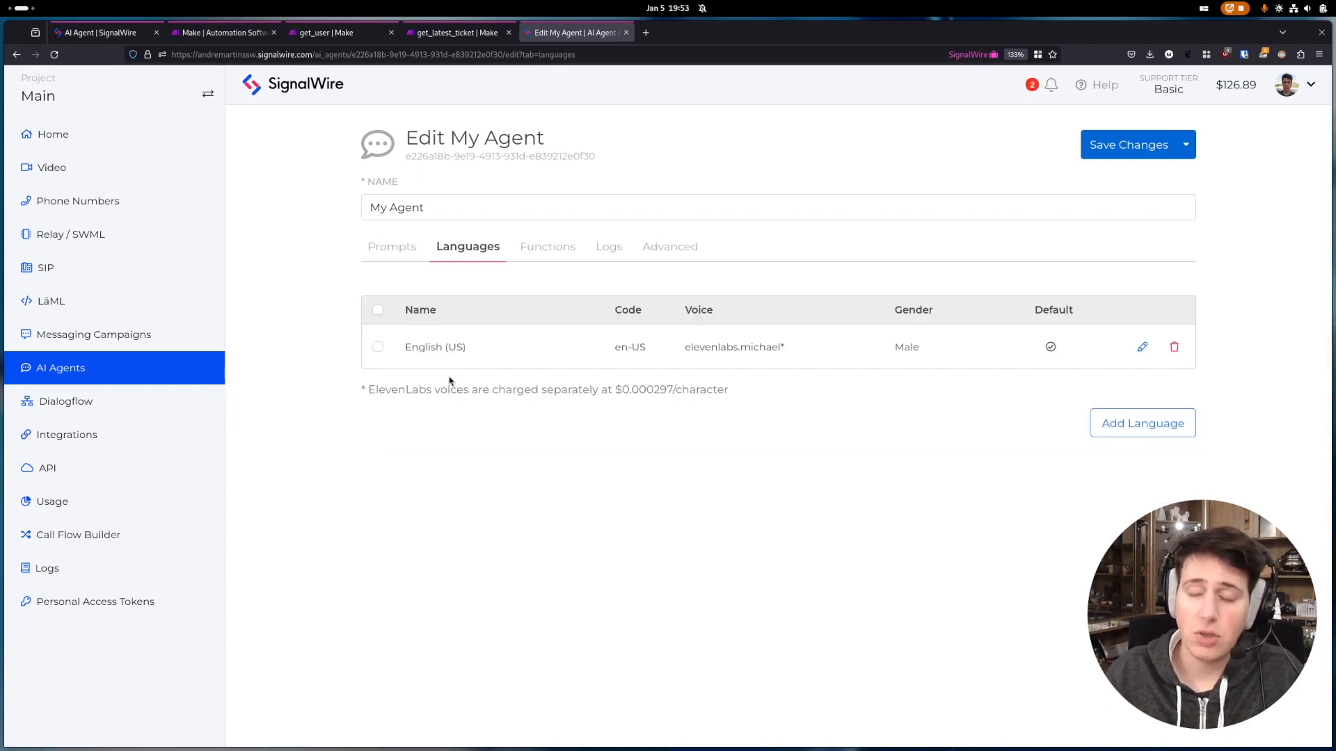
mouse_move(546, 246)
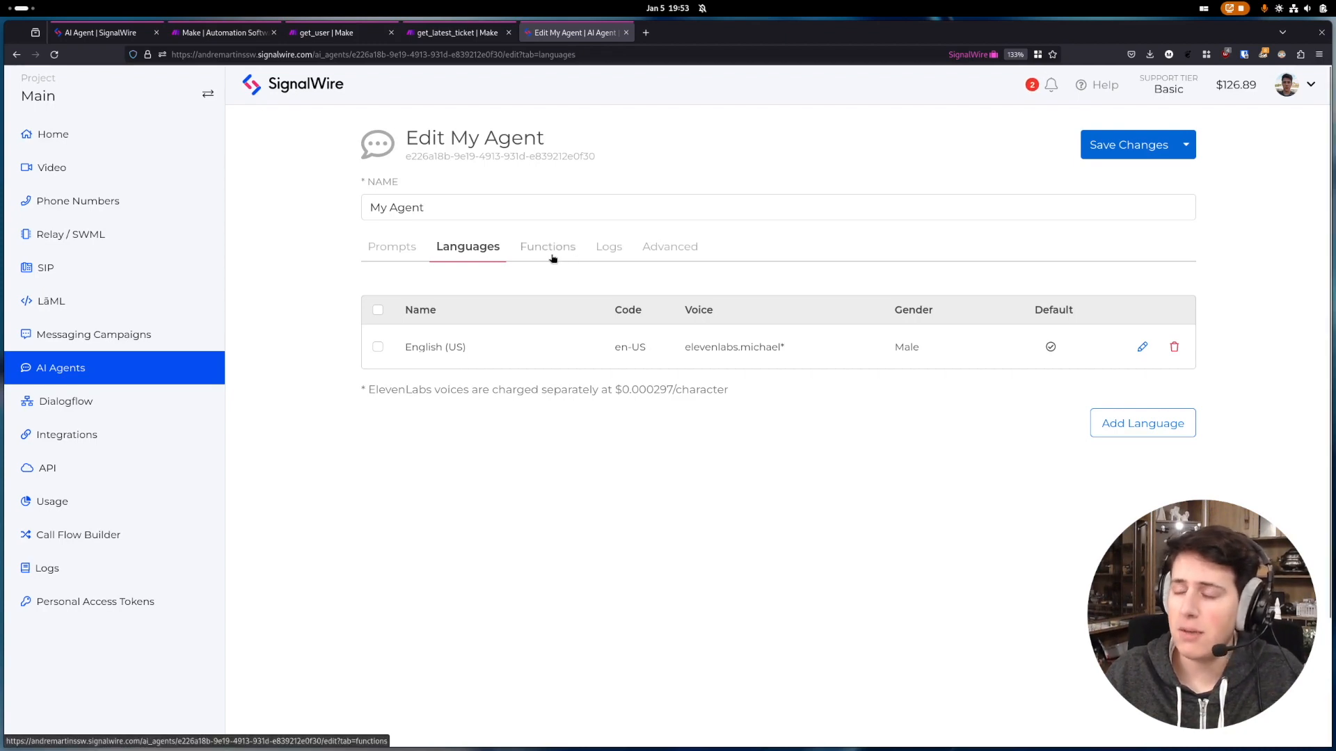
mouse_move(565, 237)
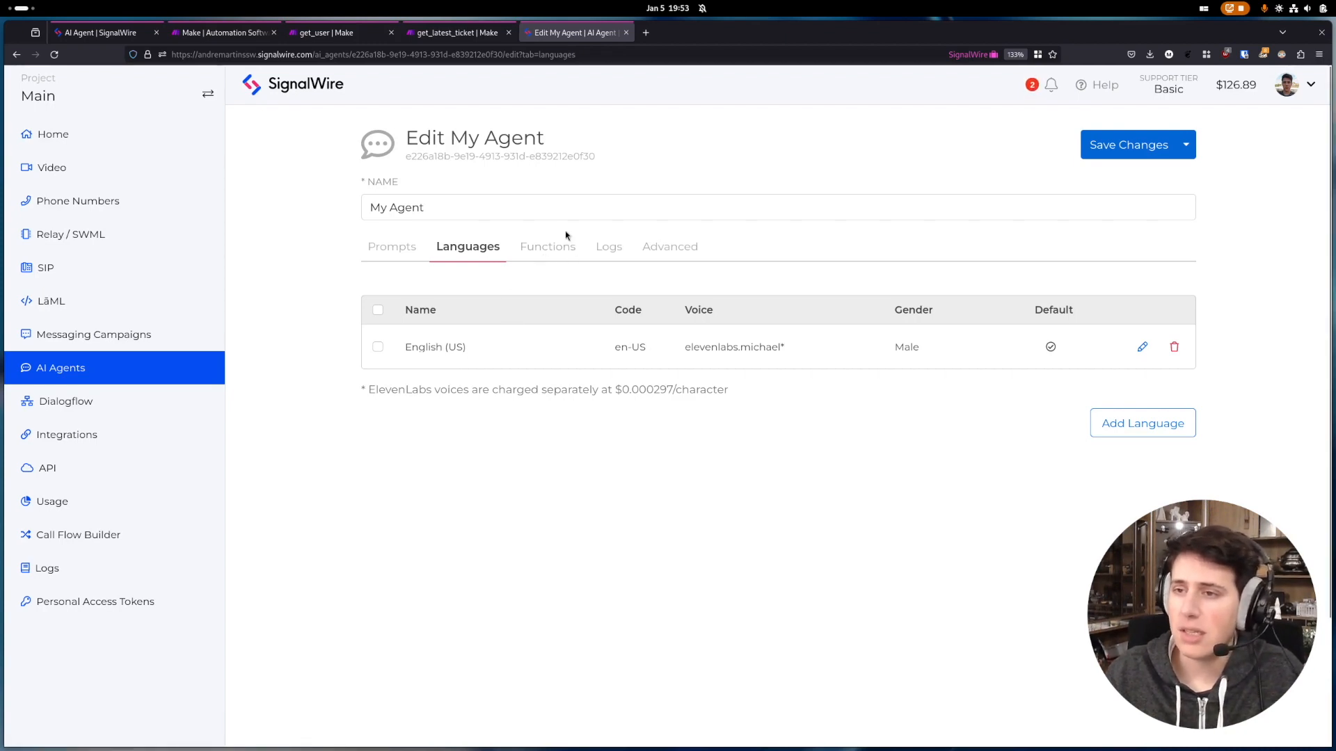
left_click(547, 246)
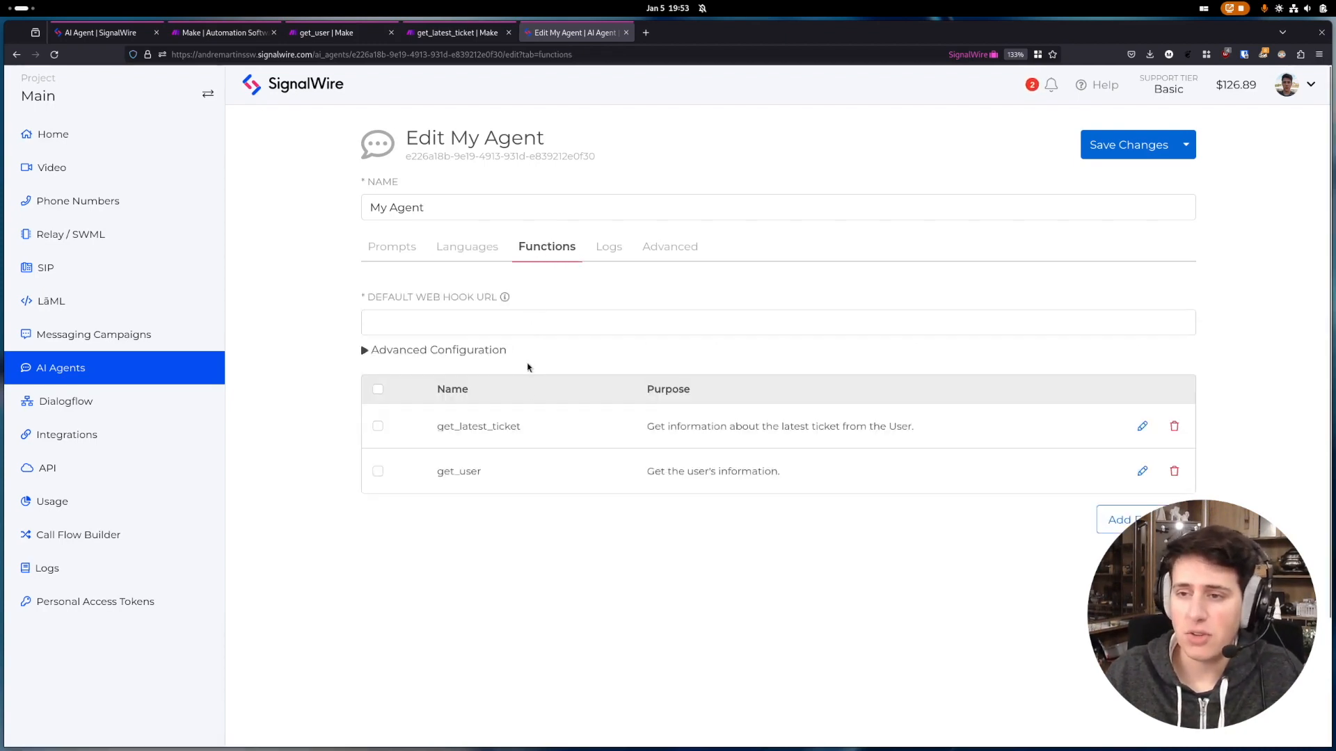
mouse_move(529, 522)
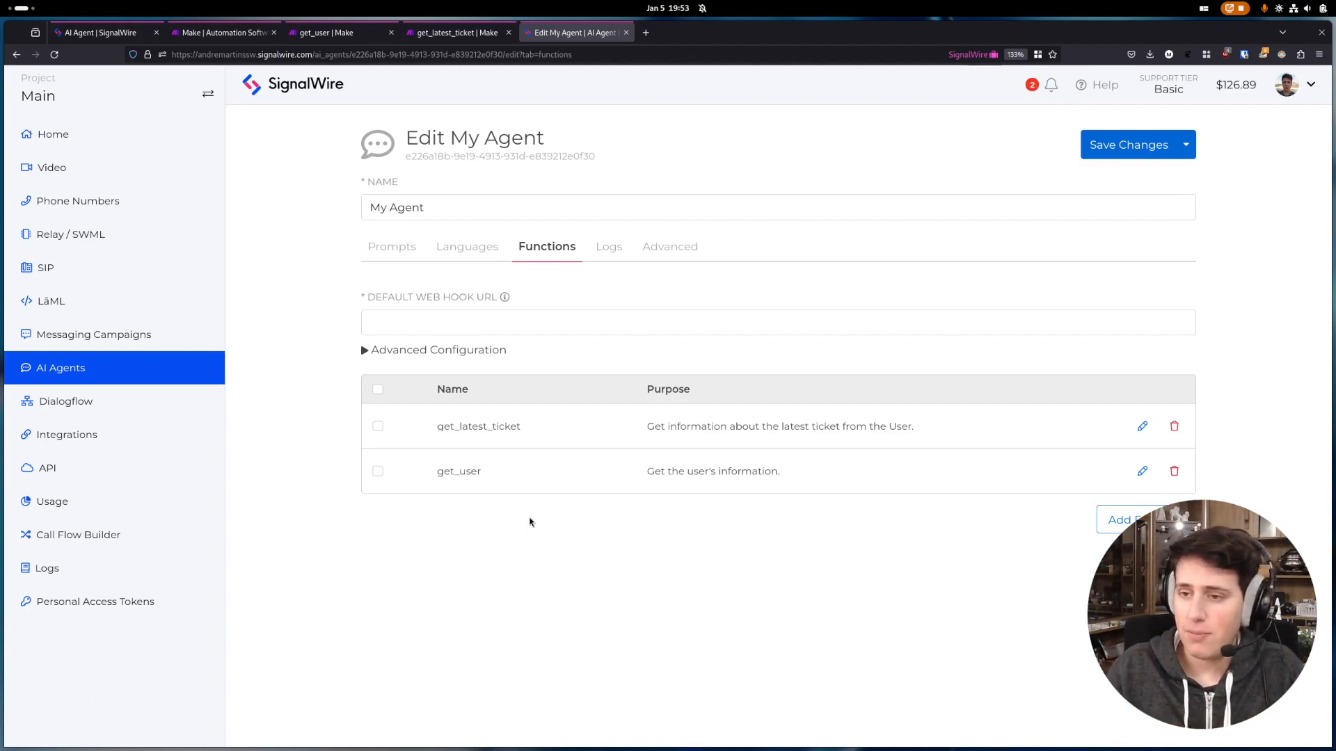
mouse_move(1141, 472)
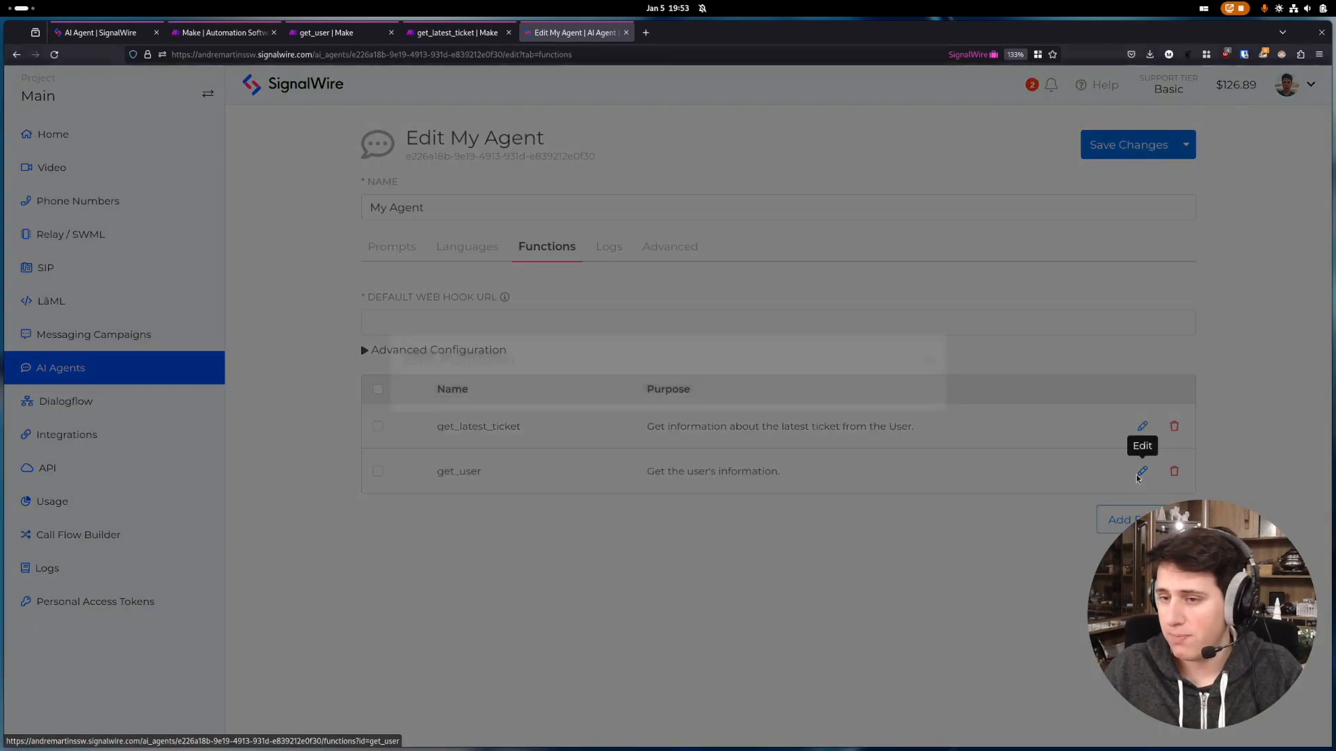
Step: Review get_user's purpose description, phone_number argument and Make webhook URL
left_click(1141, 472)
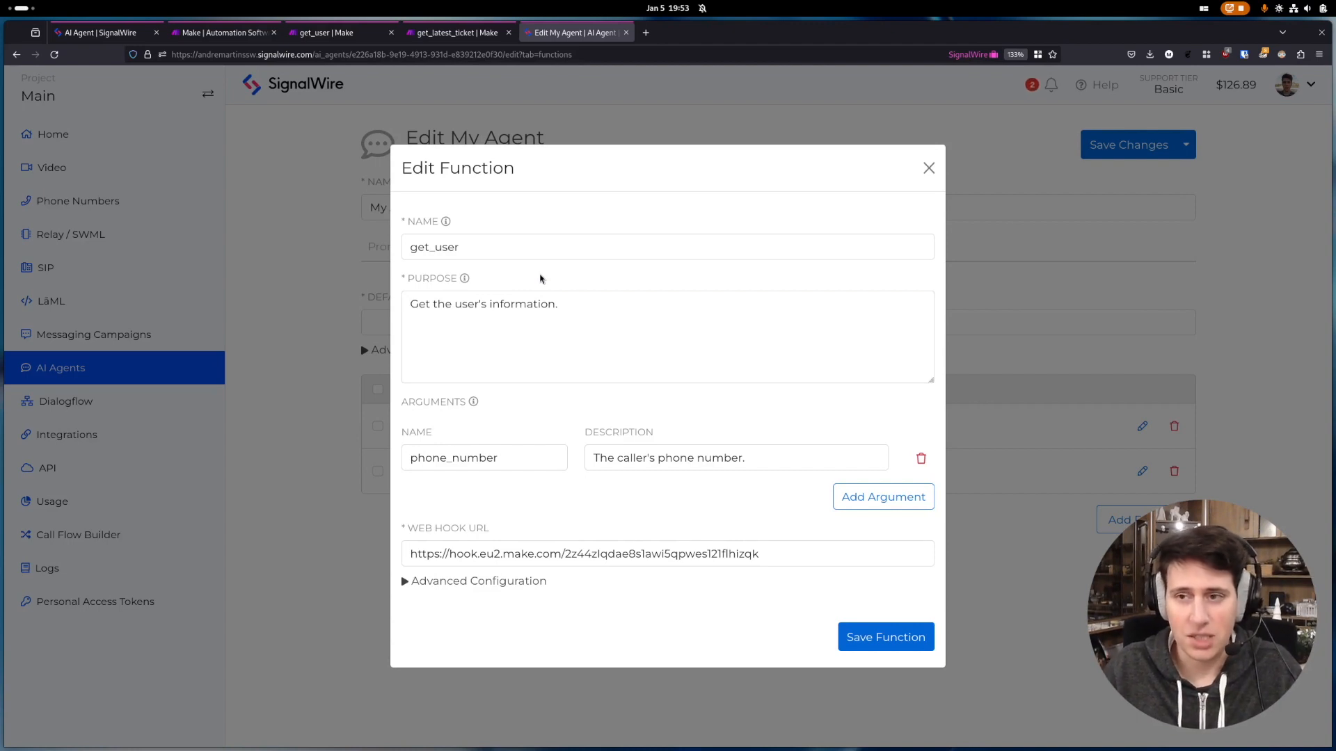
mouse_move(556, 324)
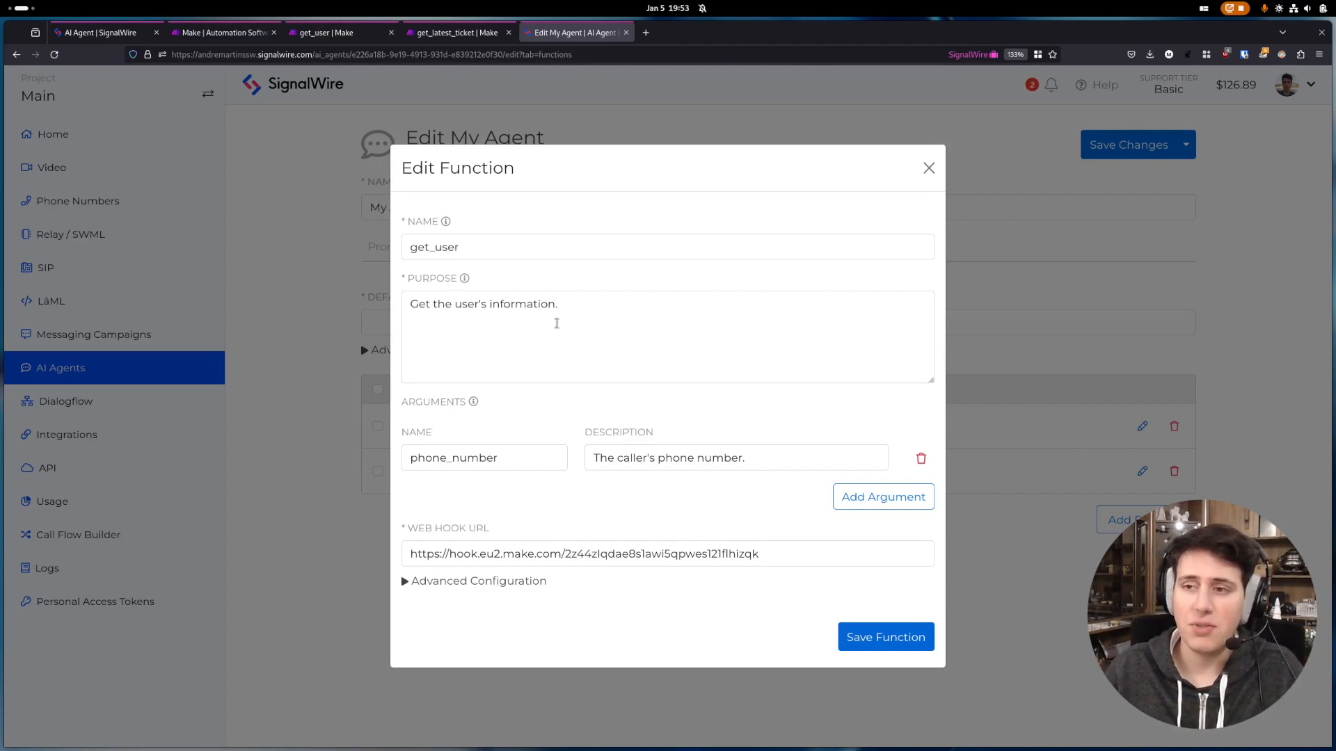
mouse_move(565, 305)
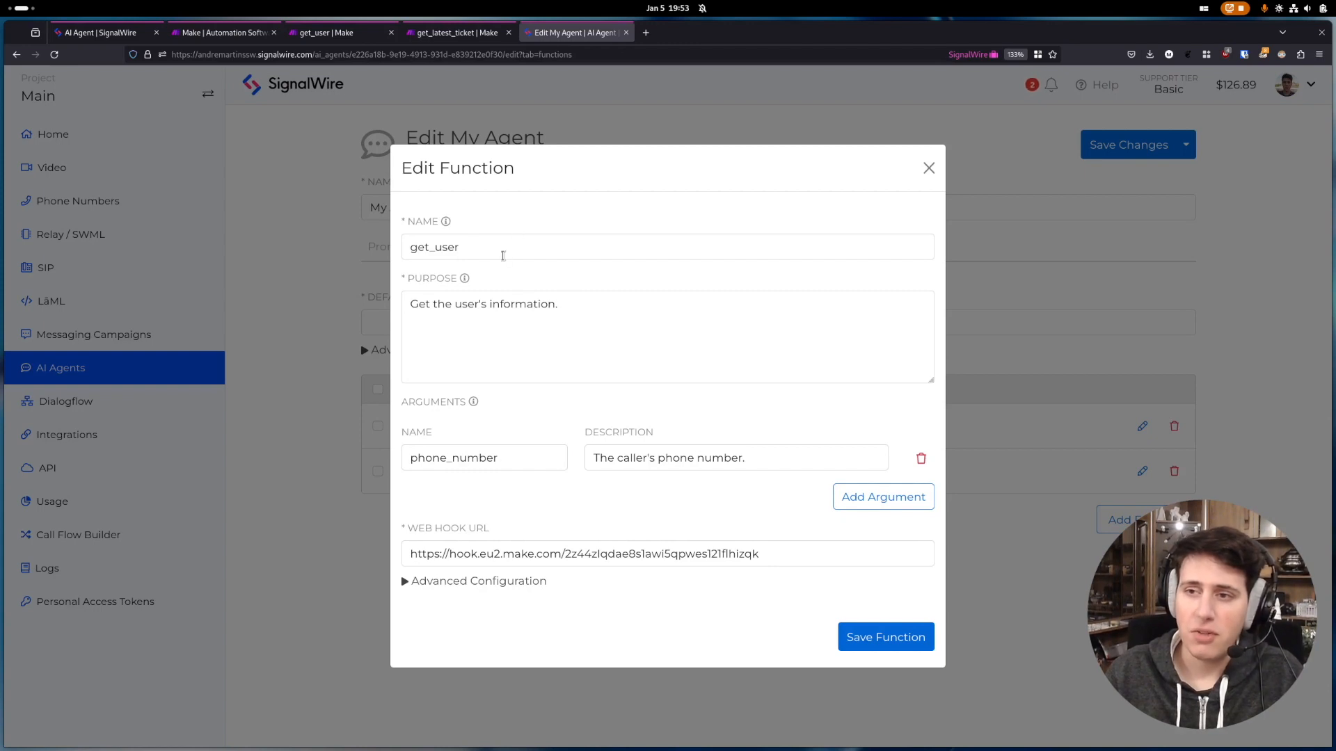
left_click(599, 321)
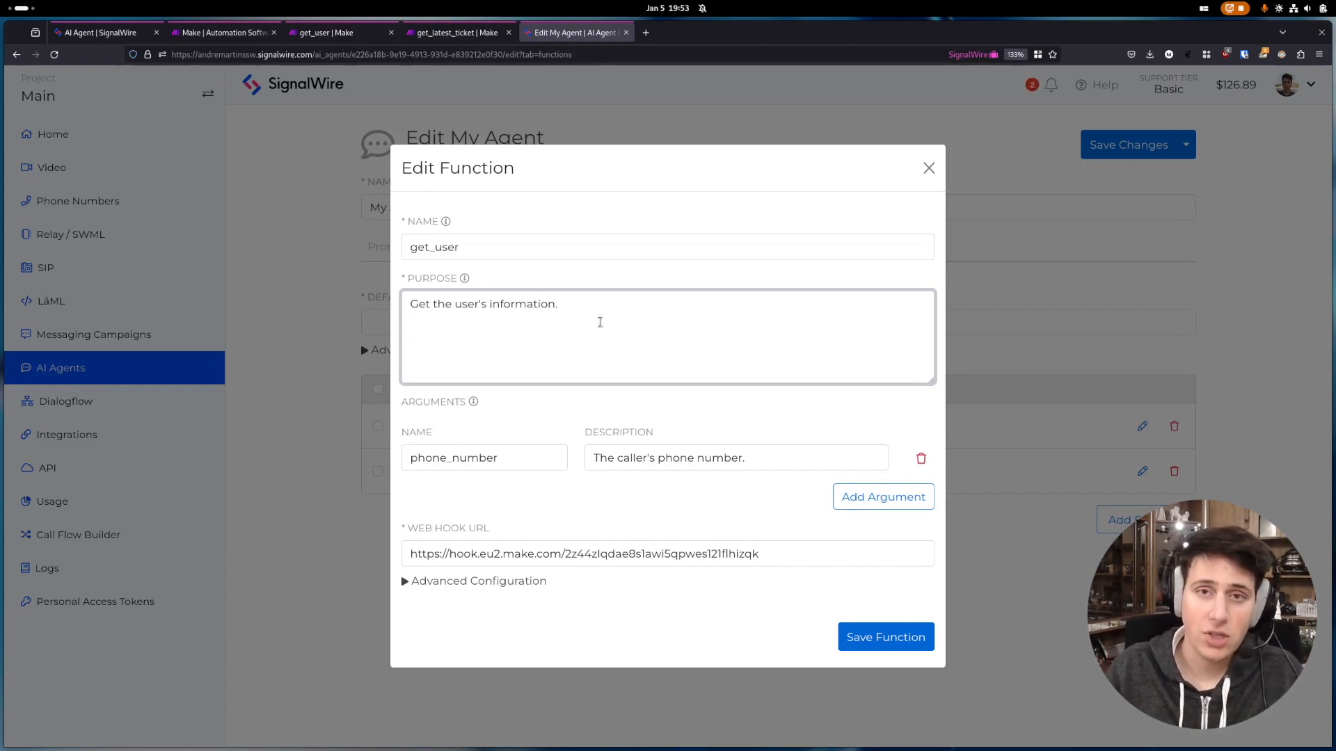
left_click(559, 303)
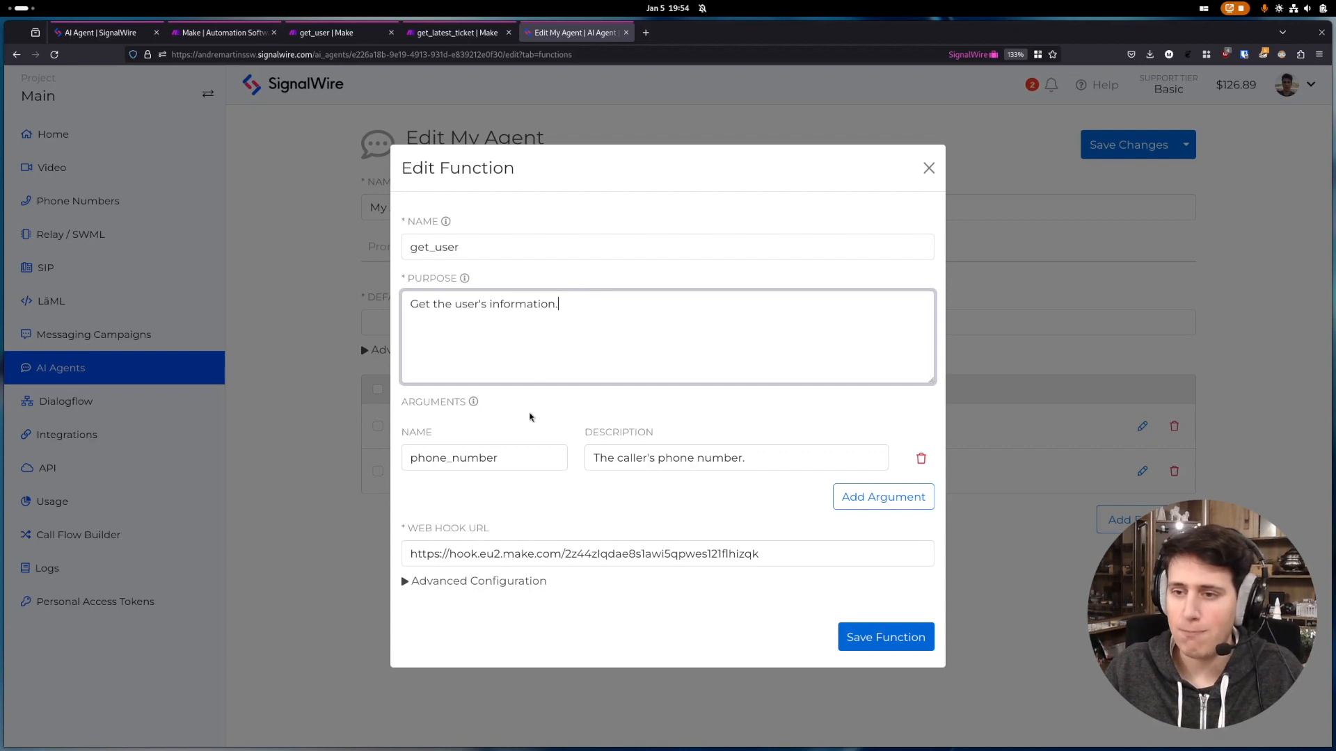
left_click(483, 458)
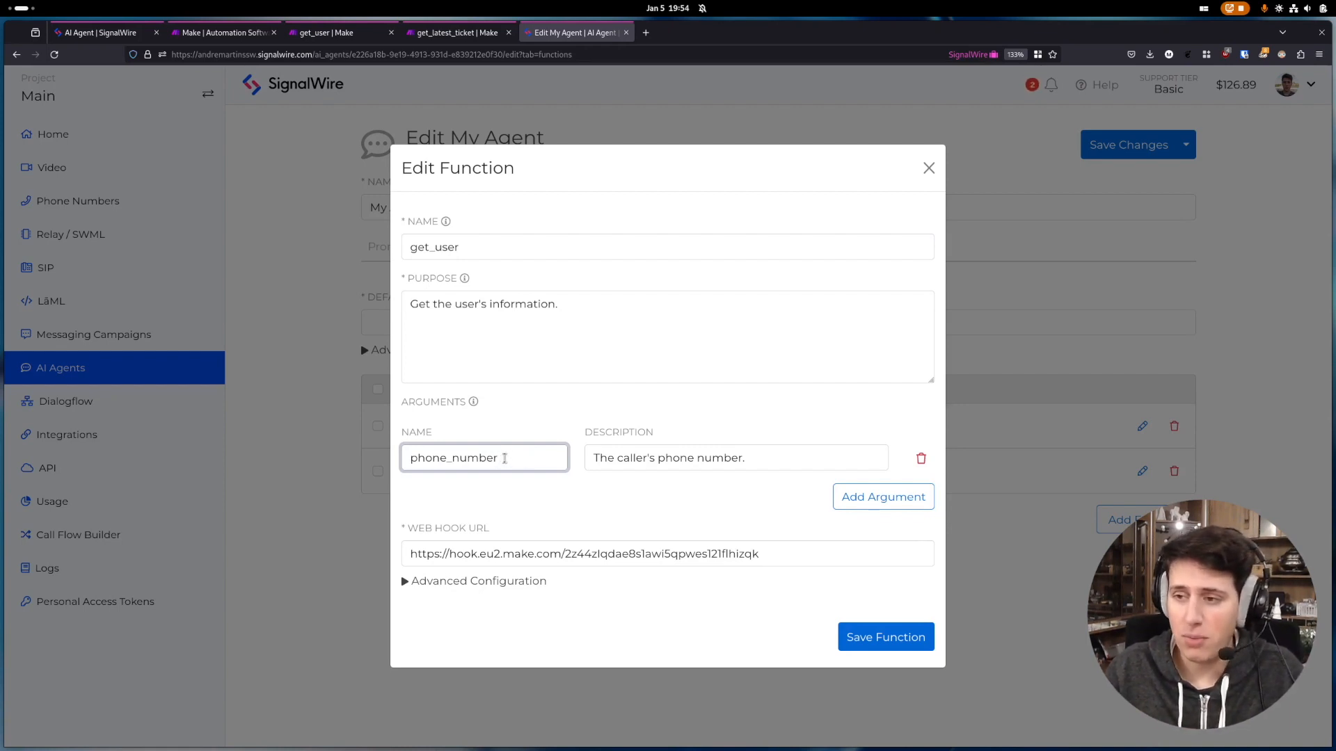
left_click(735, 457)
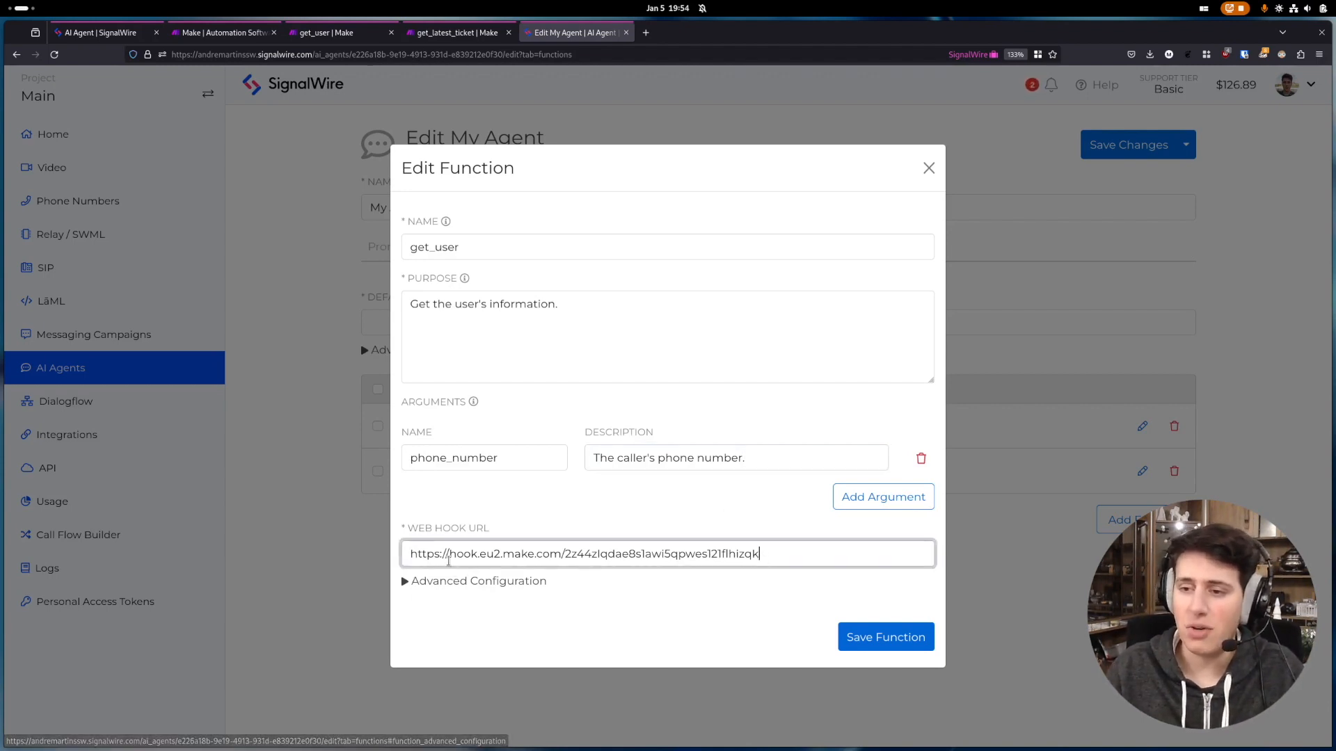
mouse_move(835, 626)
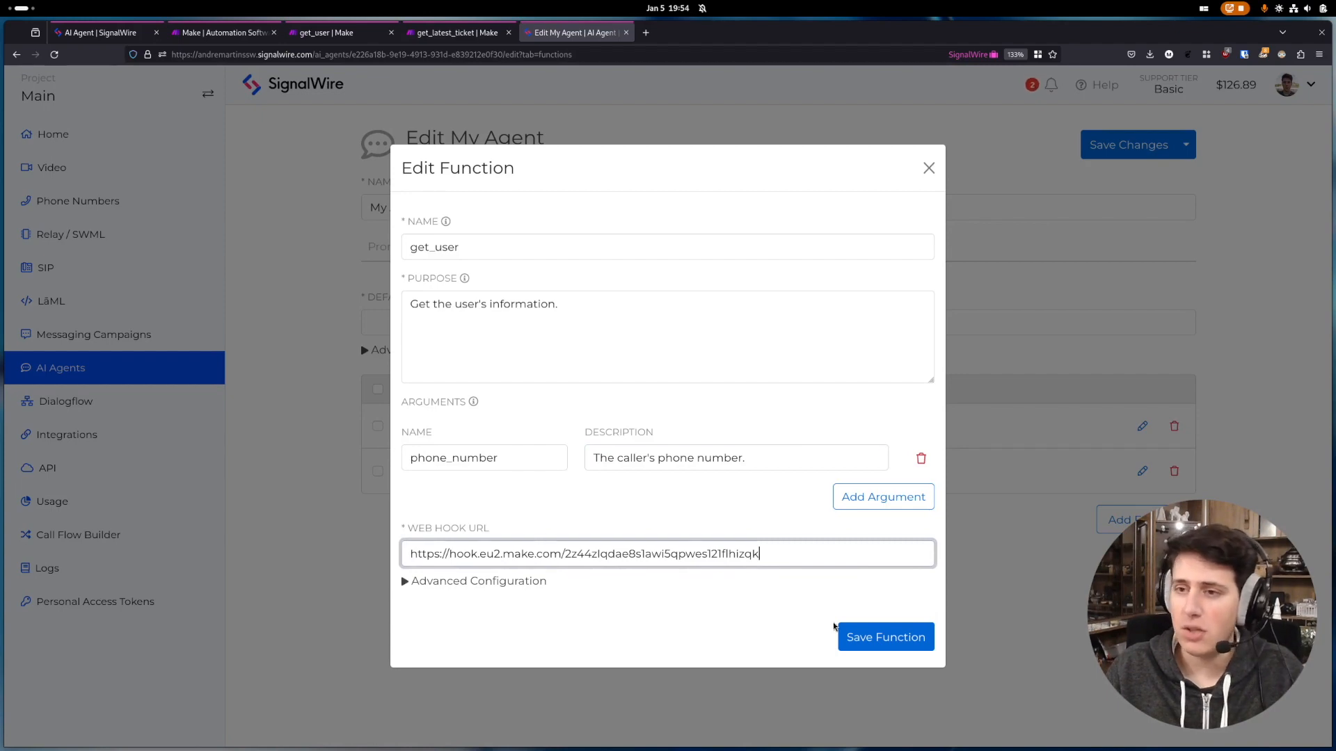
Step: Save the get_user function so SignalWire confirms it updated successfully
left_click(885, 636)
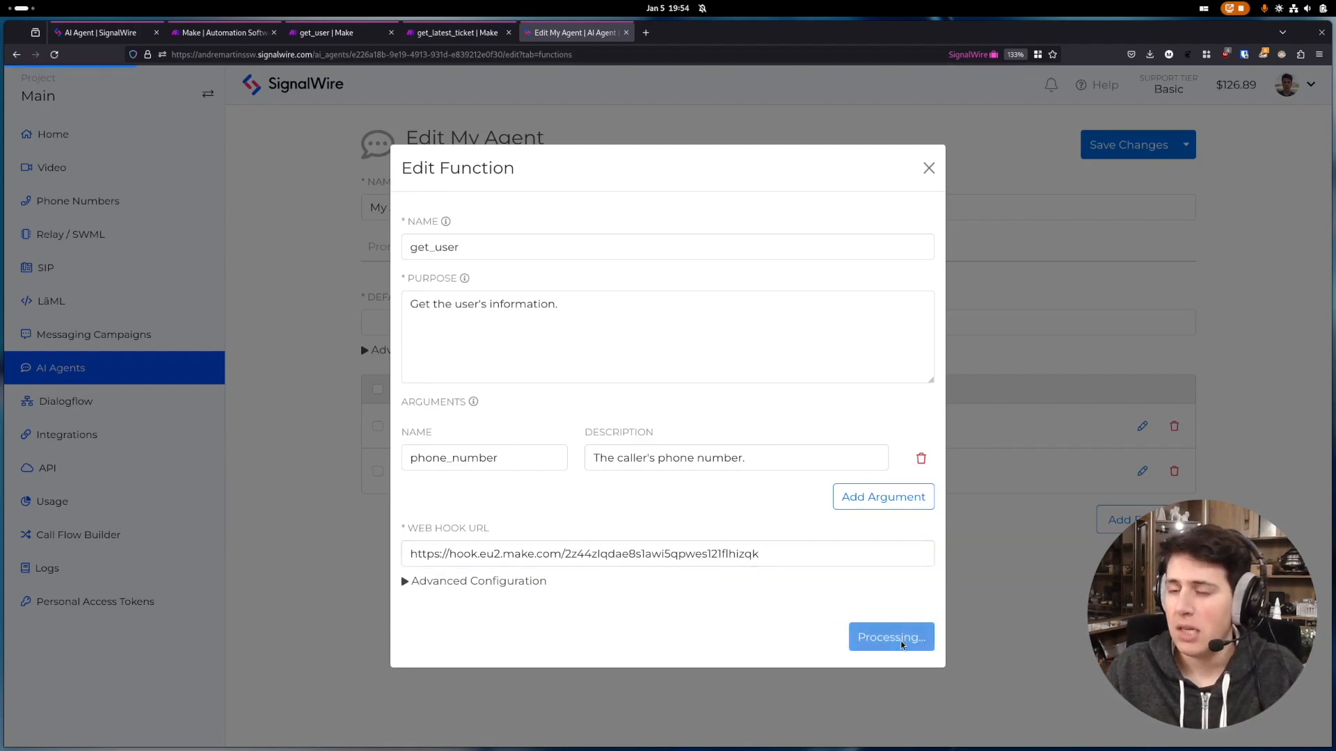
left_click(890, 636)
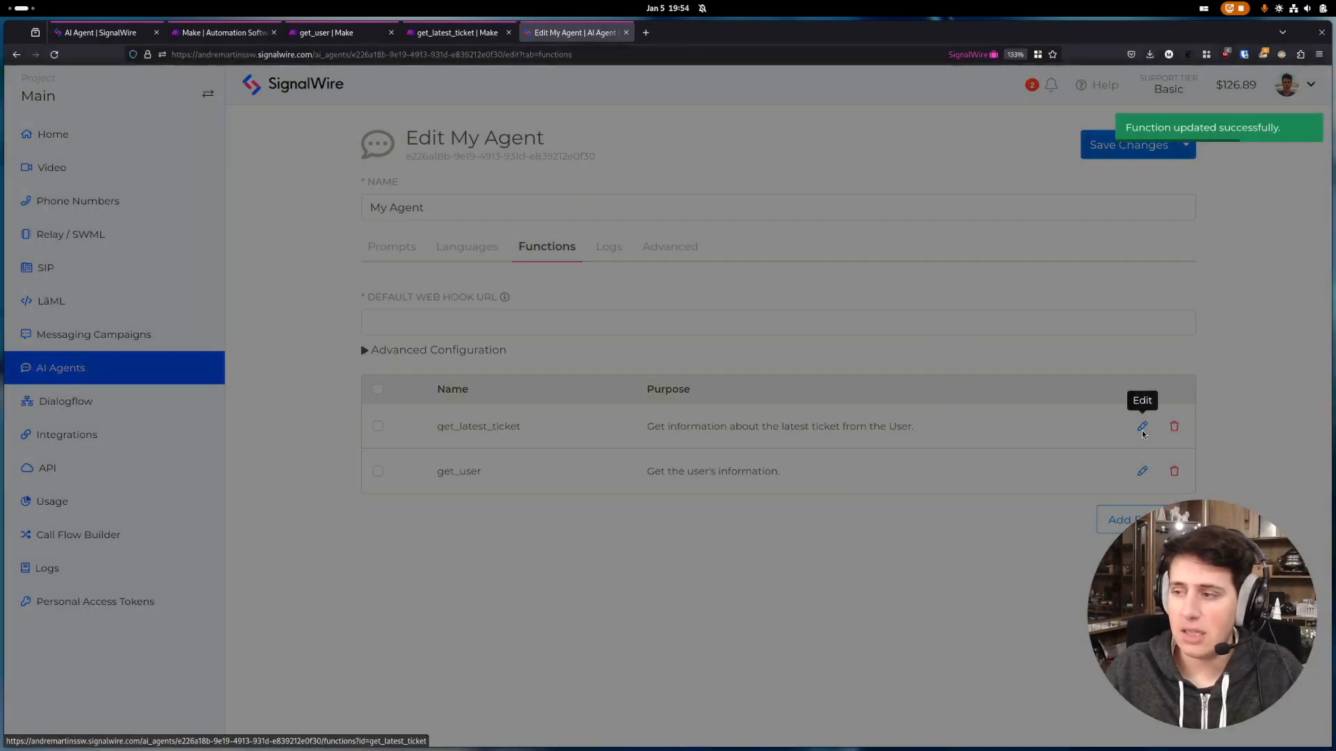
Step: Open get_latest_ticket for editing, showing its user_id argument and Make webhook URL
left_click(1141, 426)
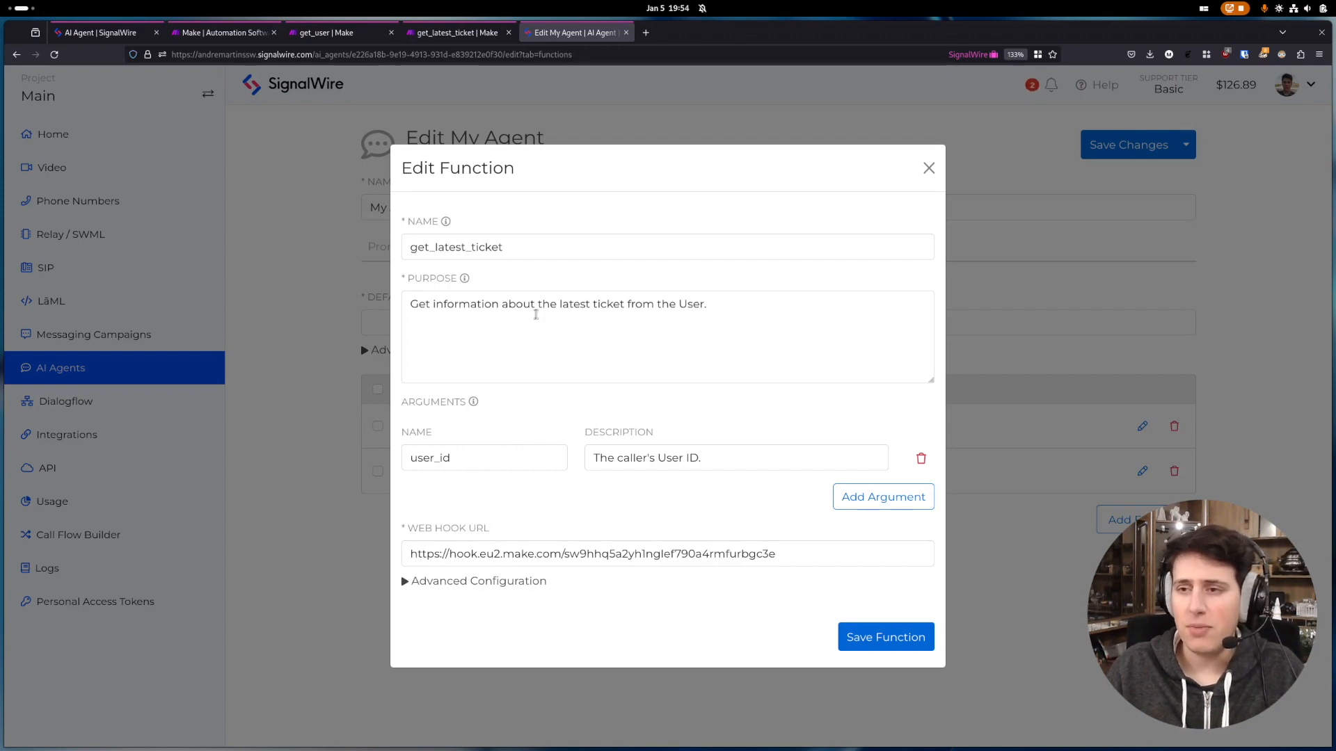
mouse_move(737, 304)
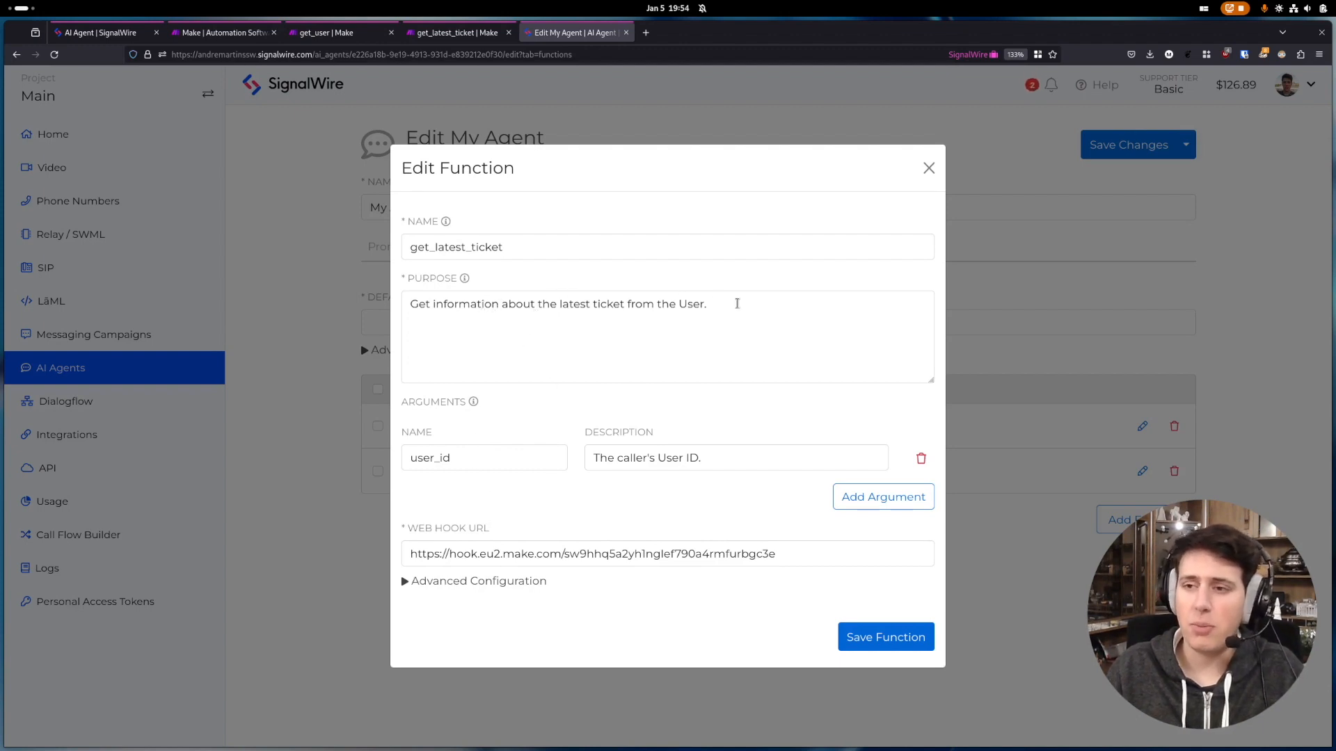
left_click(667, 337)
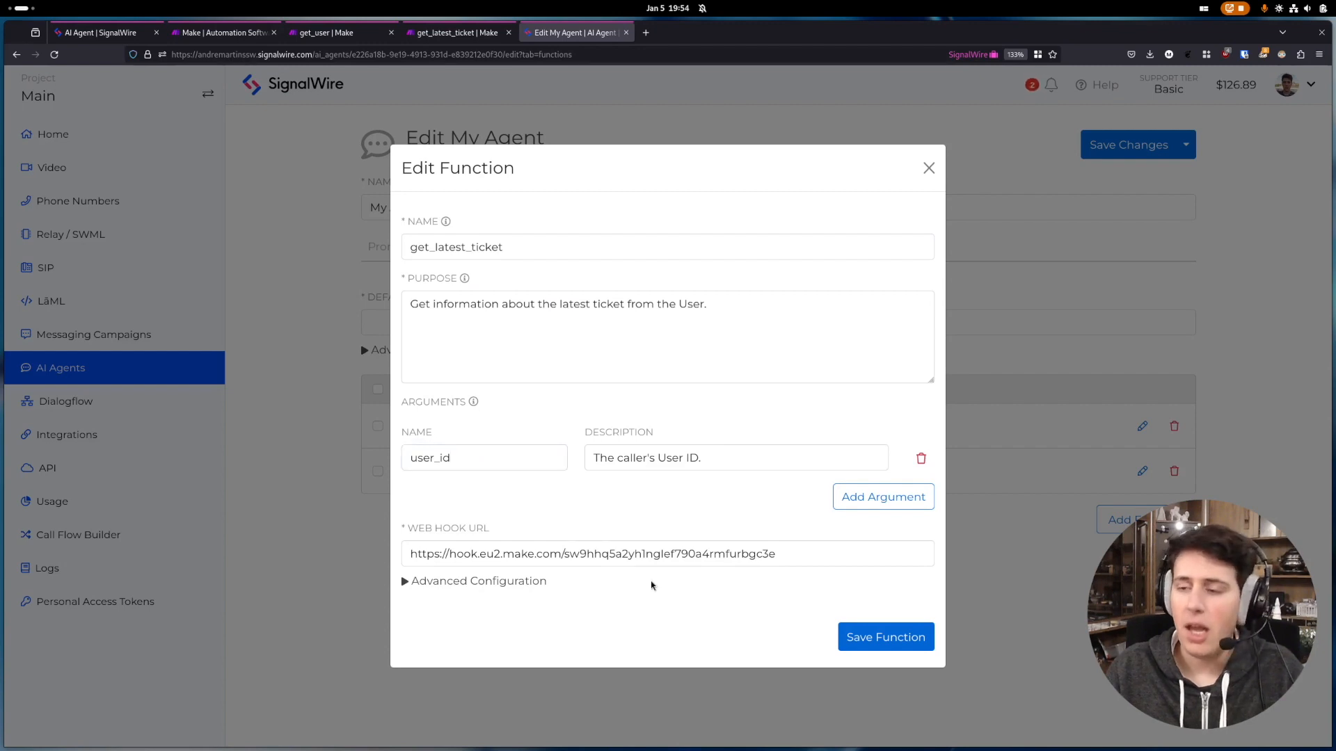
mouse_move(895, 663)
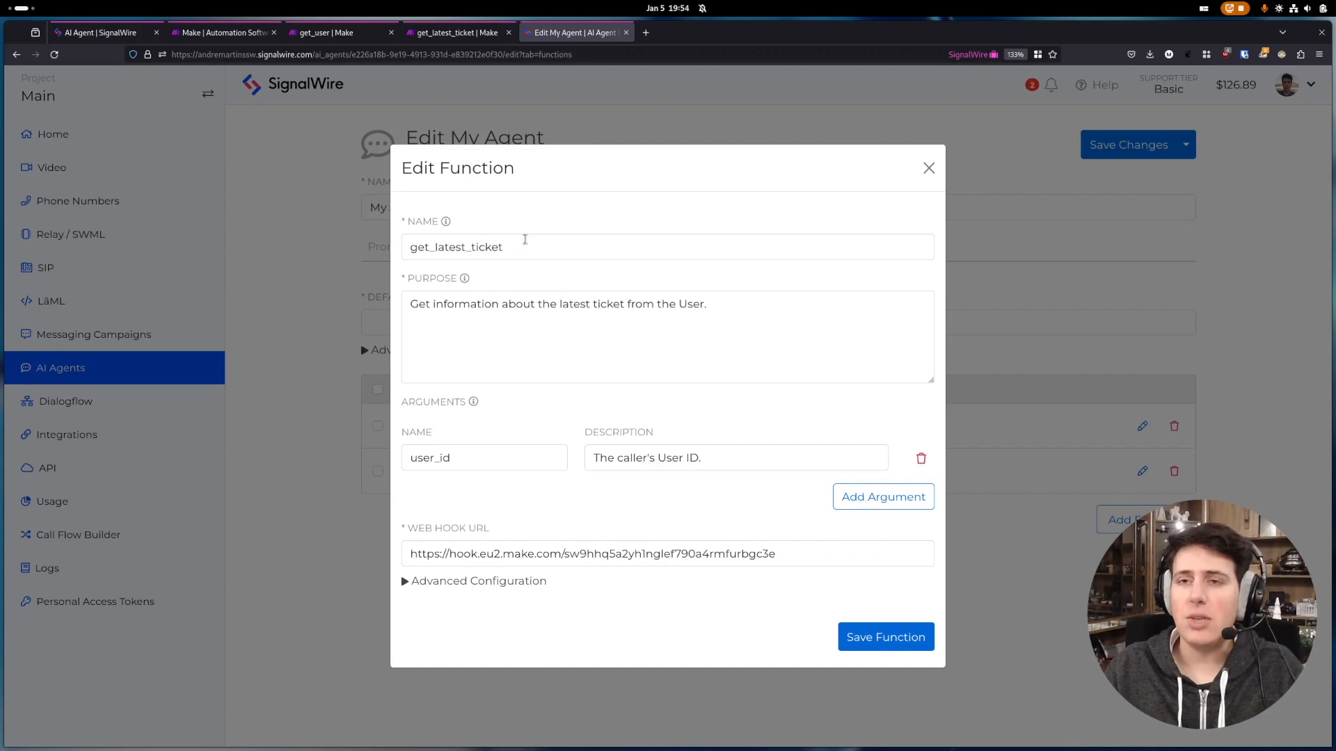
mouse_move(517, 213)
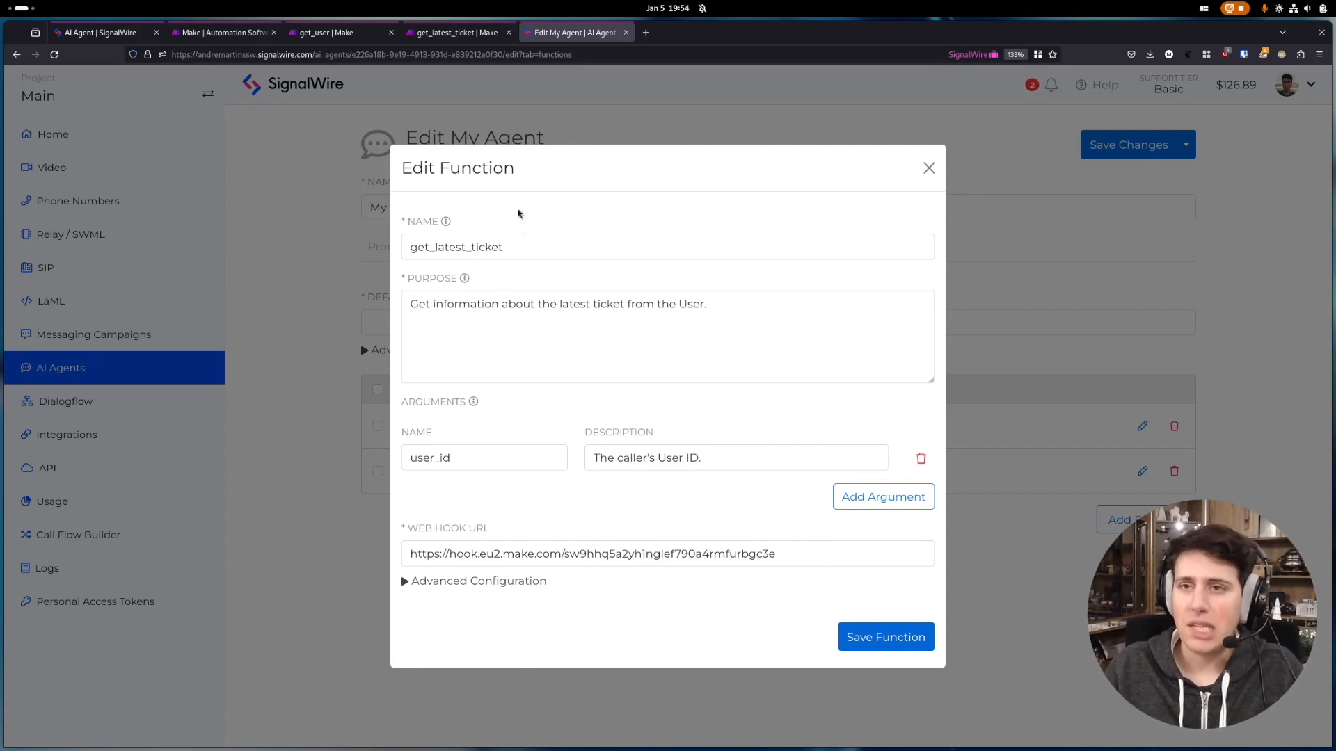
Step: Review the get_user scenario's Zendesk phone-number user search and its No user found webhook response
left_click(332, 32)
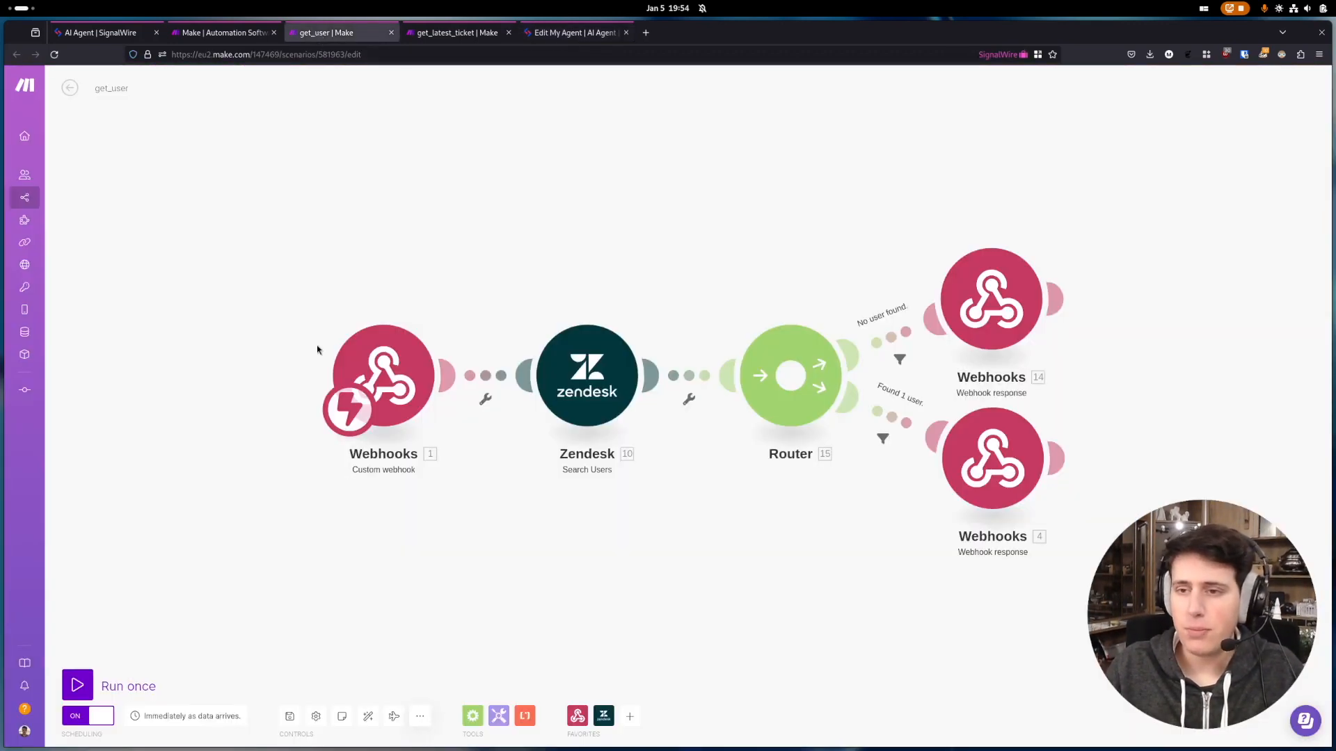
mouse_move(332, 373)
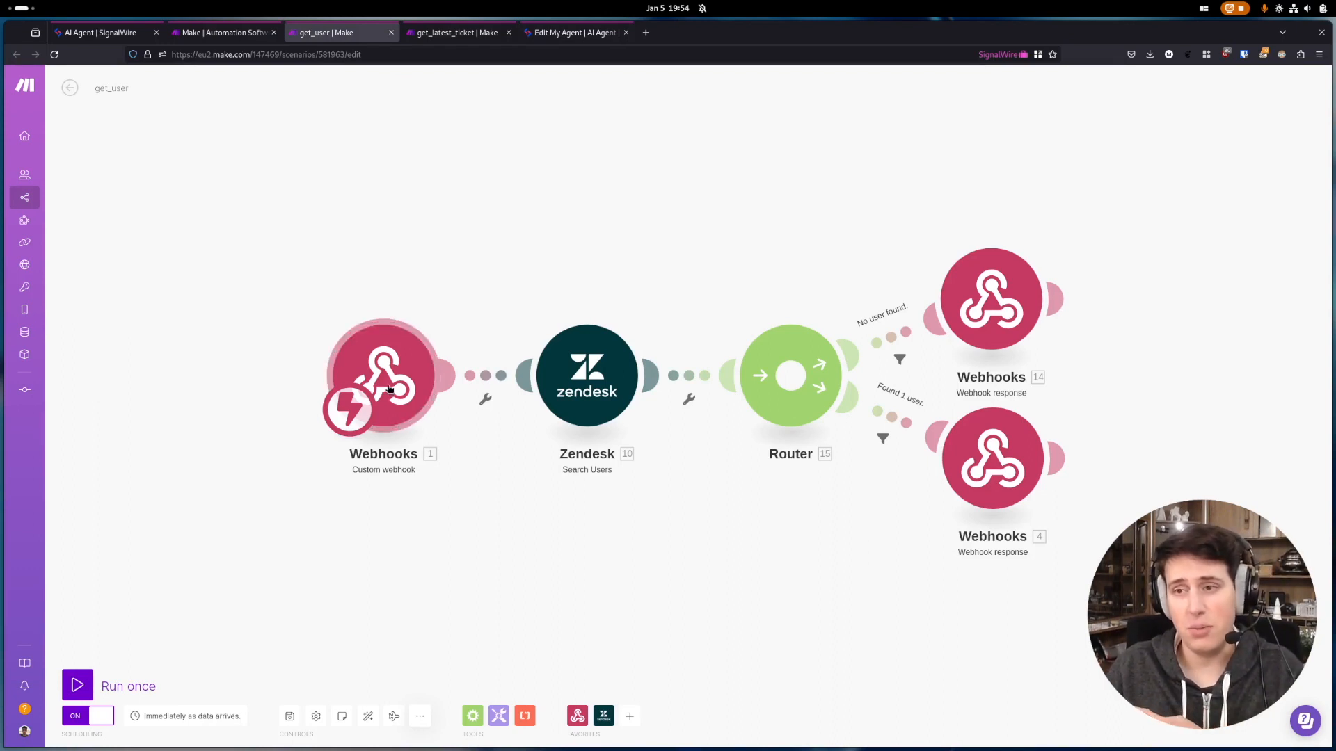
mouse_move(586, 374)
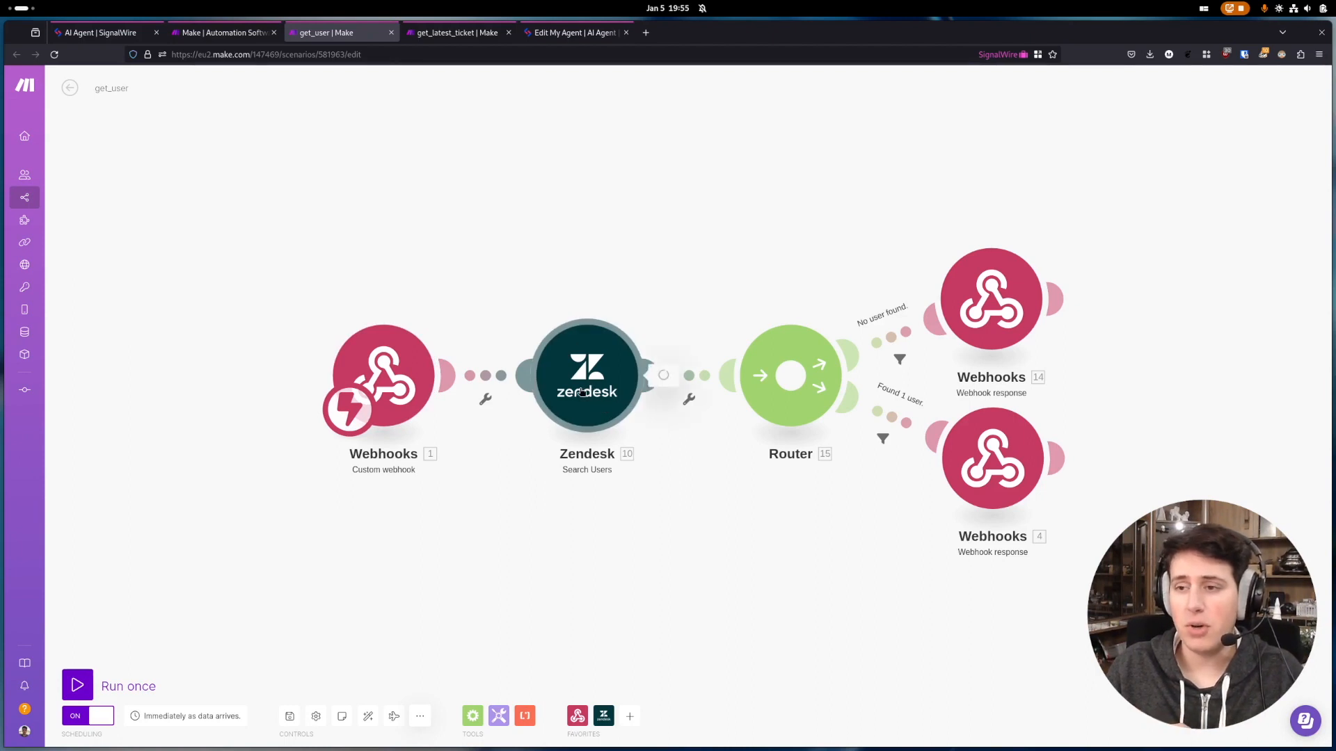
left_click(586, 376)
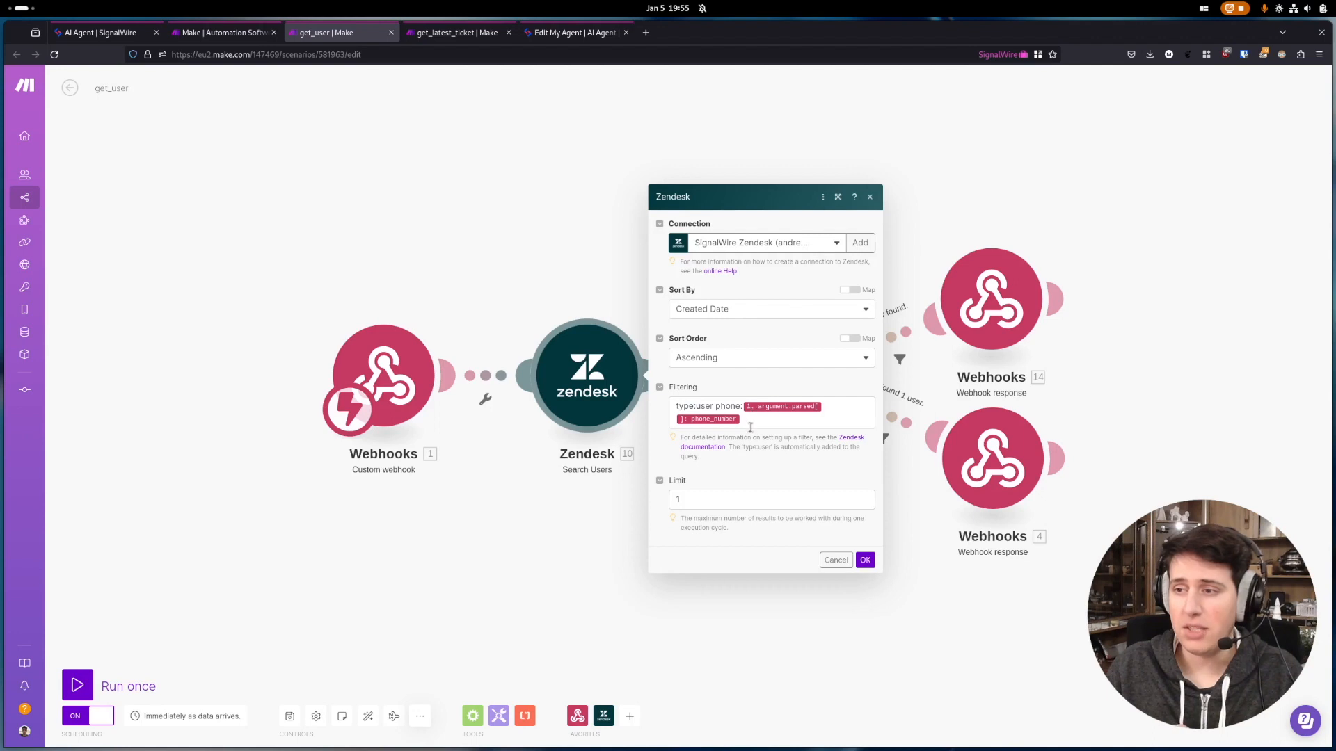
left_click(864, 559)
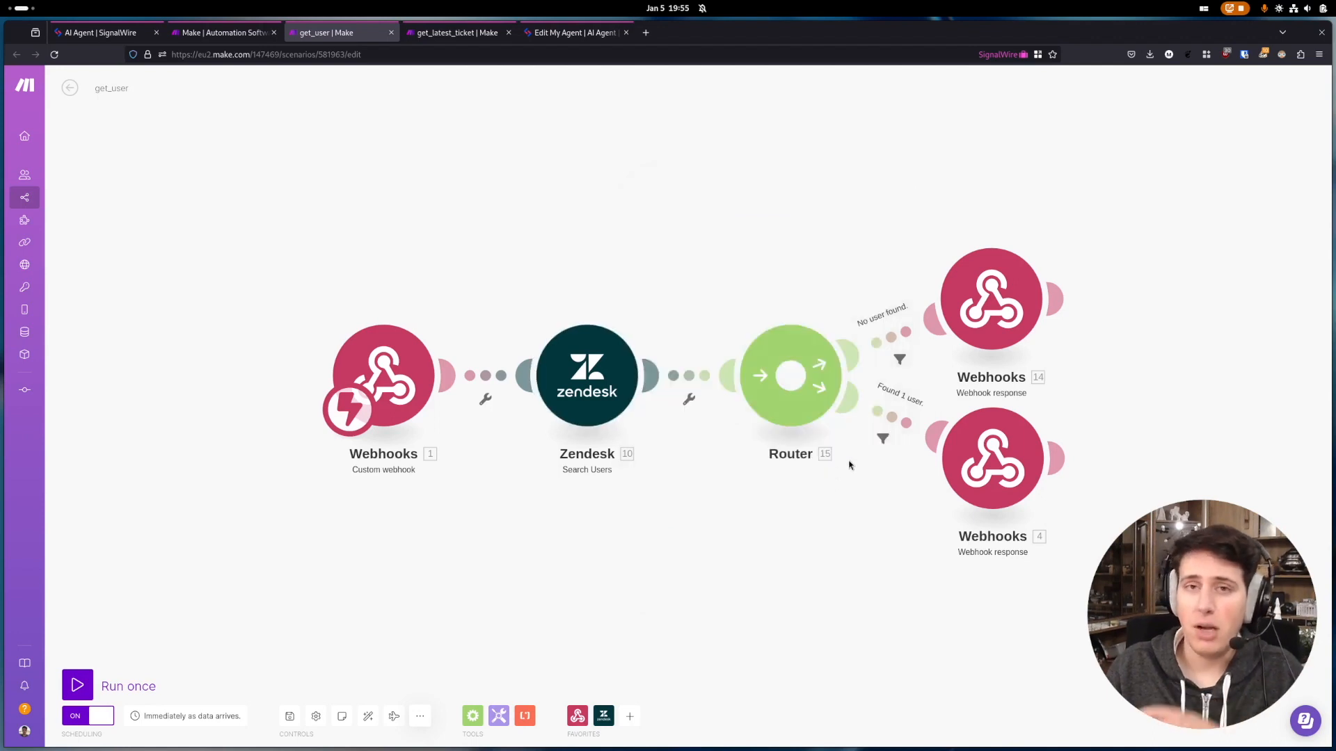
mouse_move(963, 373)
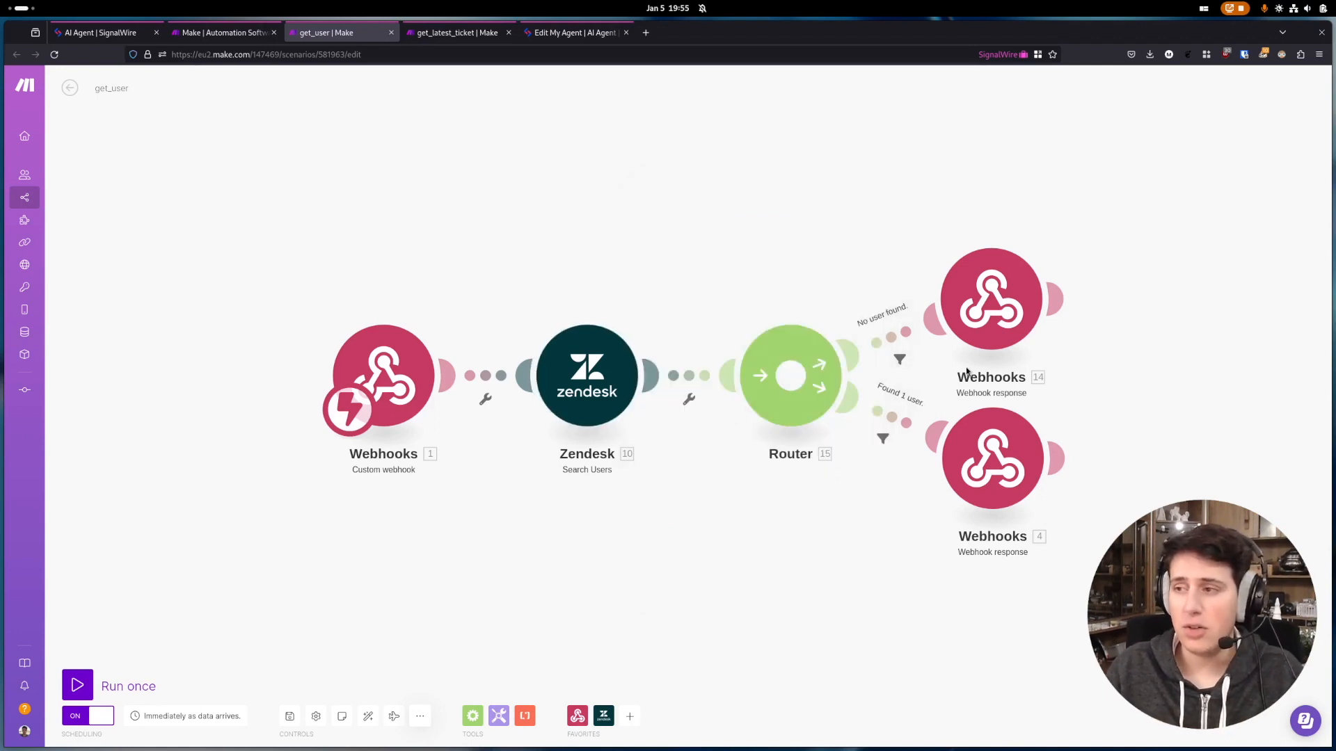
left_click(990, 298)
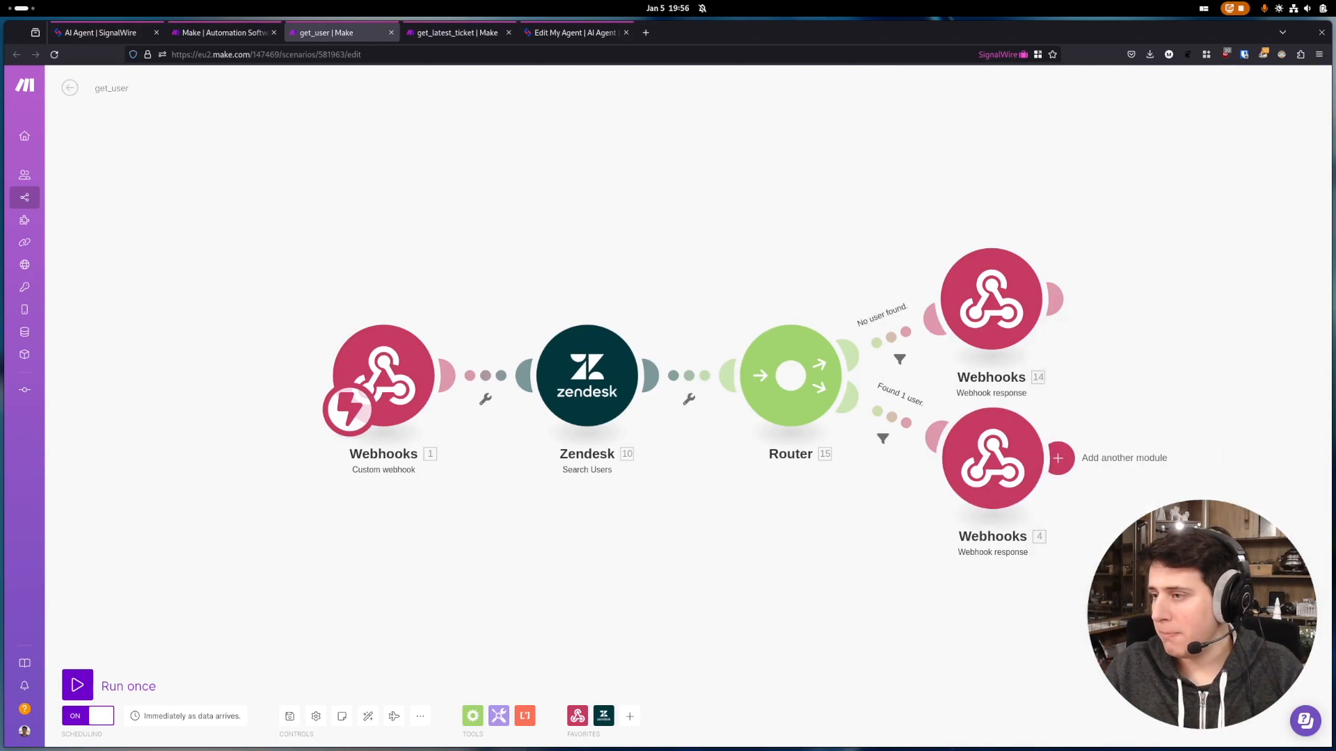
mouse_move(446, 46)
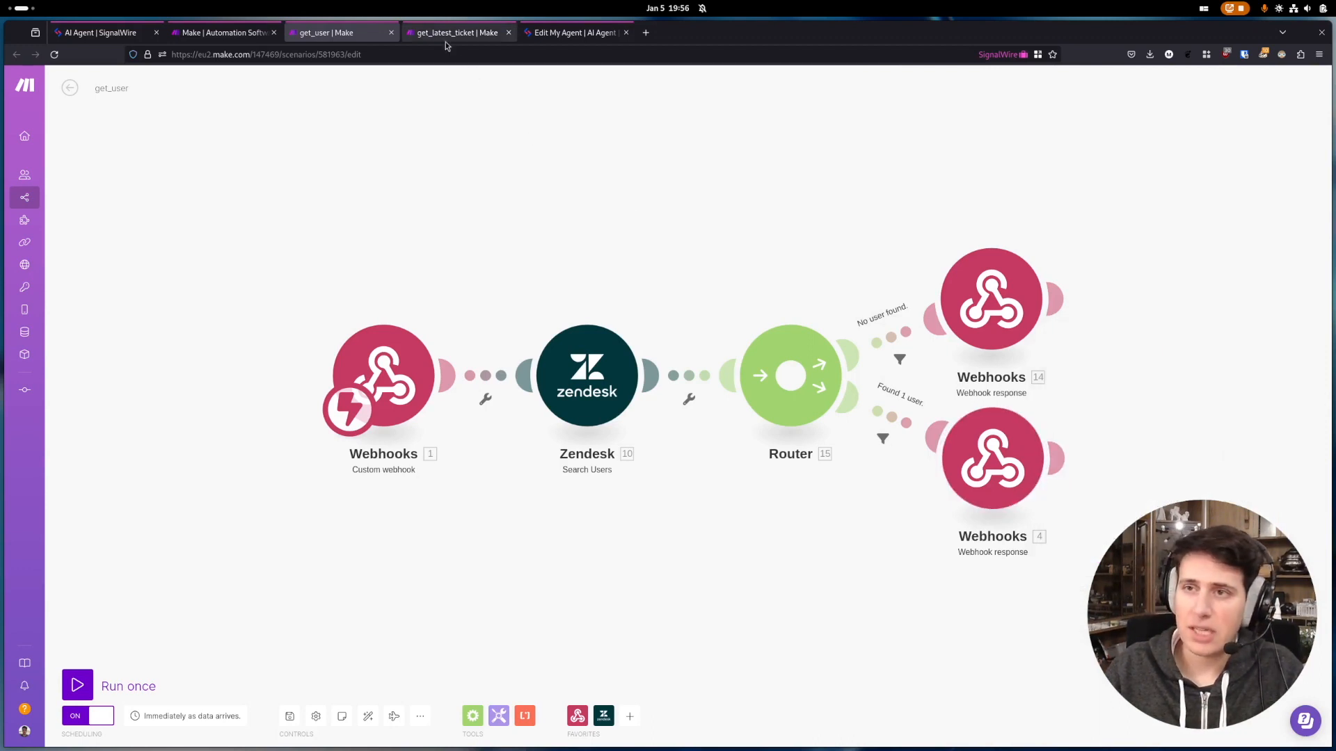
left_click(455, 32)
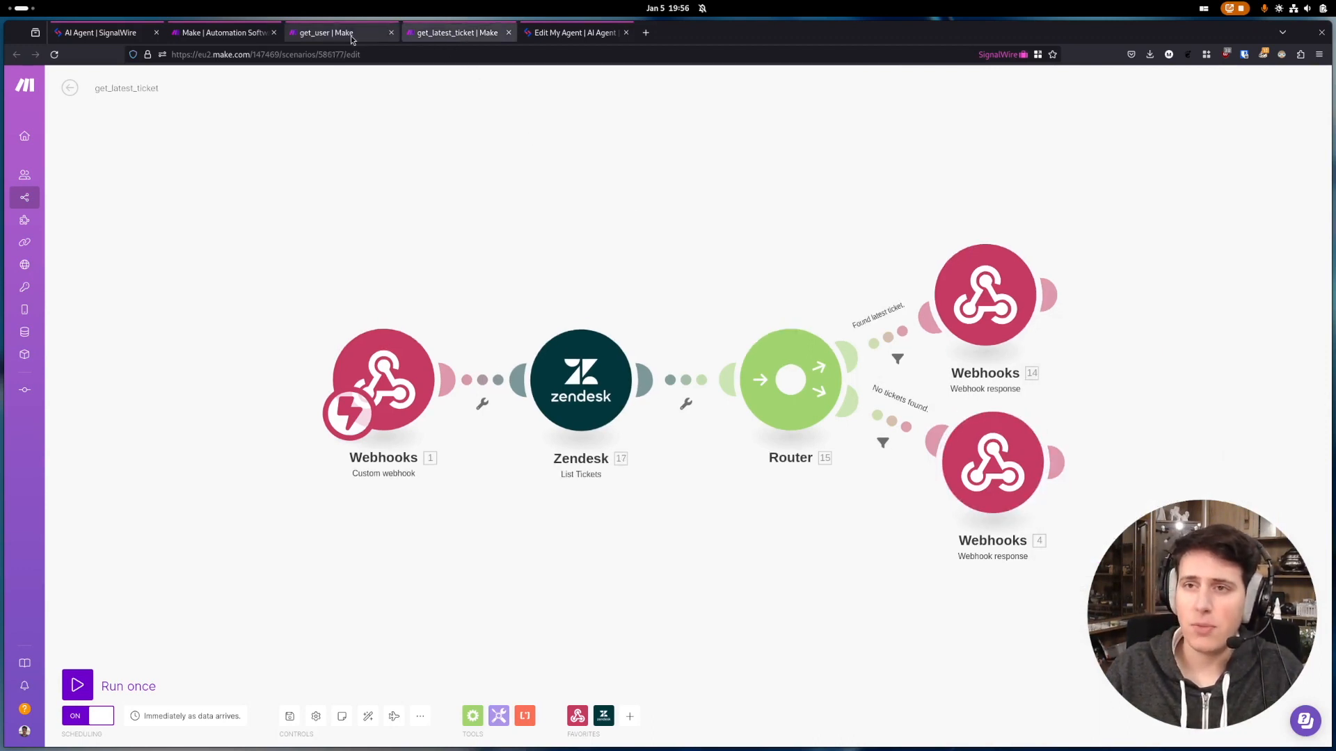
left_click(324, 32)
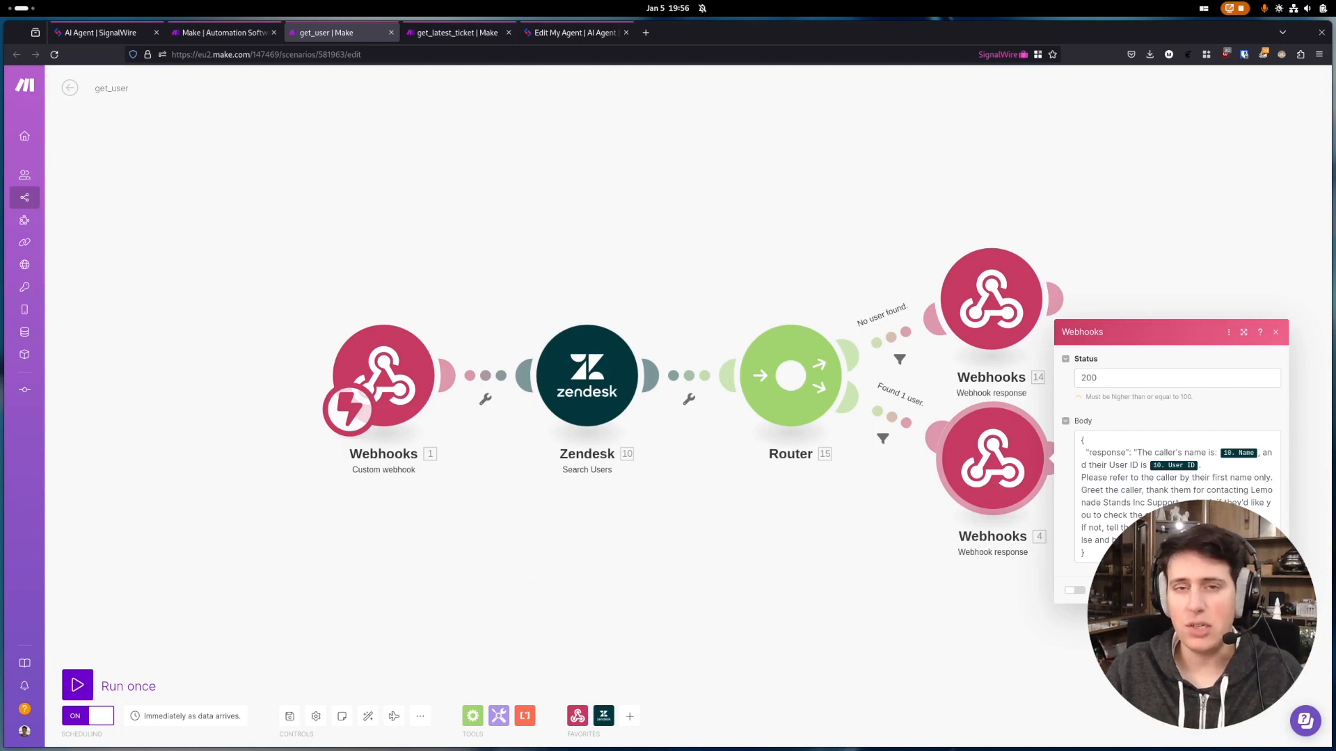
mouse_move(738, 246)
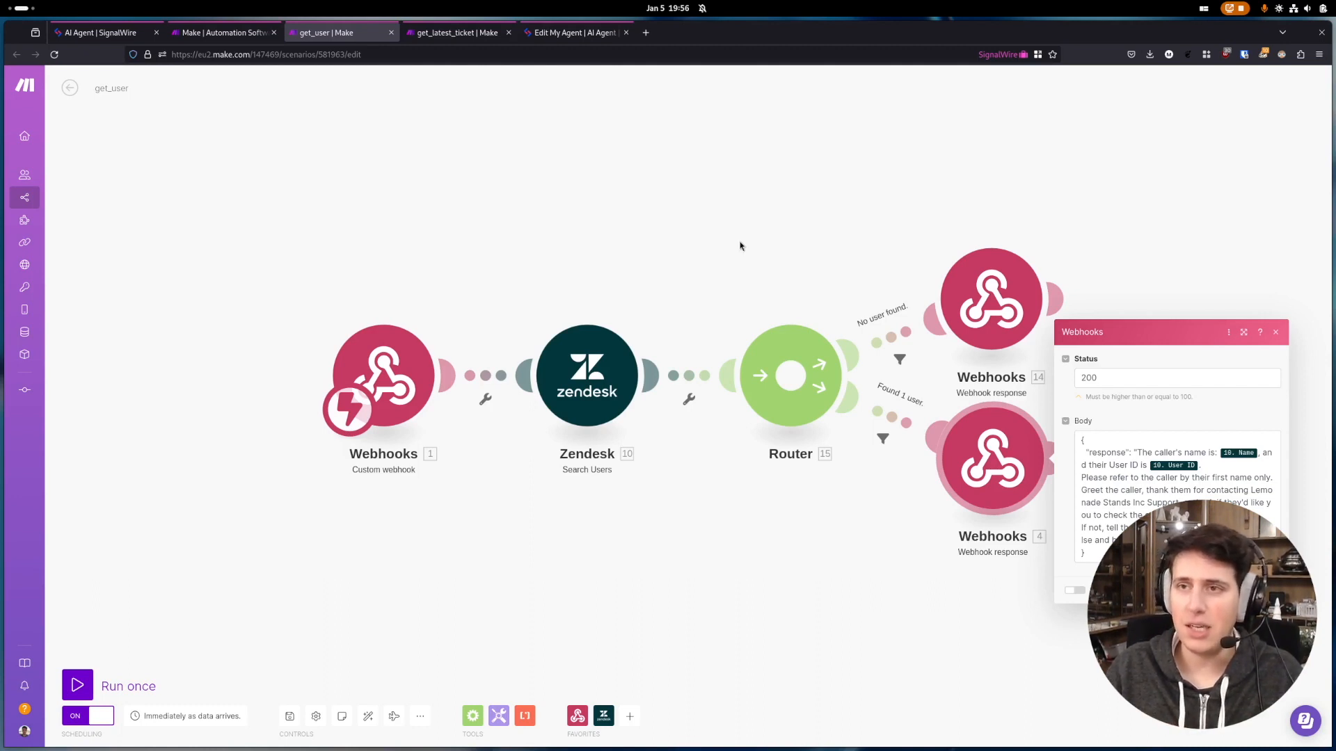
left_click(454, 32)
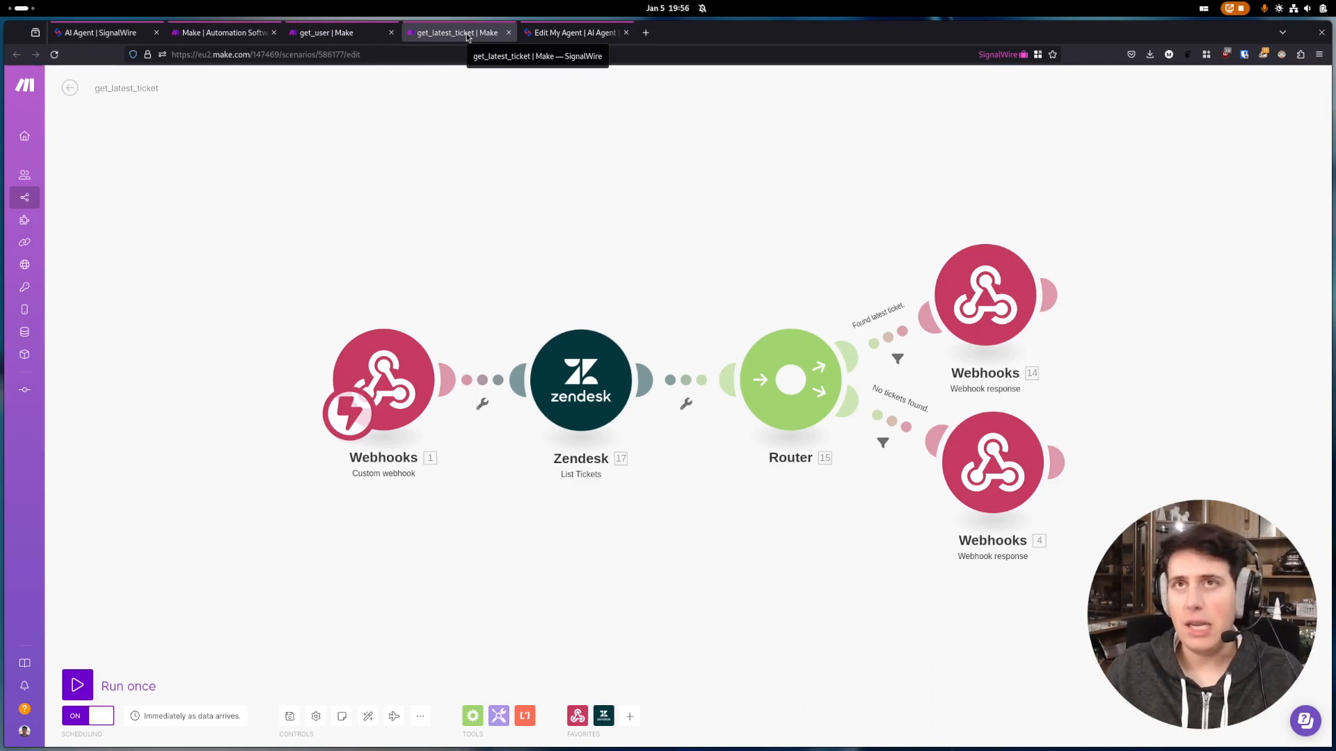
mouse_move(462, 74)
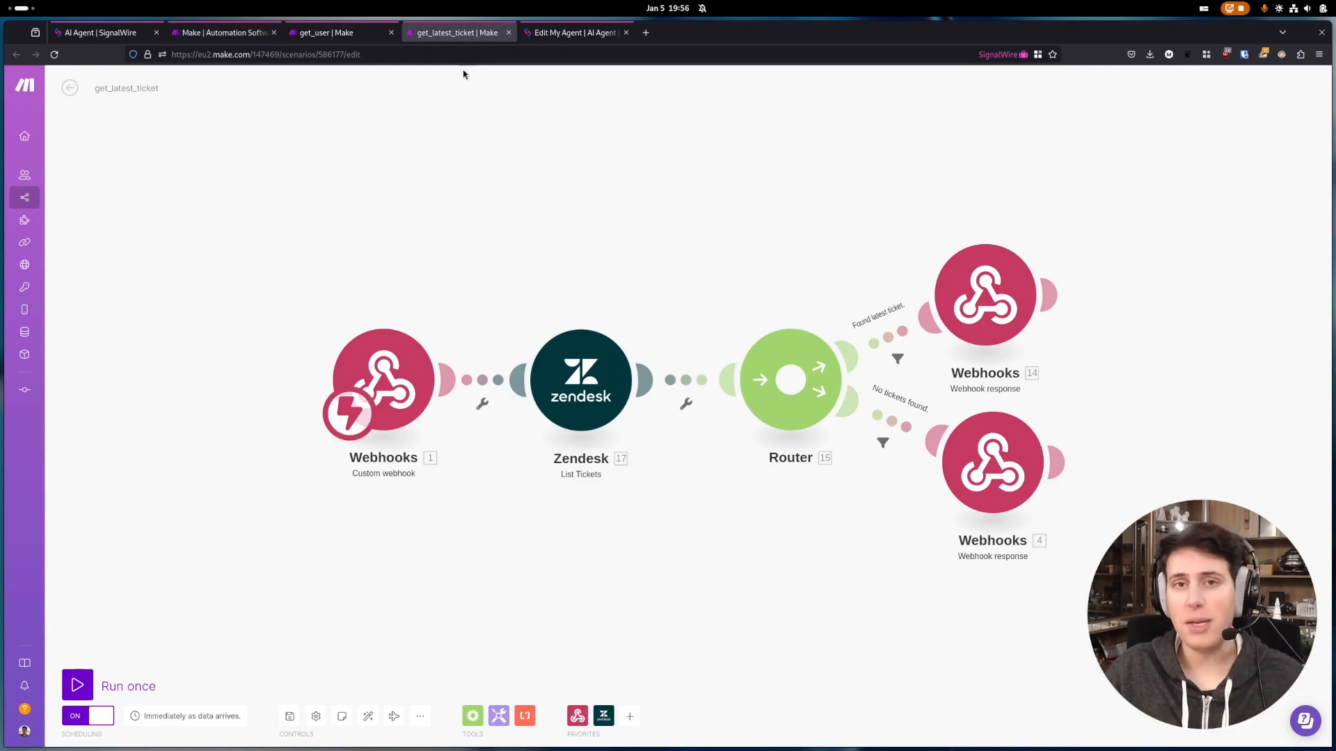
mouse_move(477, 187)
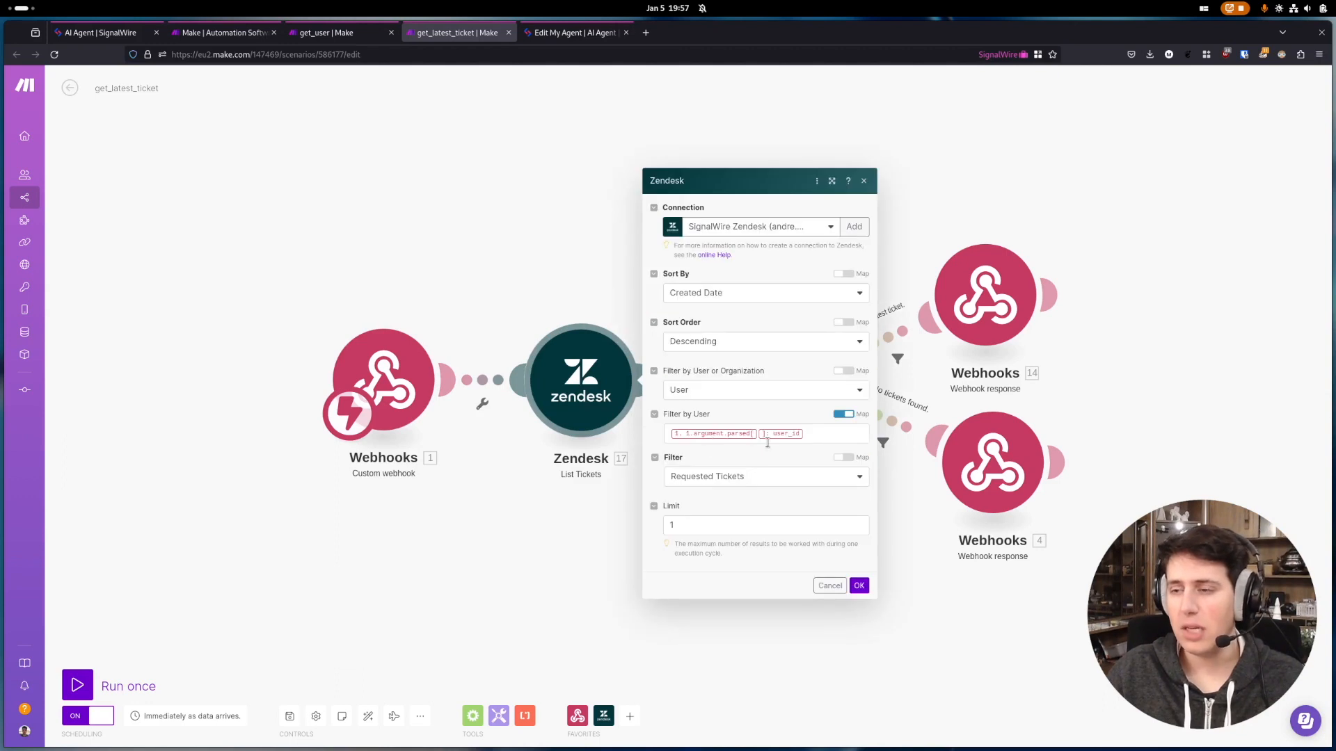
Step: Leave the Zendesk List Tickets settings and inspect the No tickets found webhook response
left_click(858, 585)
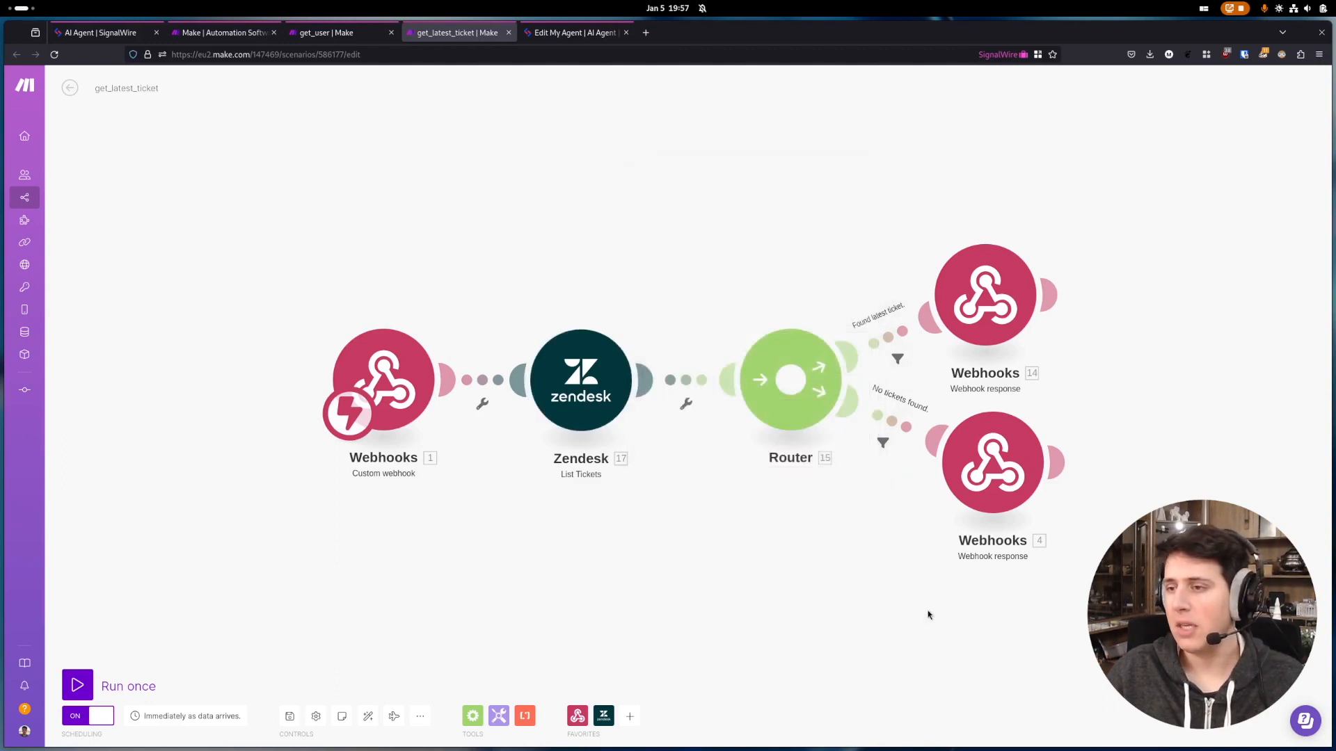
mouse_move(790, 380)
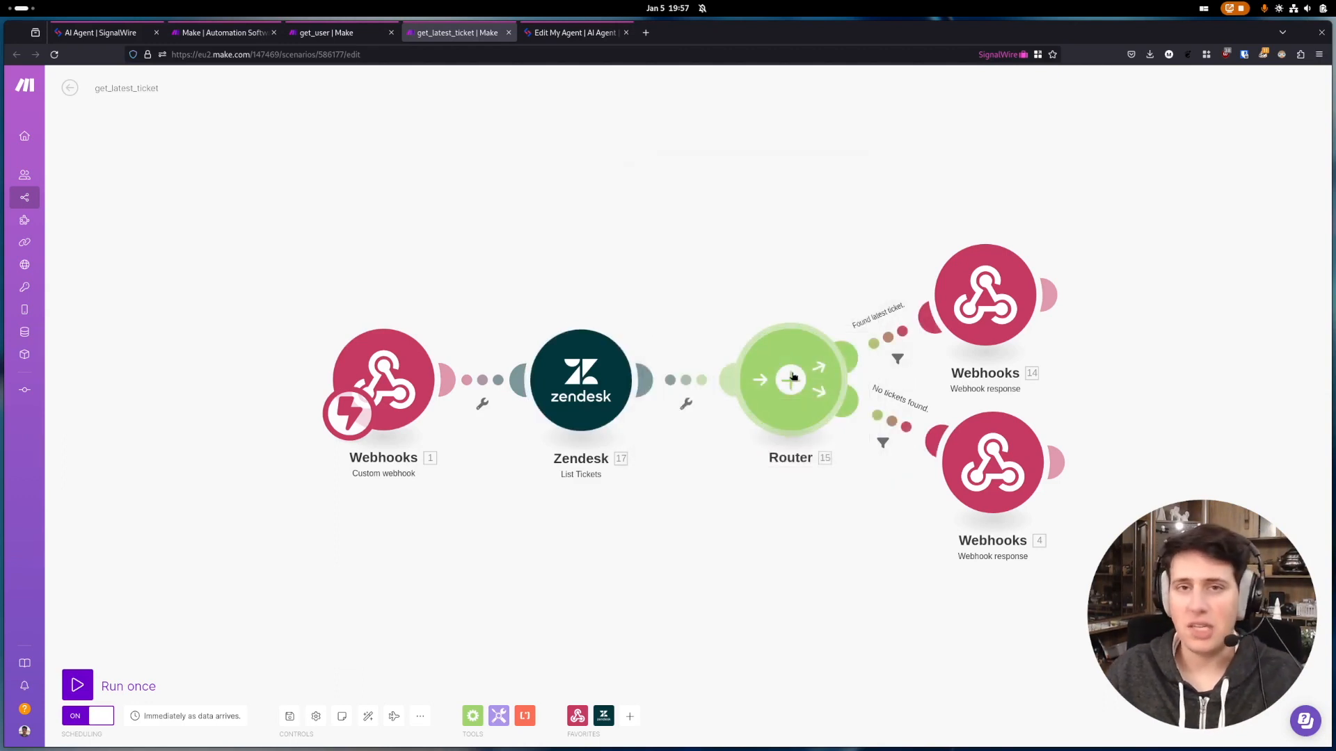
mouse_move(991, 461)
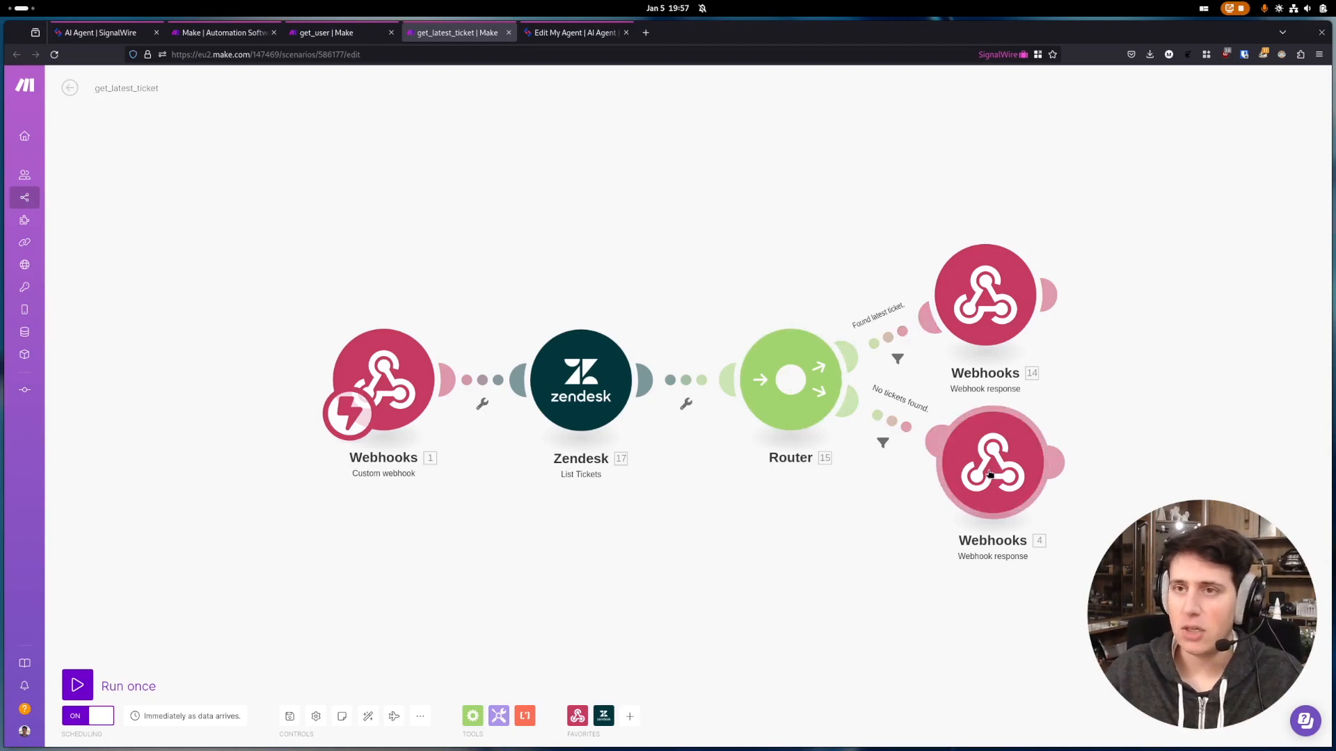
left_click(992, 461)
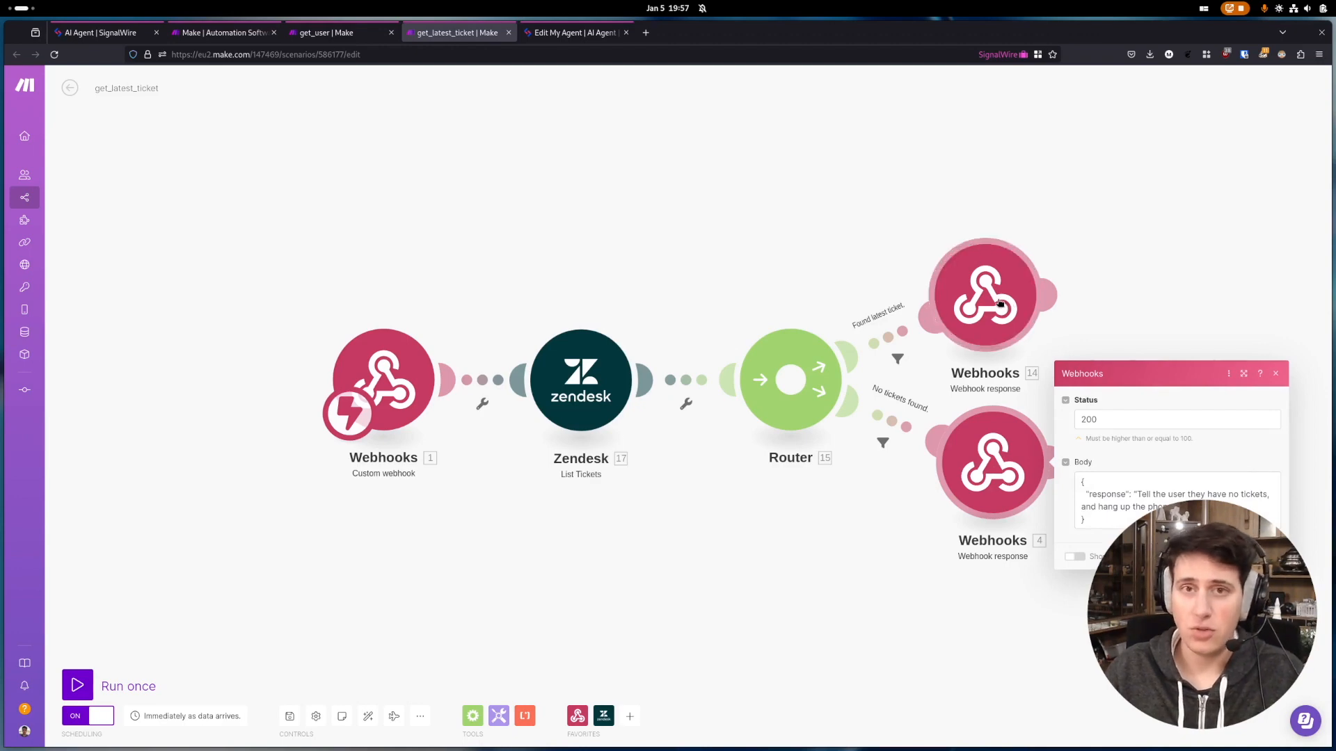
mouse_move(572, 43)
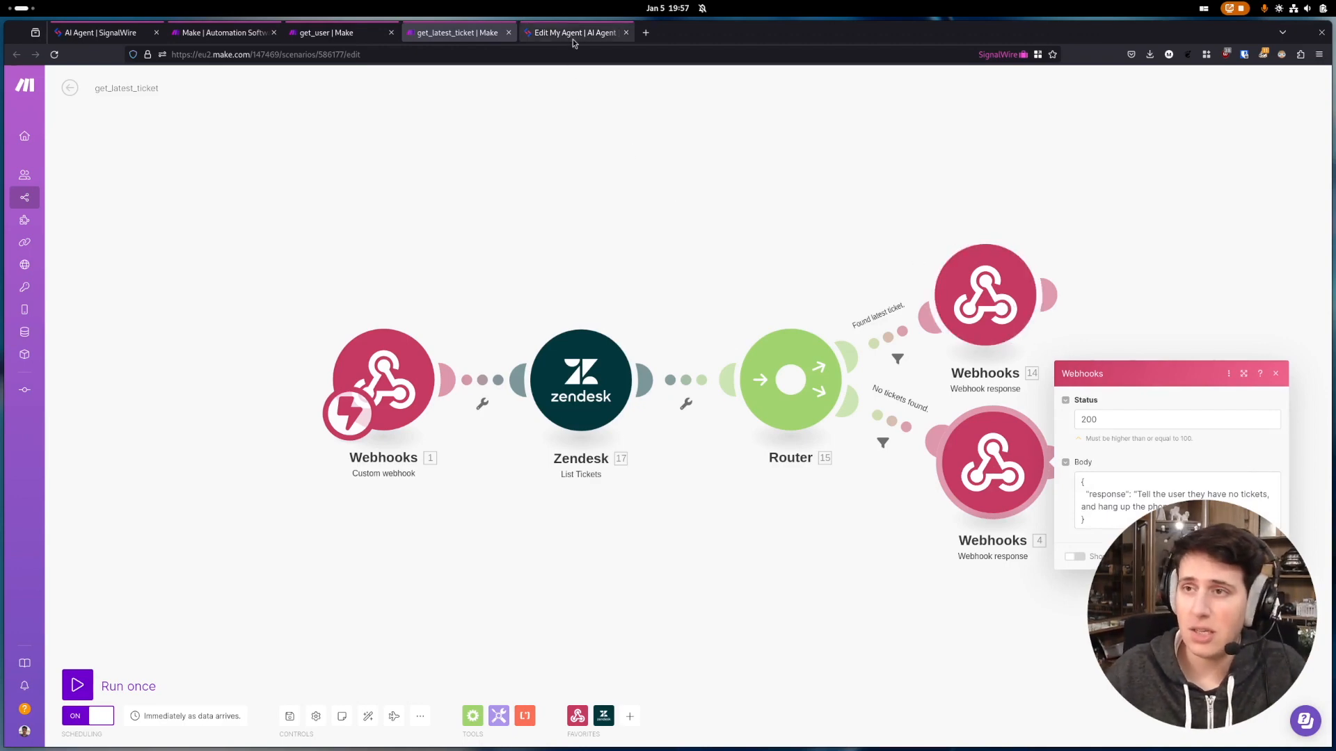
Step: Return to My Agent's functions list with get_latest_ticket and get_user
left_click(571, 32)
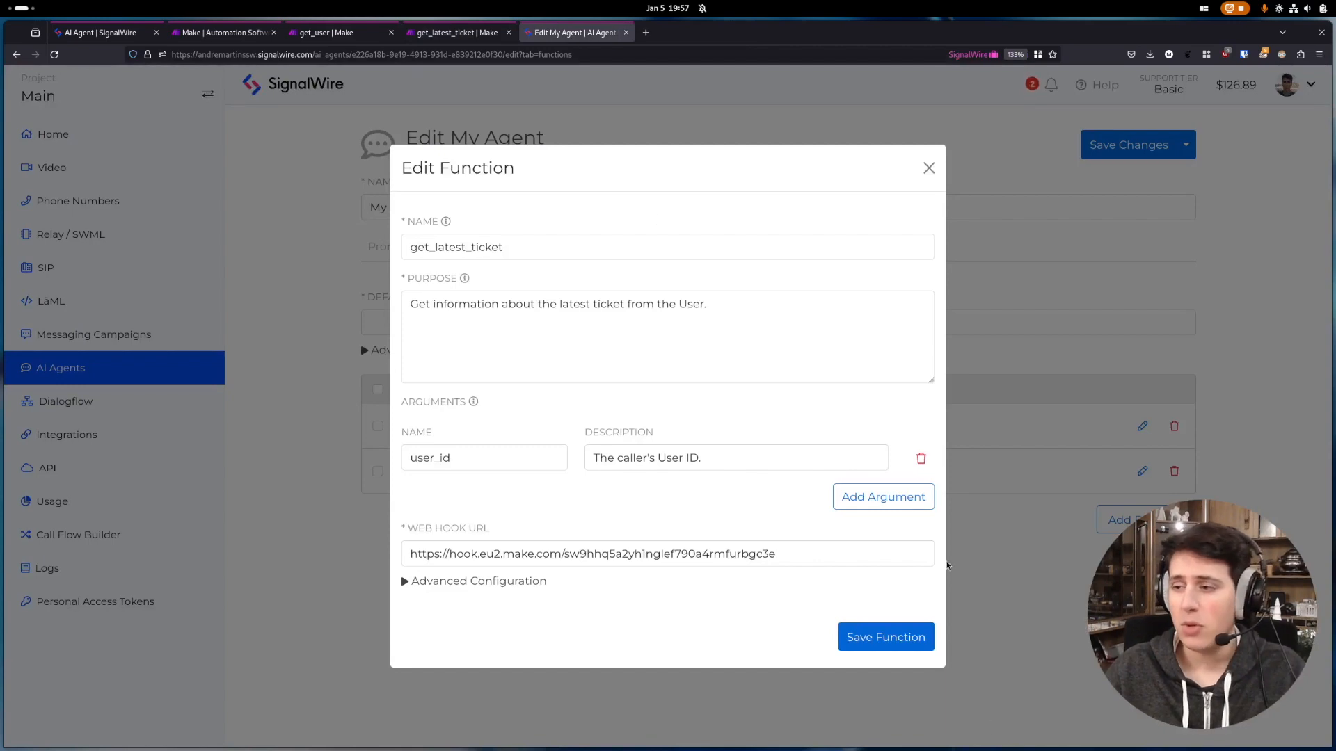
left_click(928, 168)
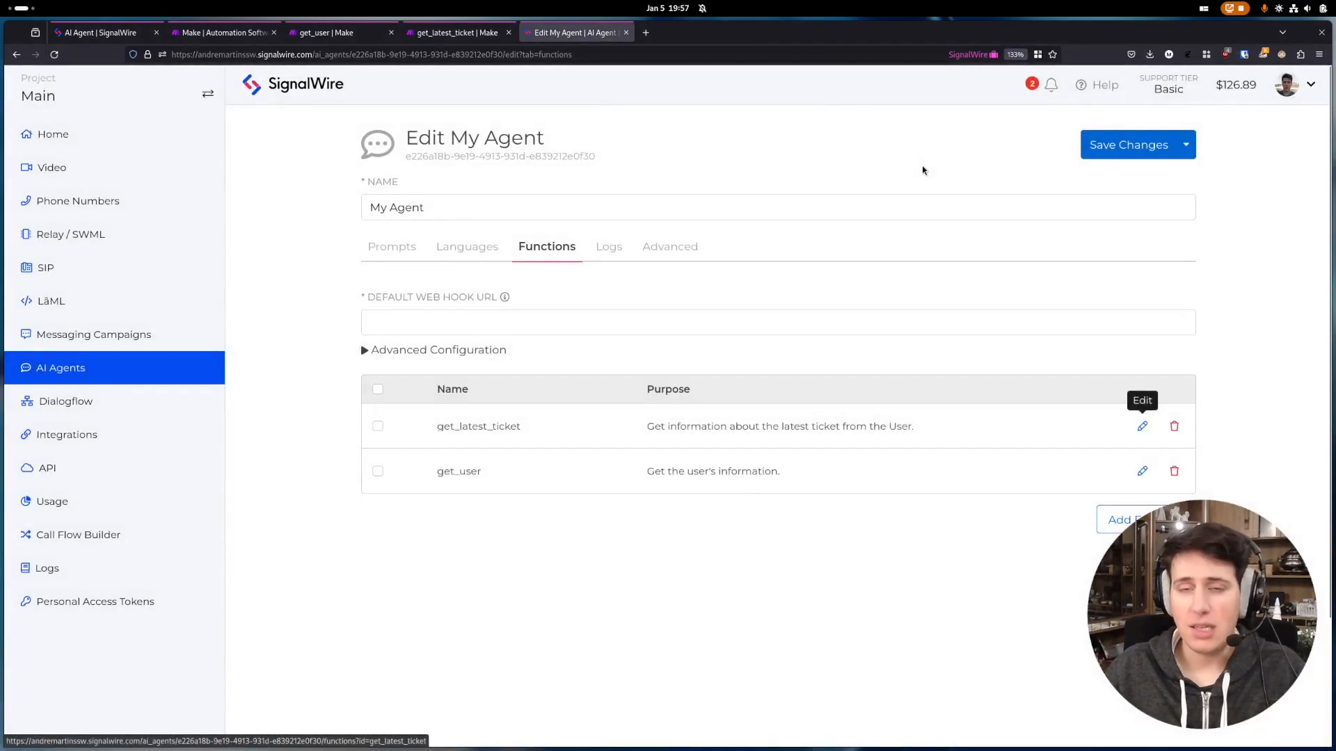
mouse_move(230, 177)
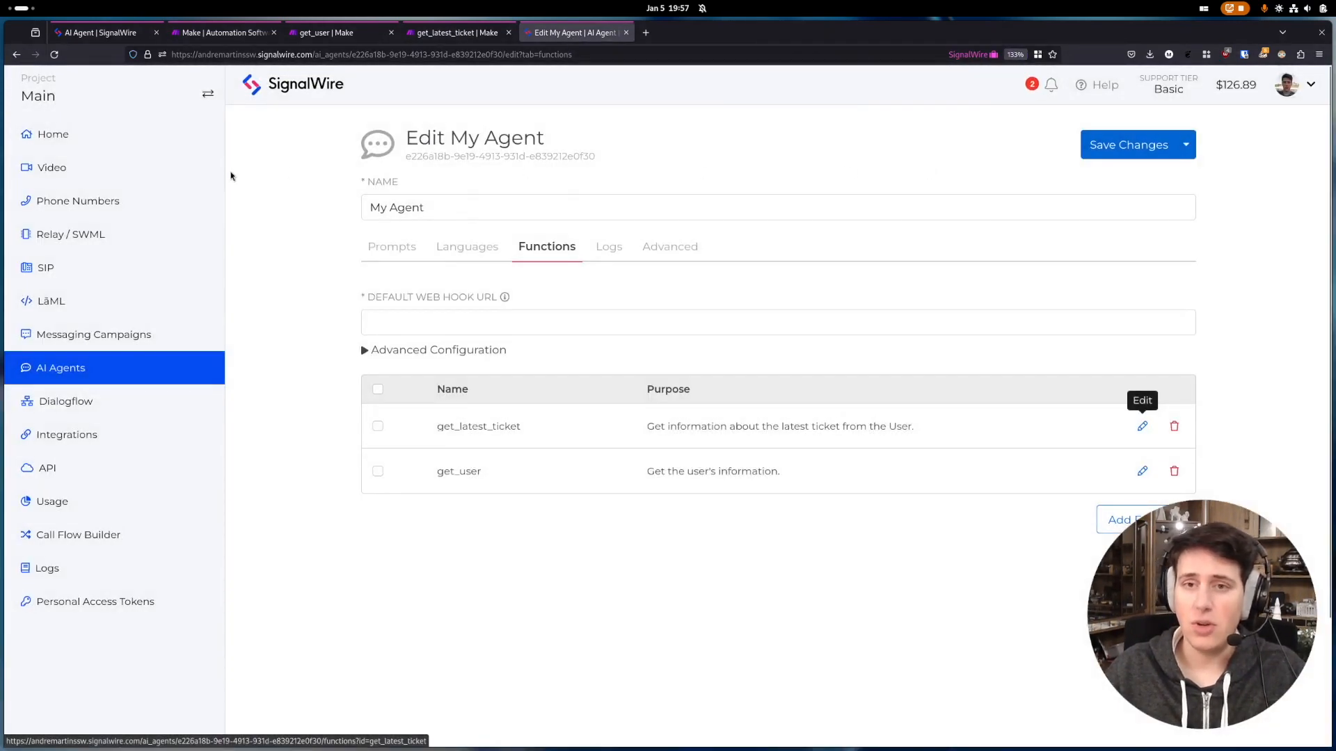
mouse_move(78, 201)
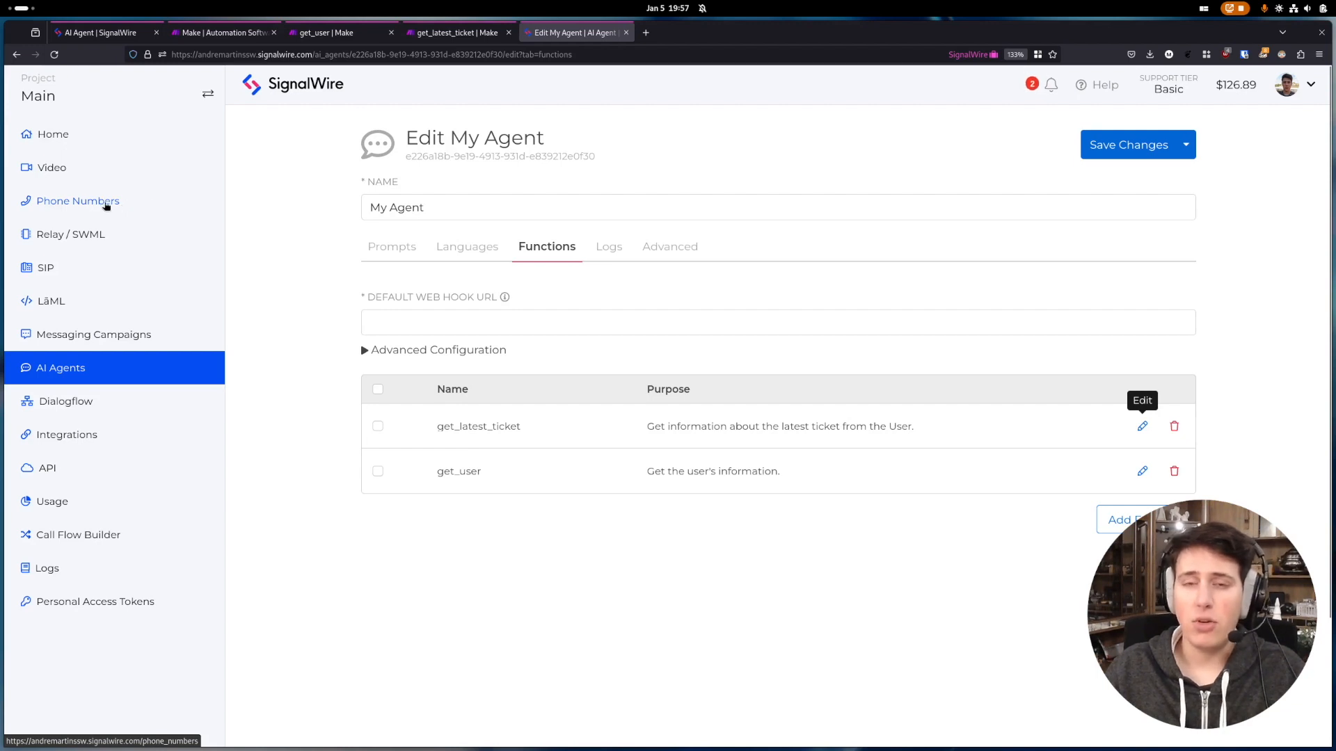
Step: Open the purchased Support Number's details and begin editing its call handling
left_click(78, 201)
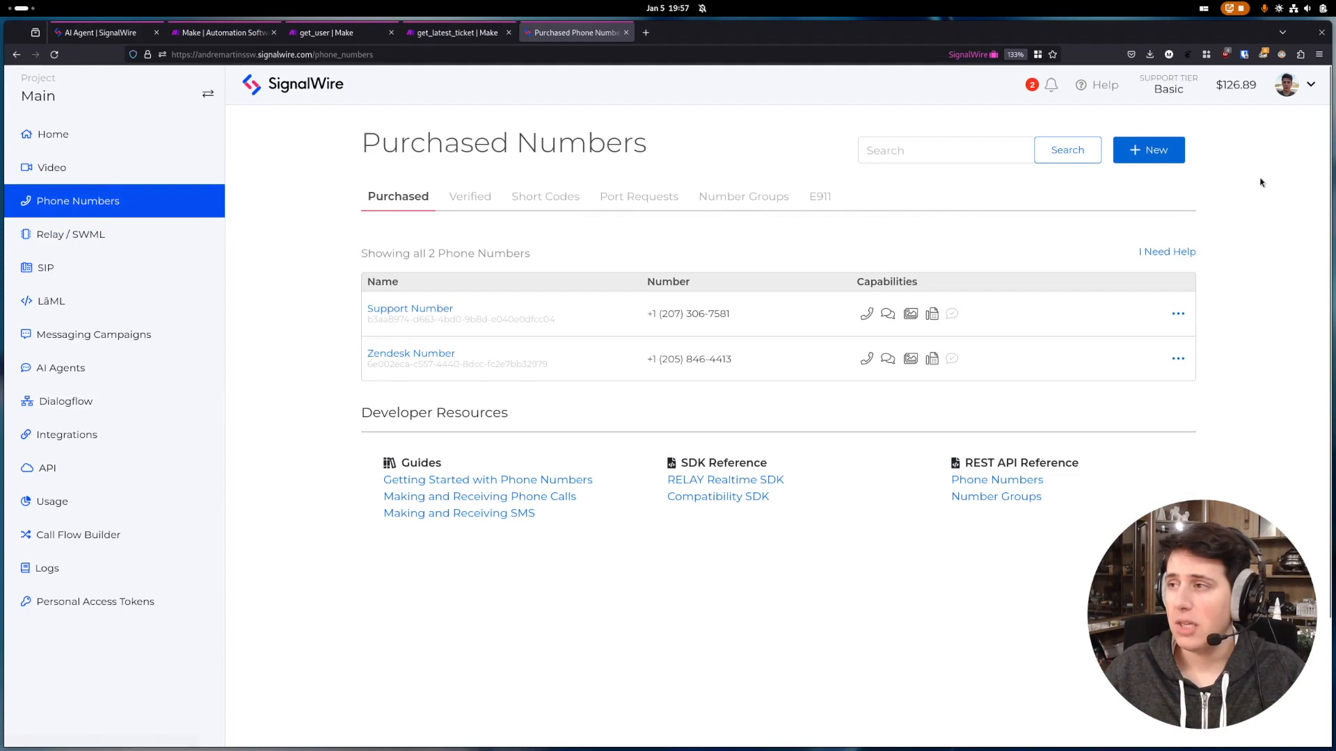
mouse_move(1147, 149)
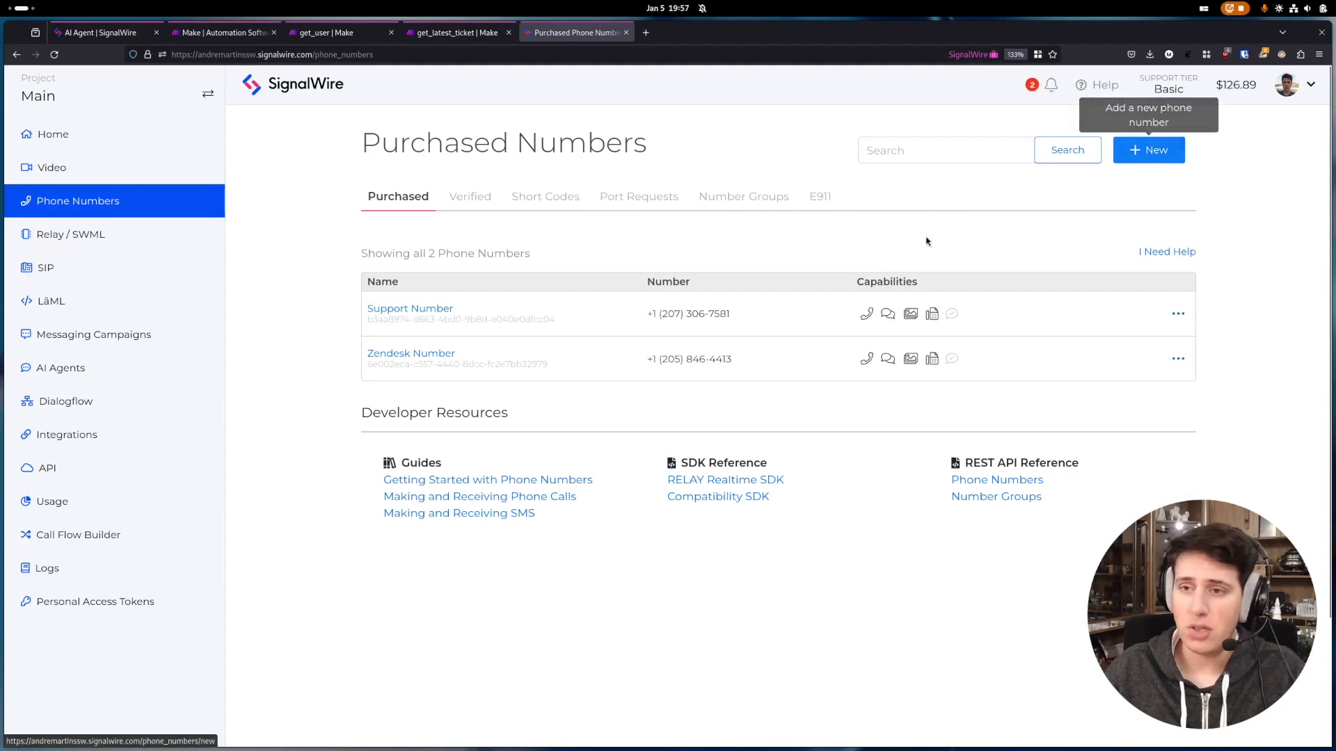
mouse_move(432, 333)
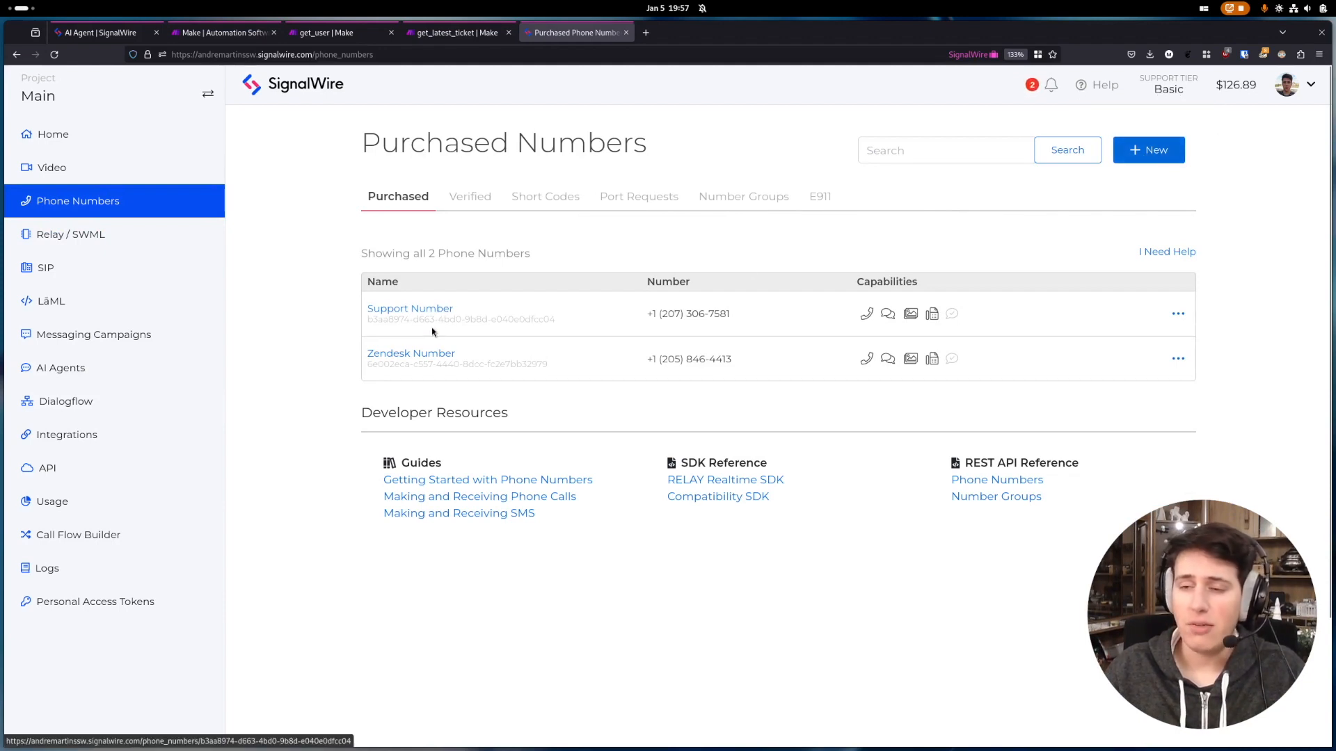
left_click(409, 307)
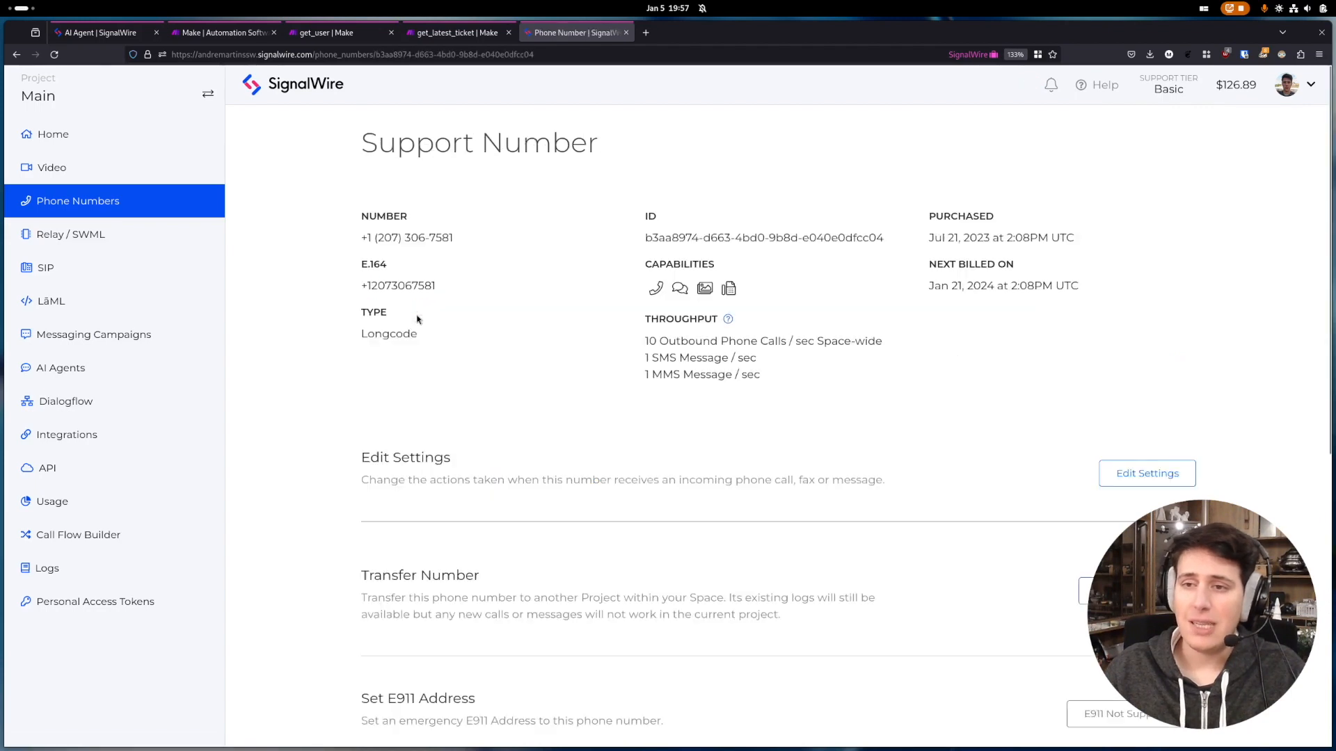
left_click(1145, 473)
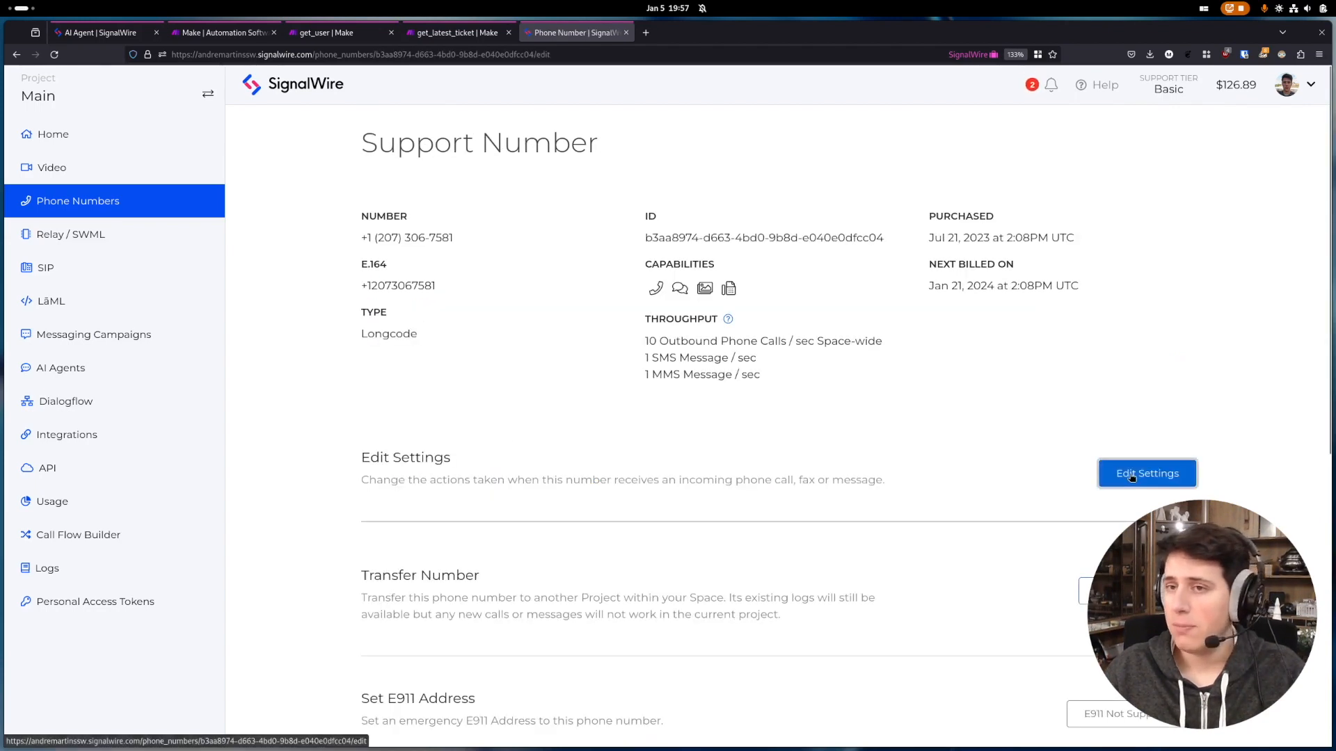
Step: Have the Support Number handle calls using the AI agent My Agent and save its settings
left_click(1146, 473)
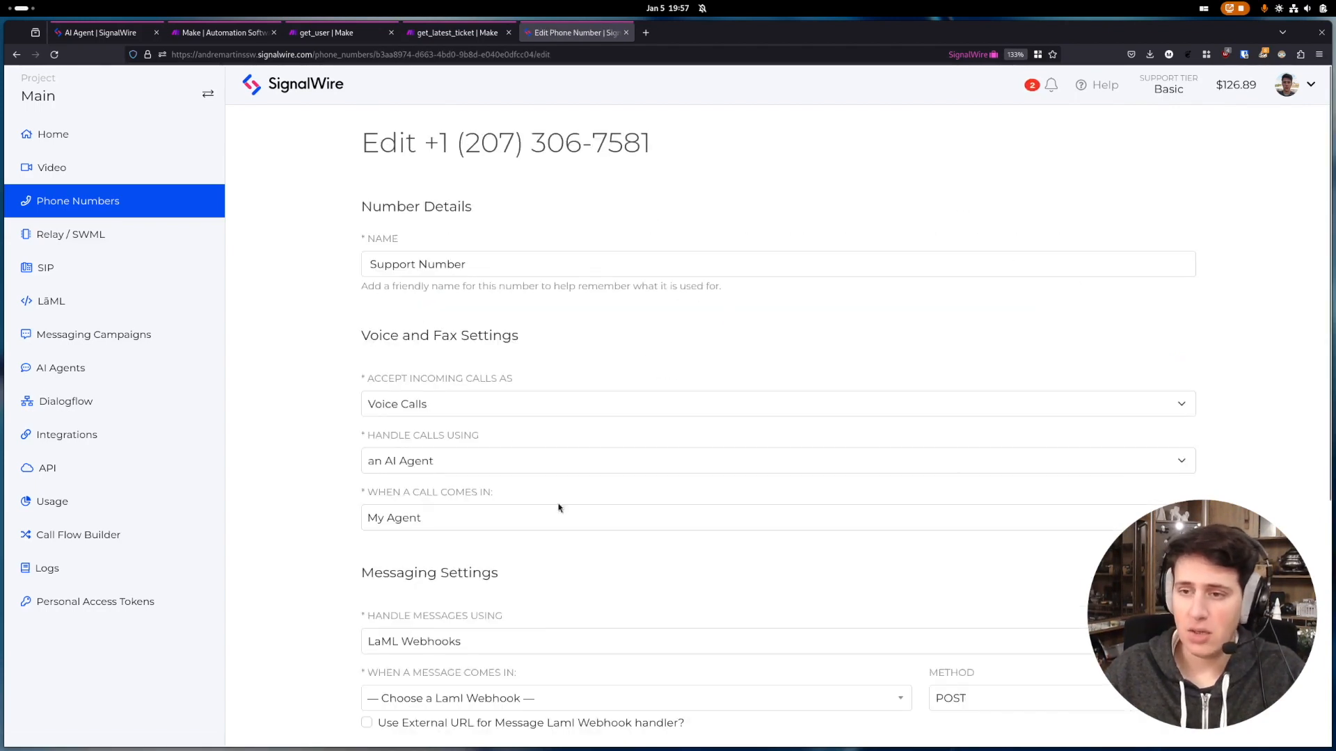
mouse_move(441, 447)
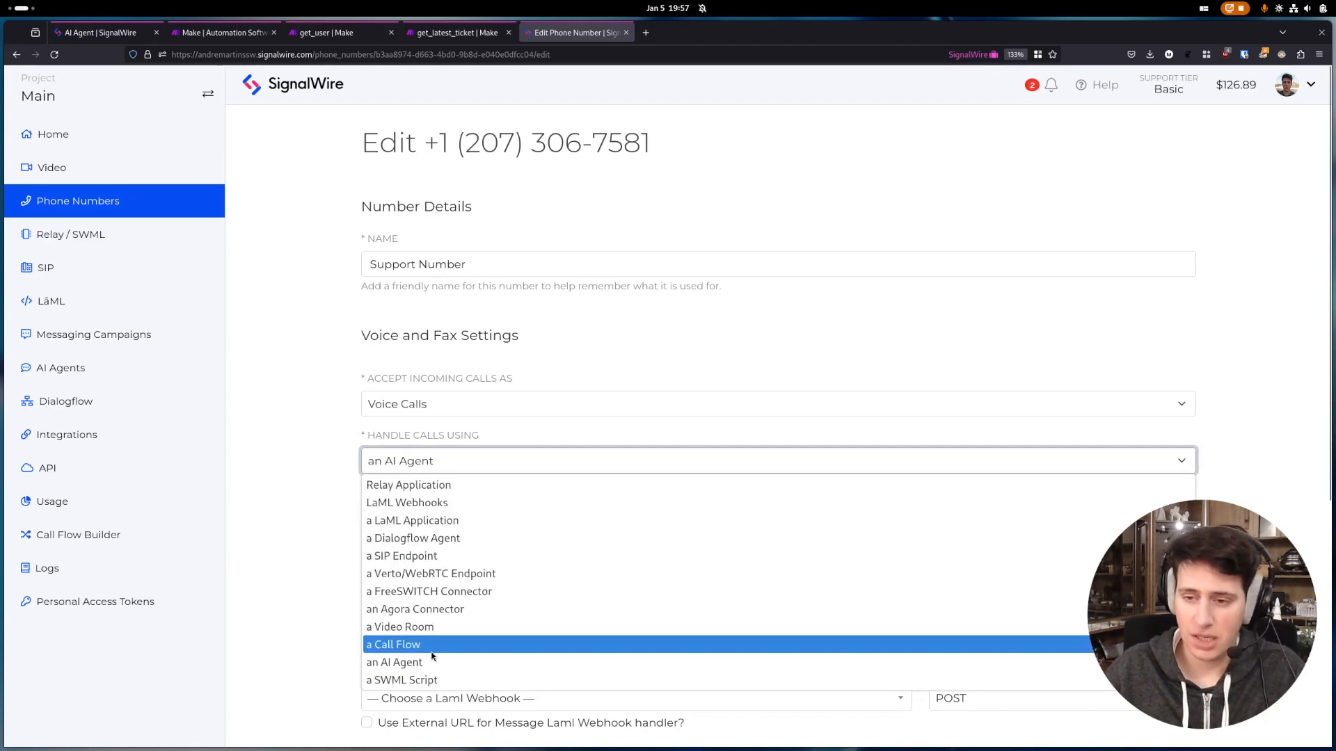
left_click(393, 662)
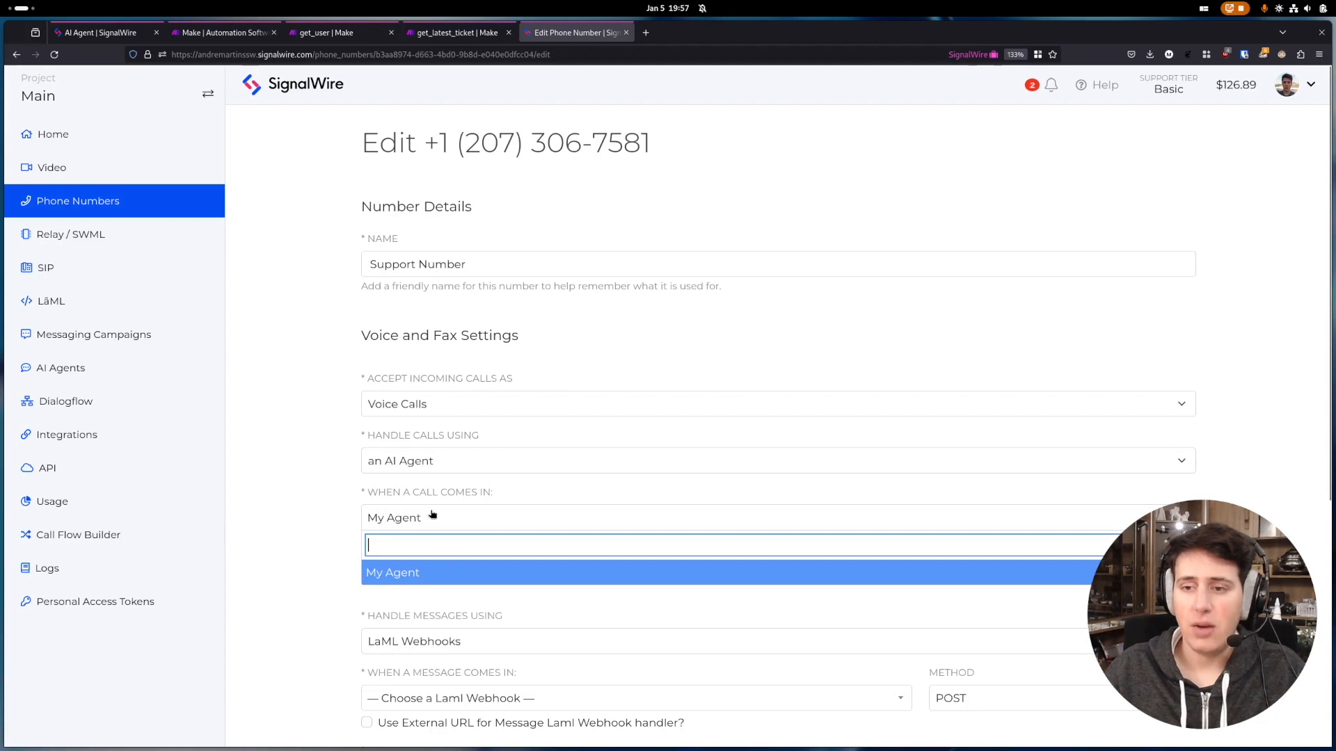
left_click(392, 572)
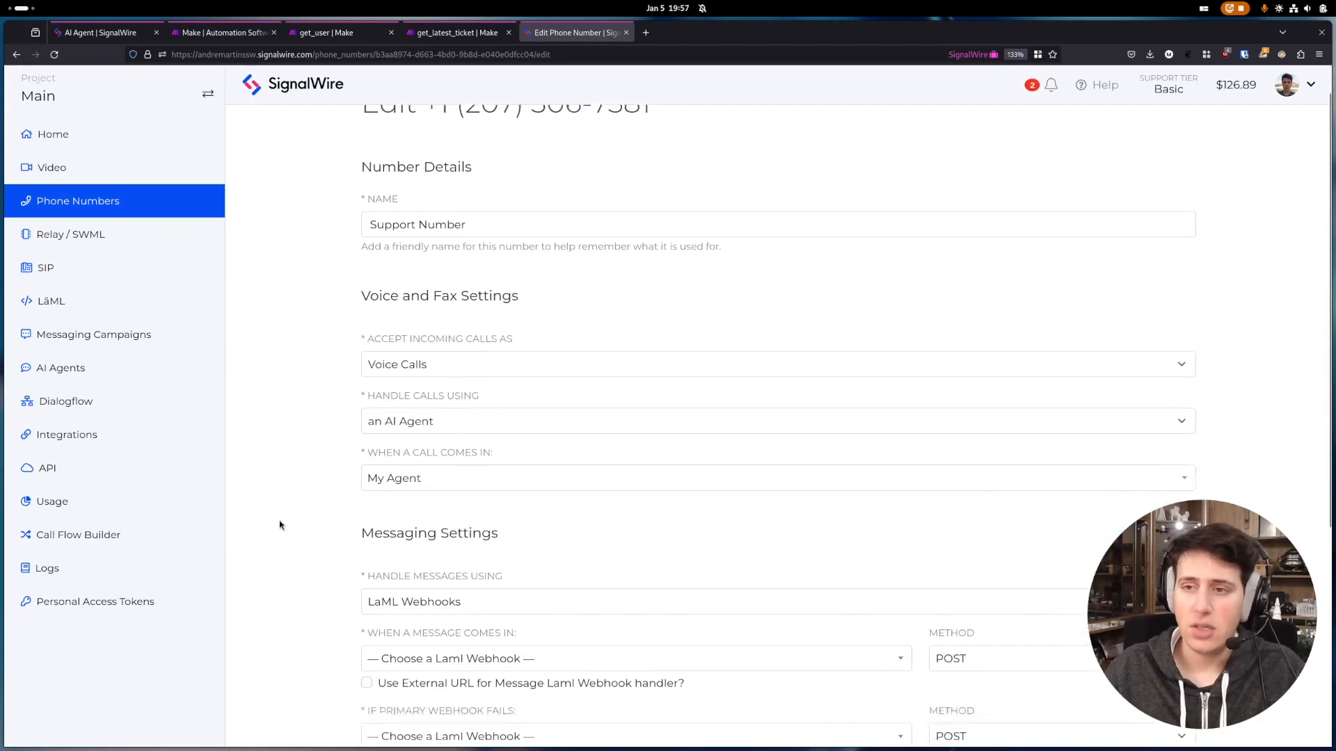
left_click(428, 475)
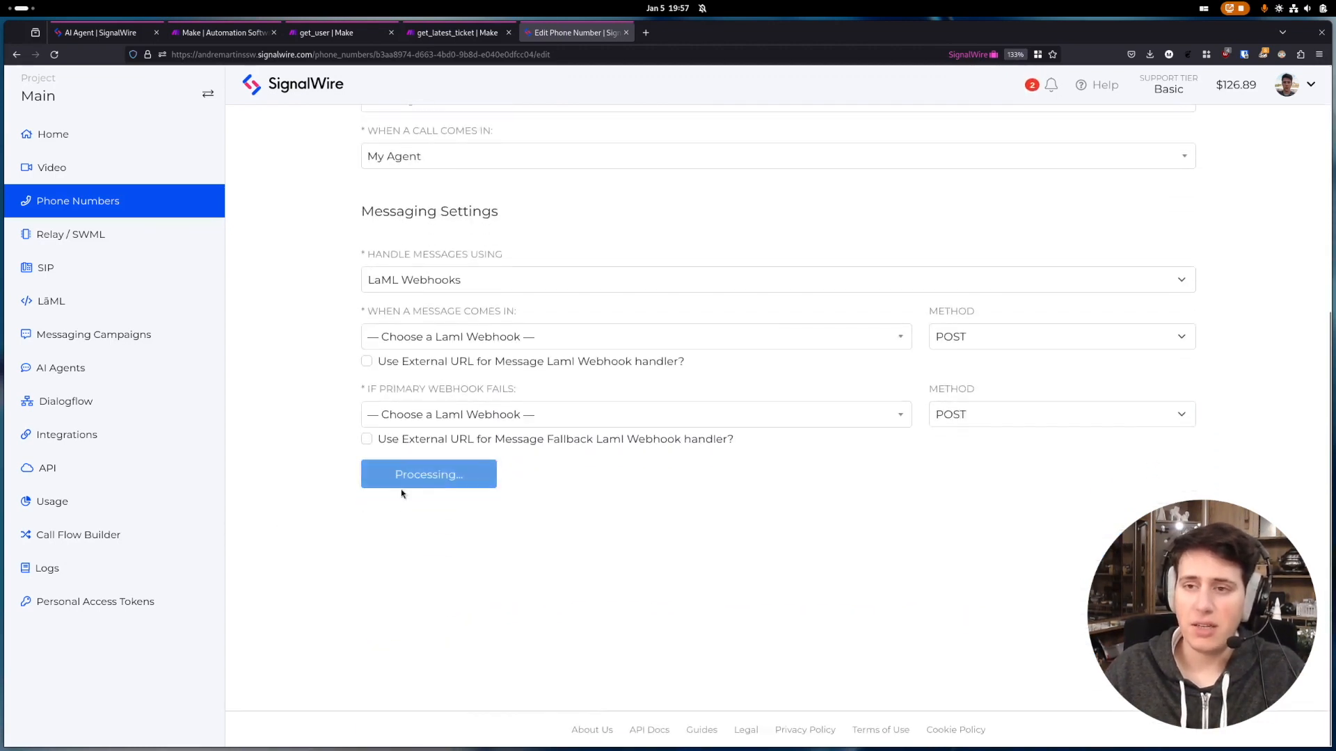
left_click(427, 474)
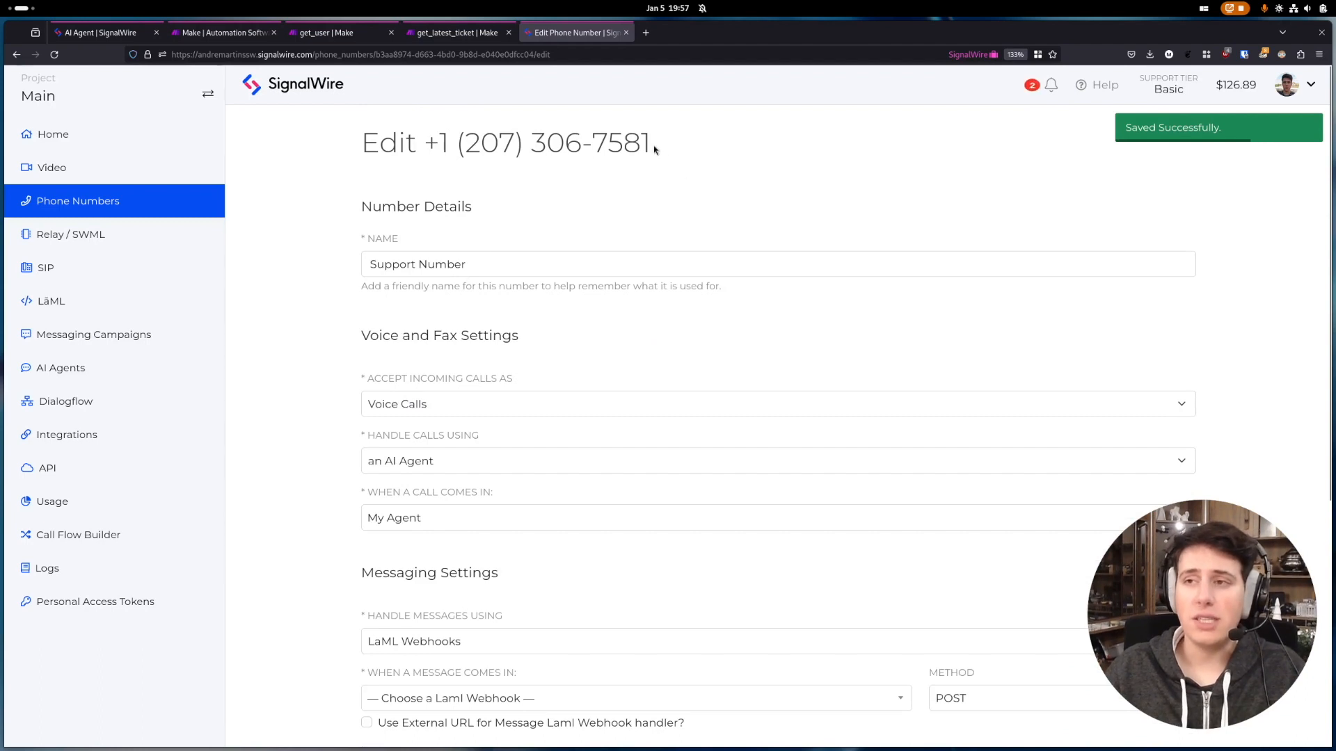
mouse_move(433, 142)
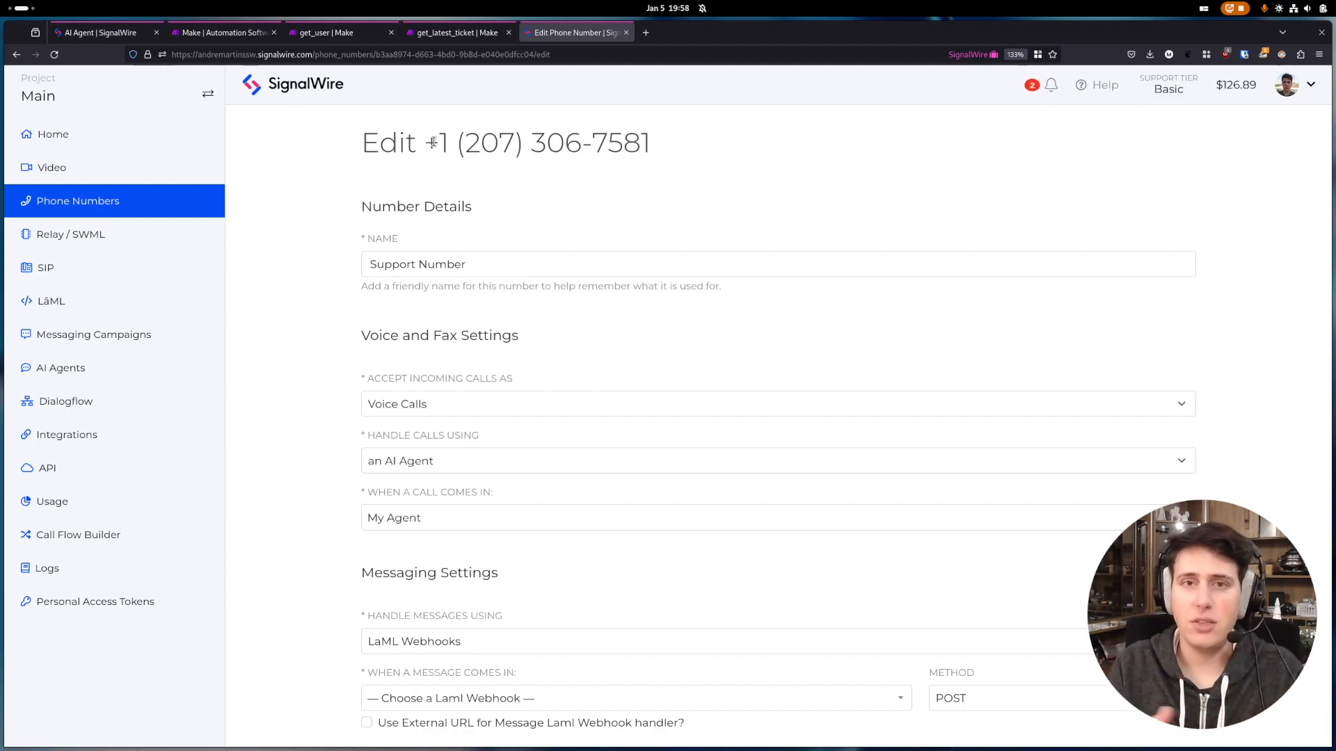
mouse_move(579, 343)
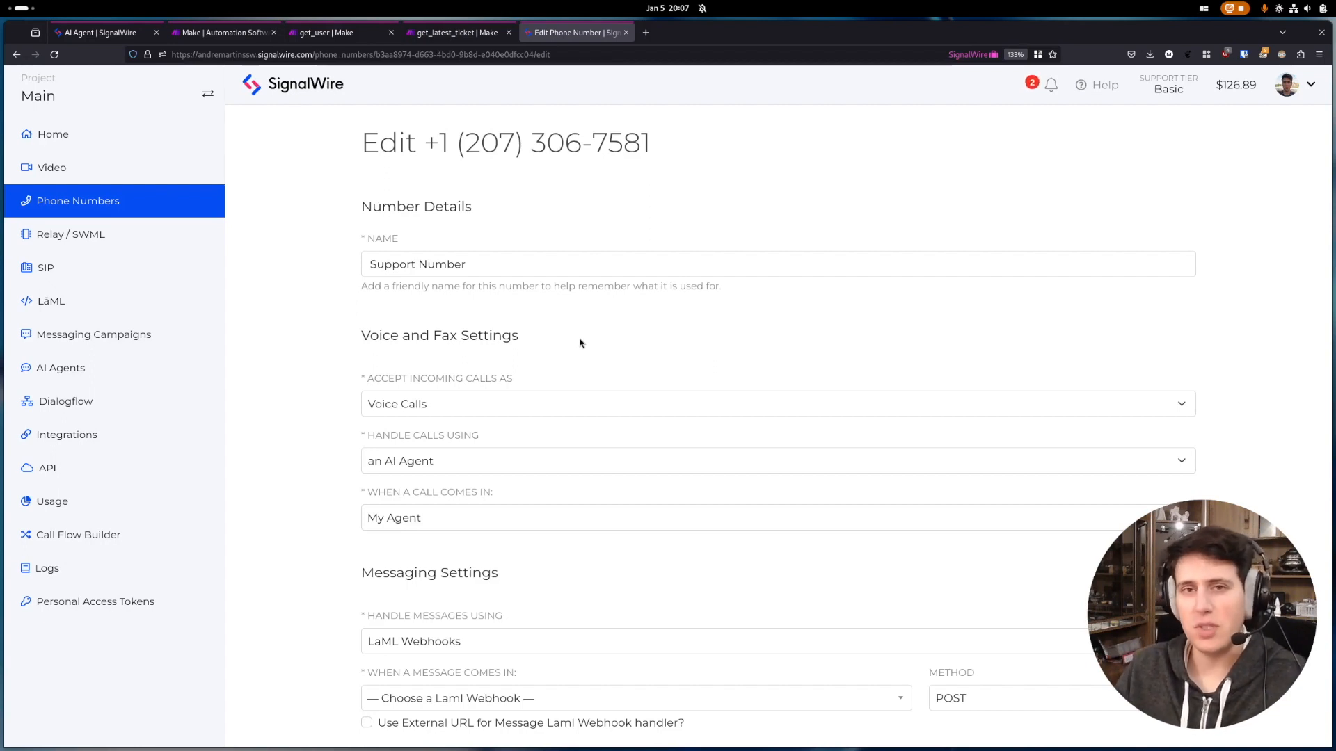
mouse_move(349, 111)
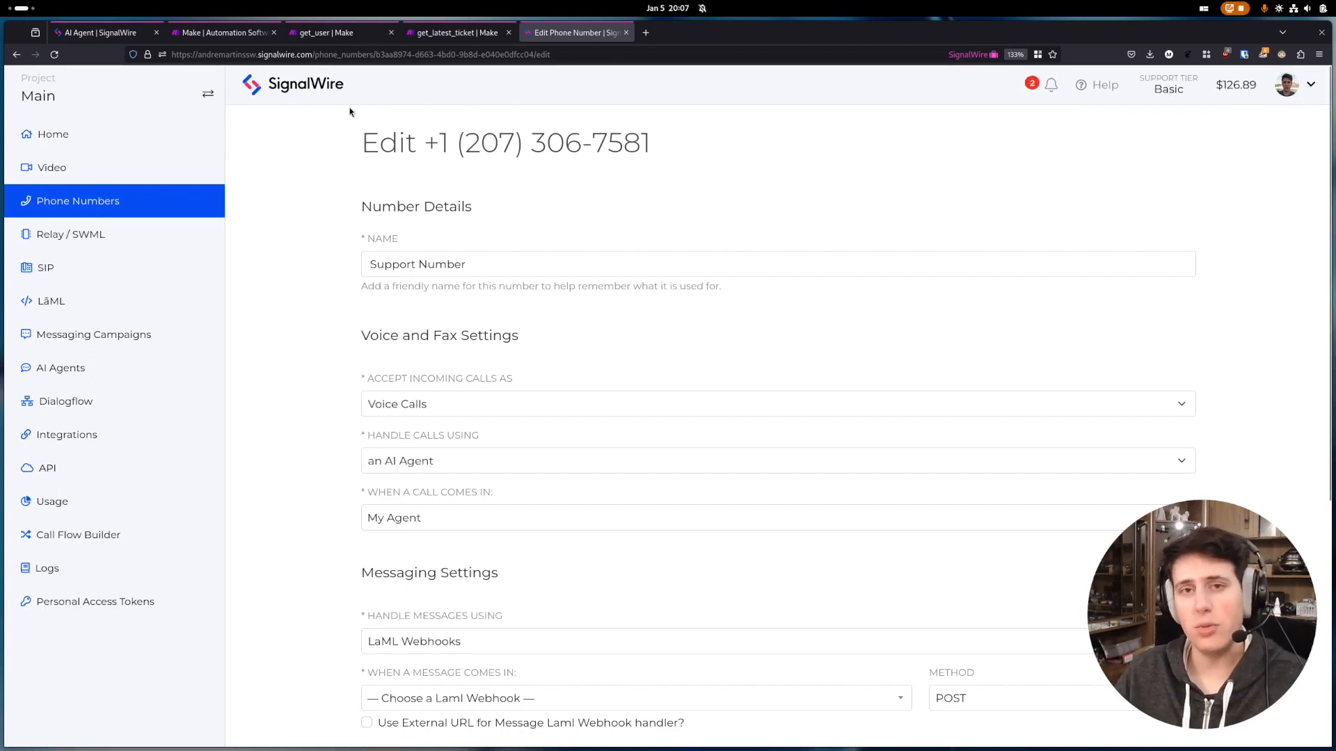
left_click(333, 32)
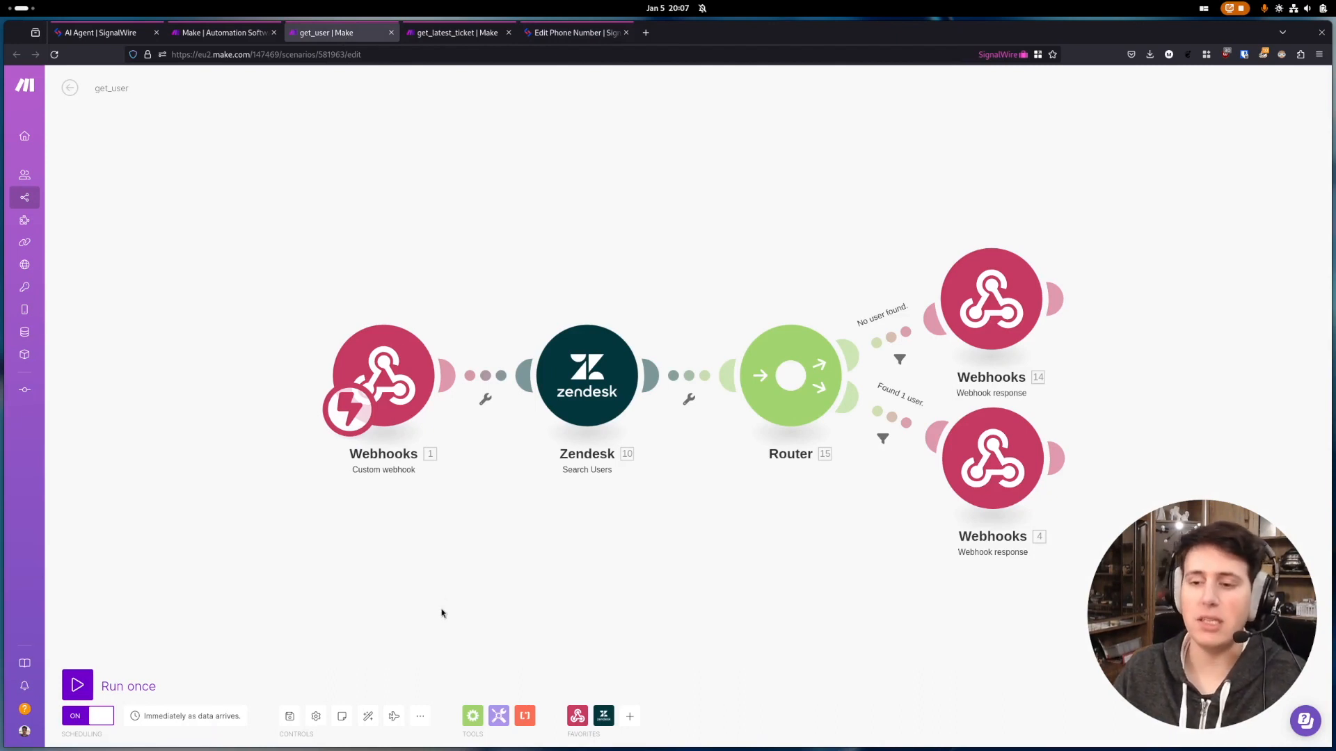
mouse_move(424, 708)
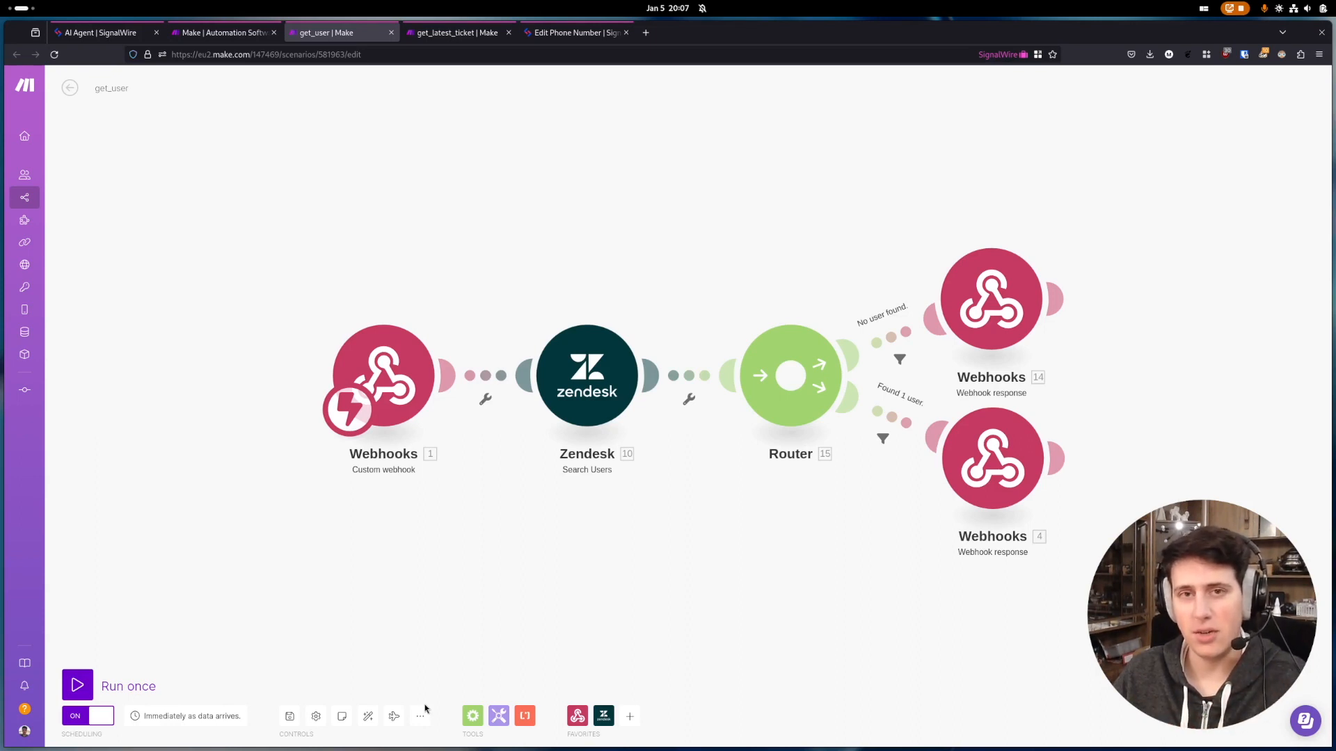
mouse_move(420, 715)
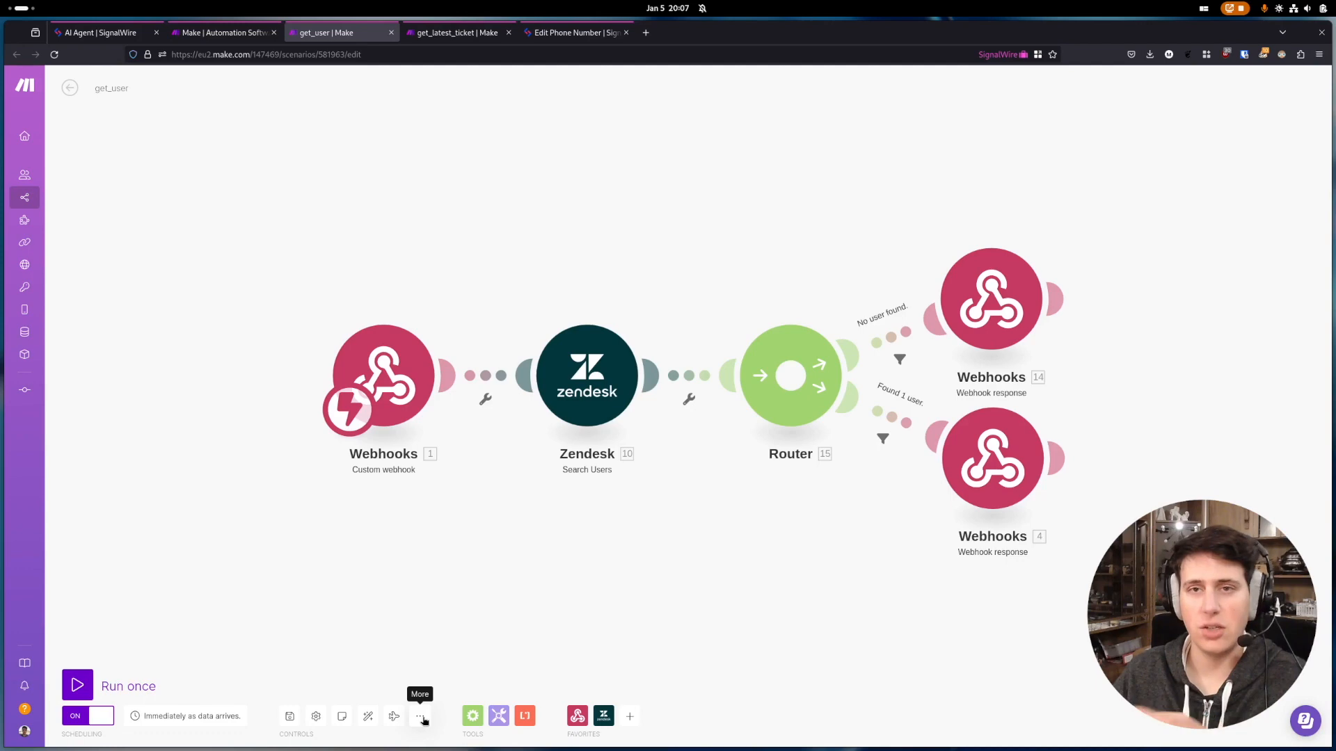
Step: Reveal the get_user scenario's More options with blueprint export and import
left_click(420, 715)
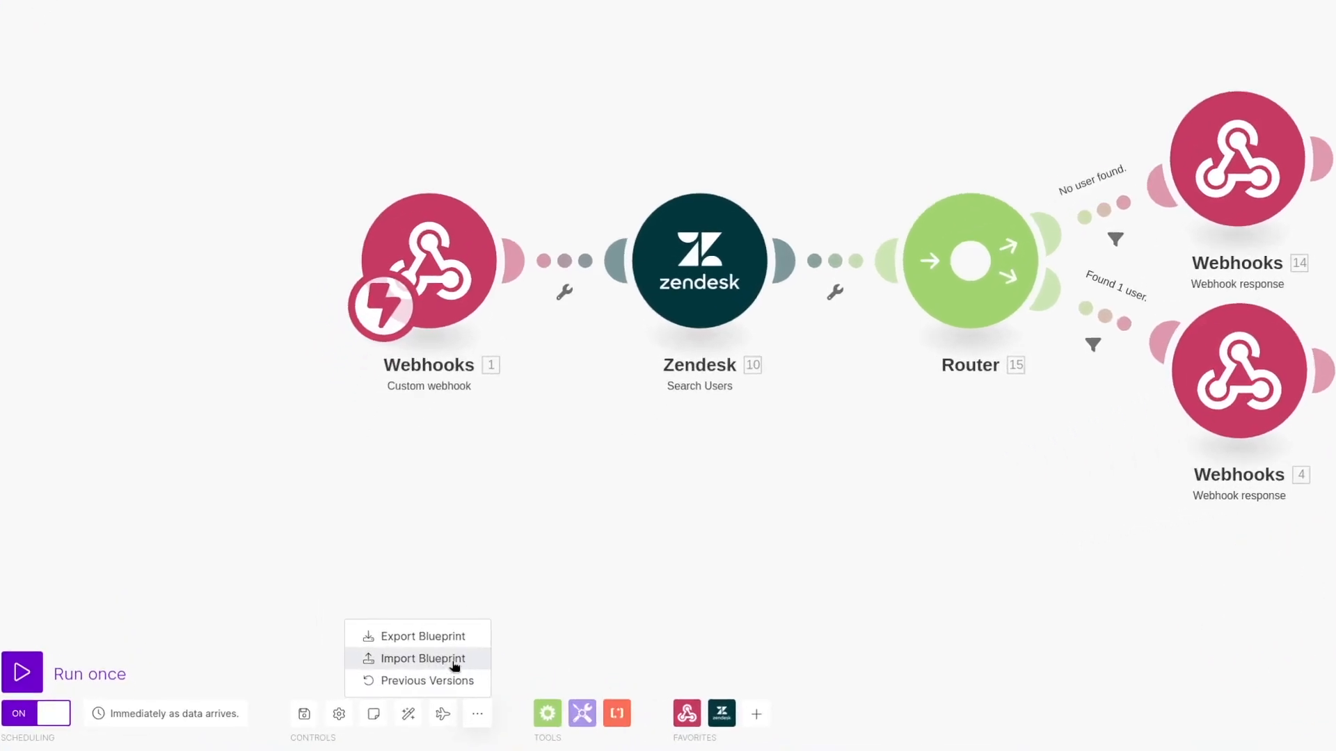
mouse_move(544, 651)
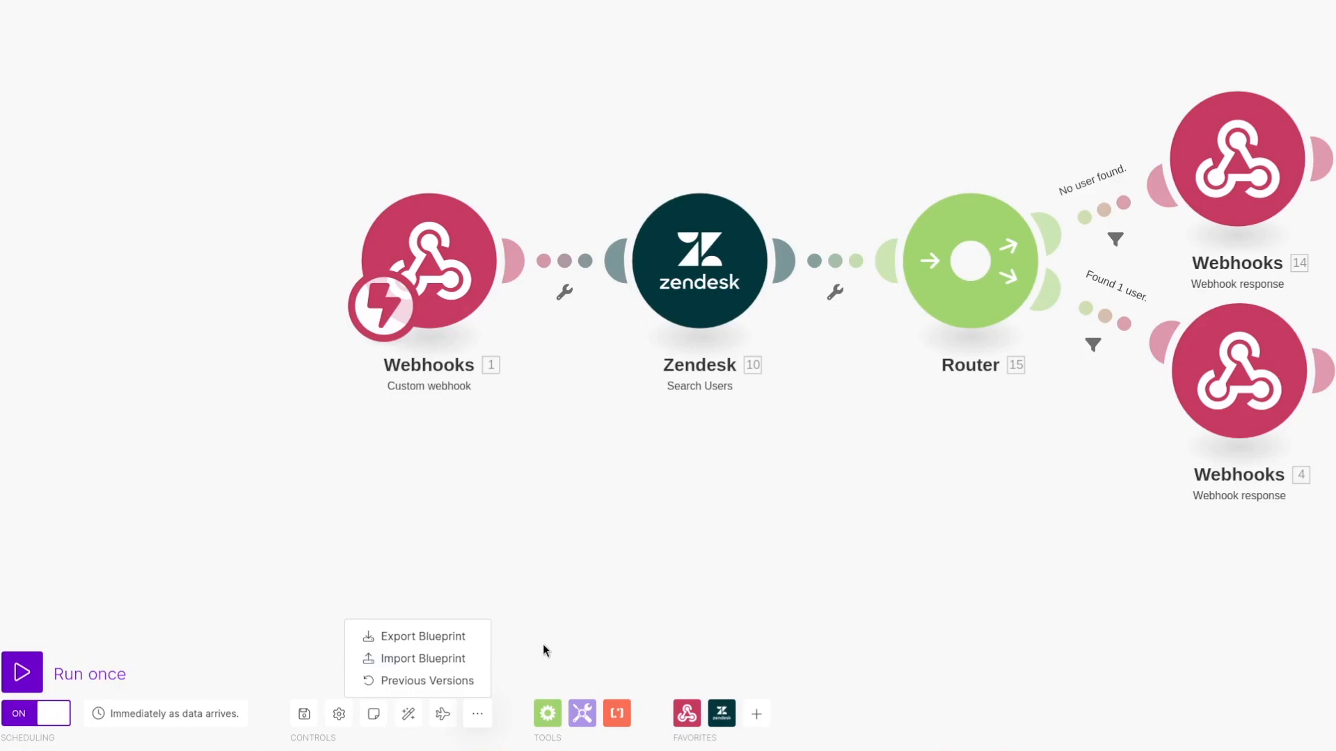